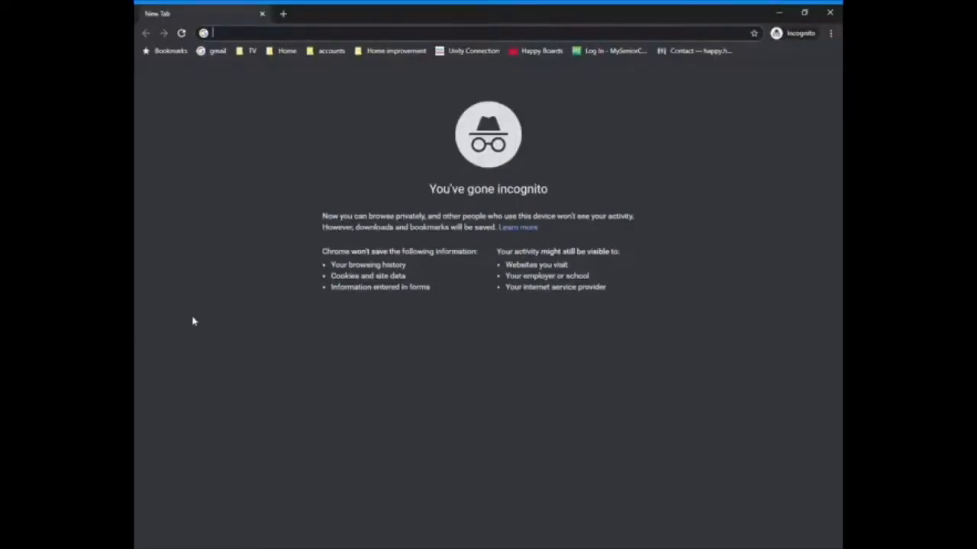
mouse_move(634, 149)
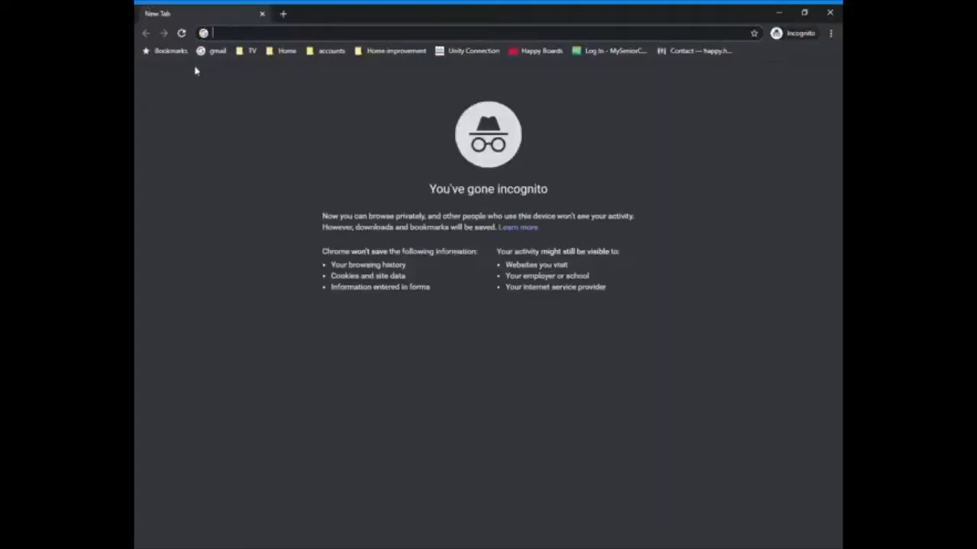
mouse_move(193, 319)
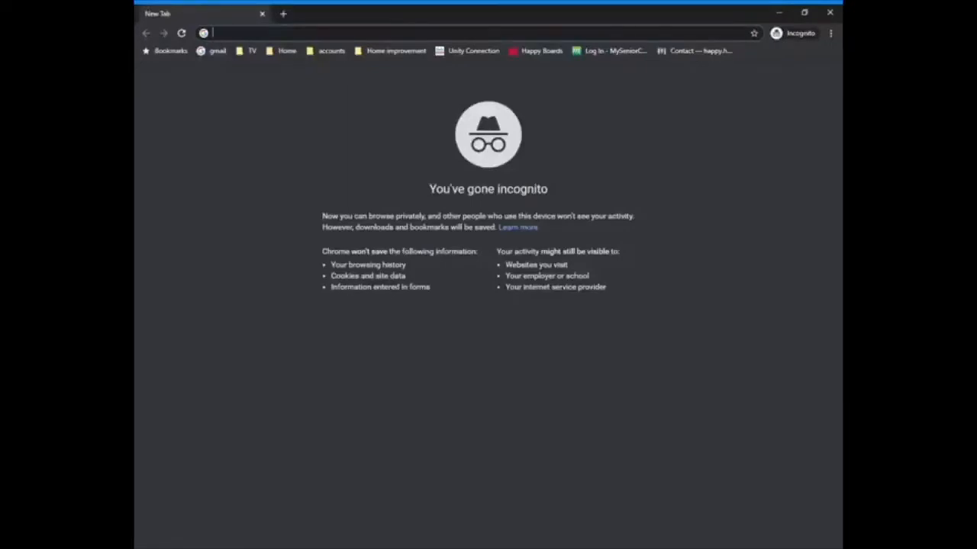
mouse_move(207, 68)
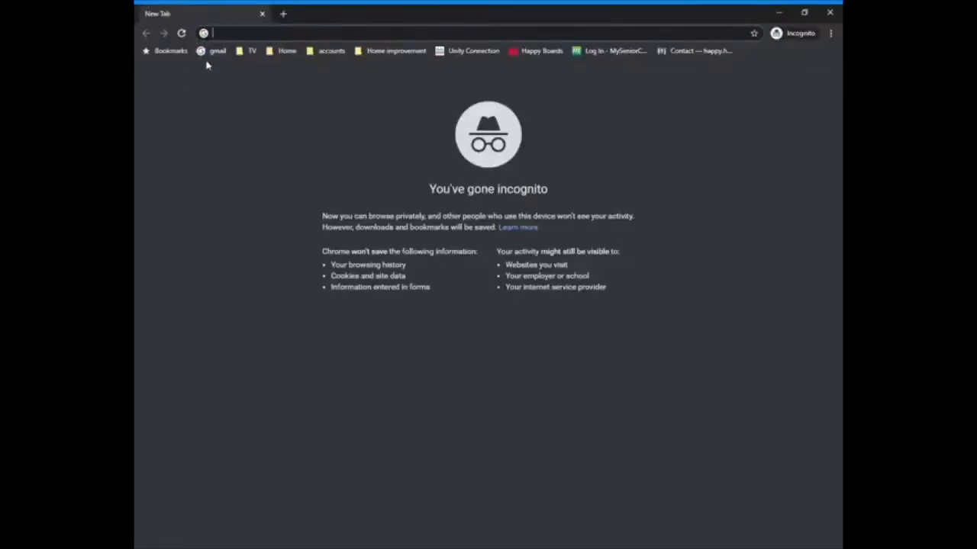
mouse_move(193, 321)
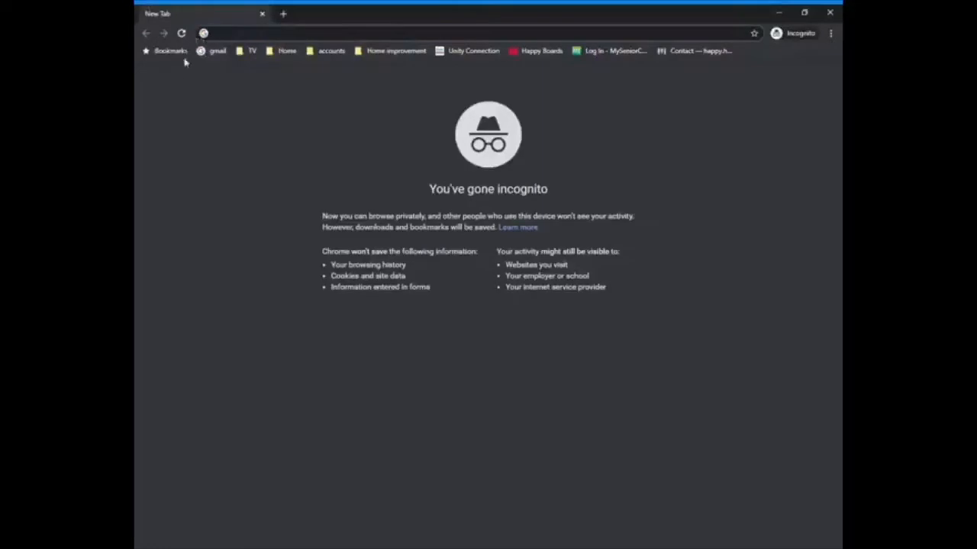
mouse_move(193, 318)
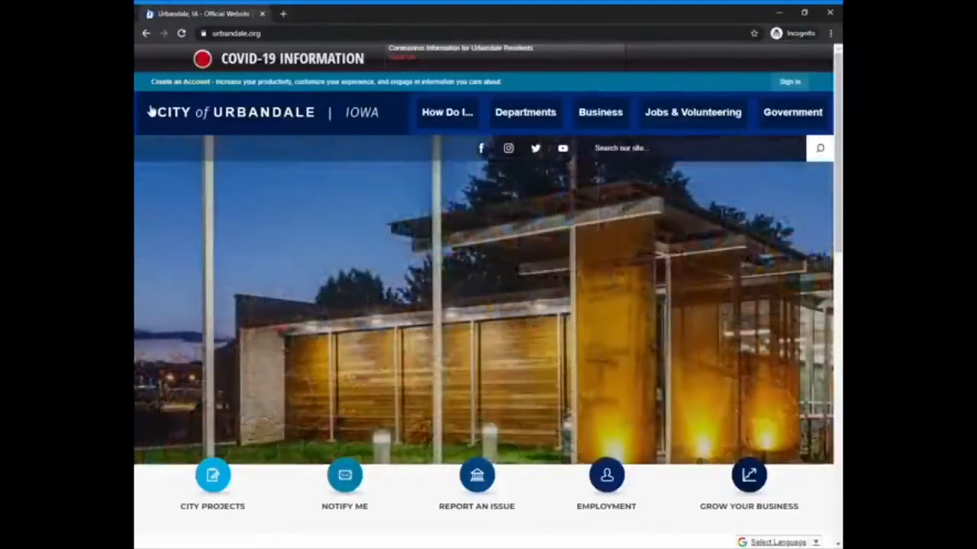
mouse_move(447, 112)
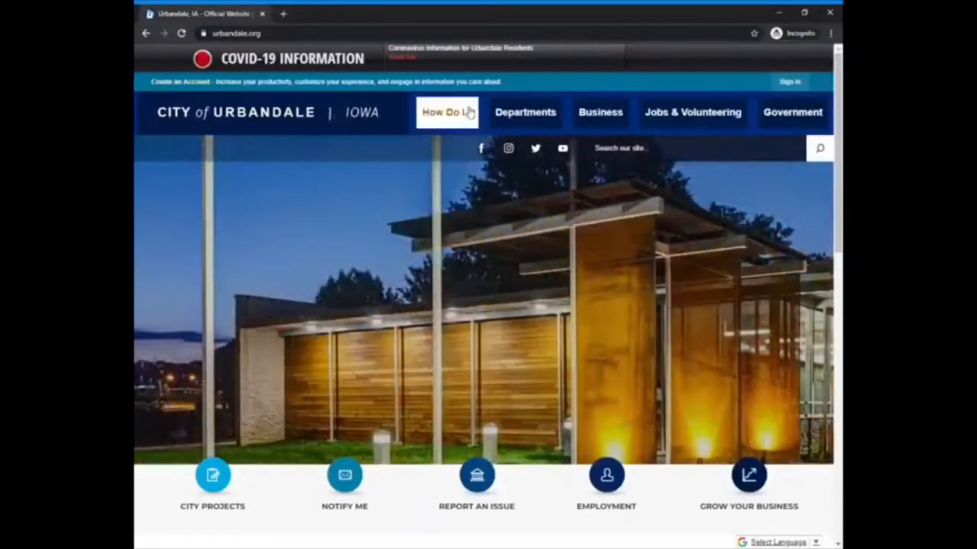
Step: Open the Urbandale Parks & Recreation page via the Departments menu
left_click(447, 112)
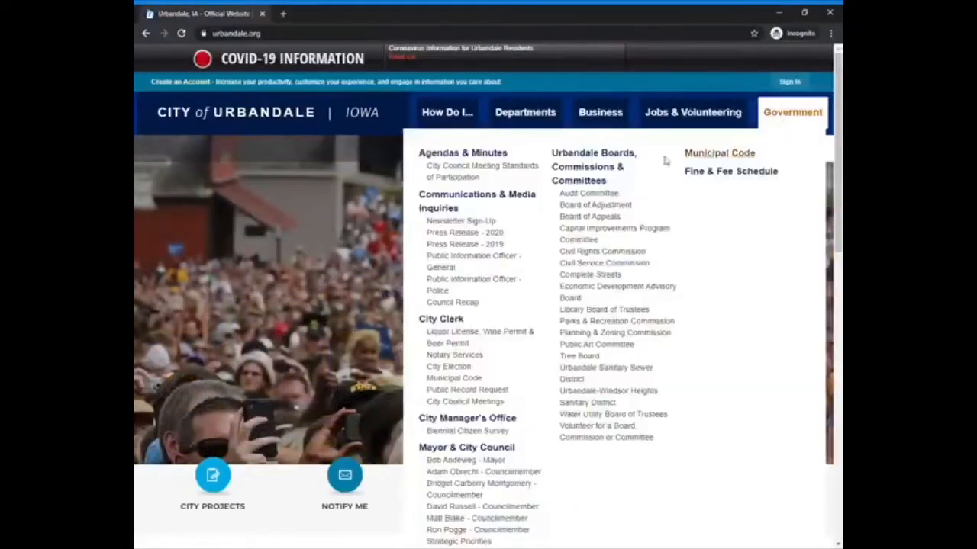
left_click(525, 112)
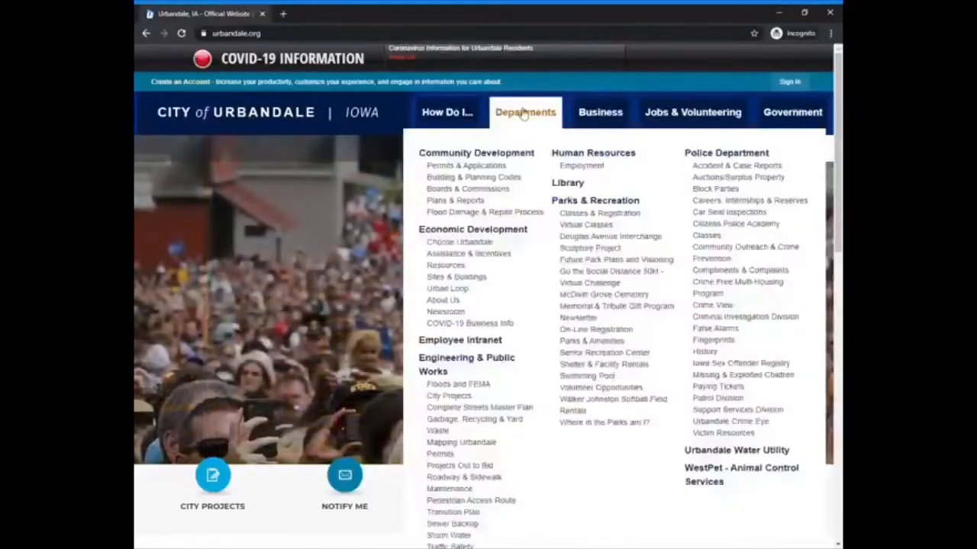
mouse_move(594, 199)
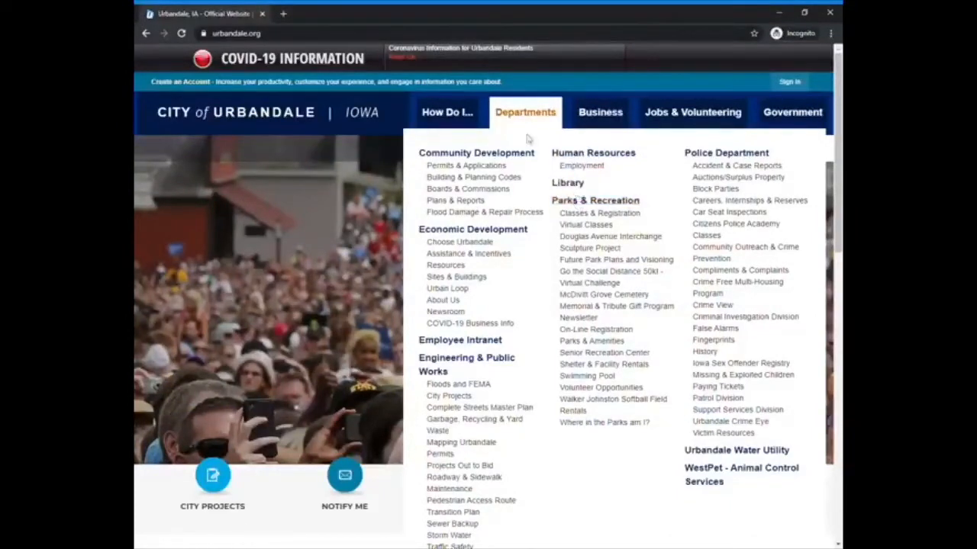
left_click(525, 112)
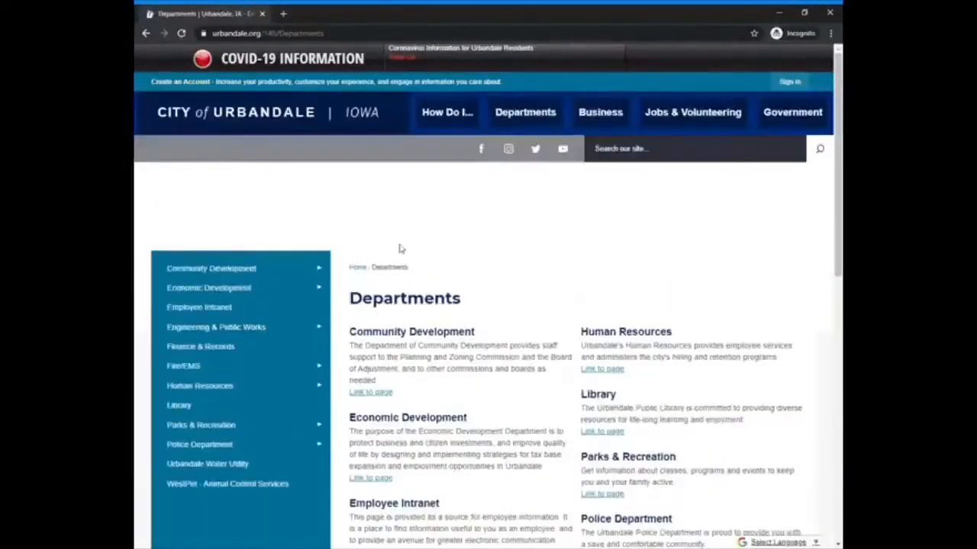
scroll("down", 3)
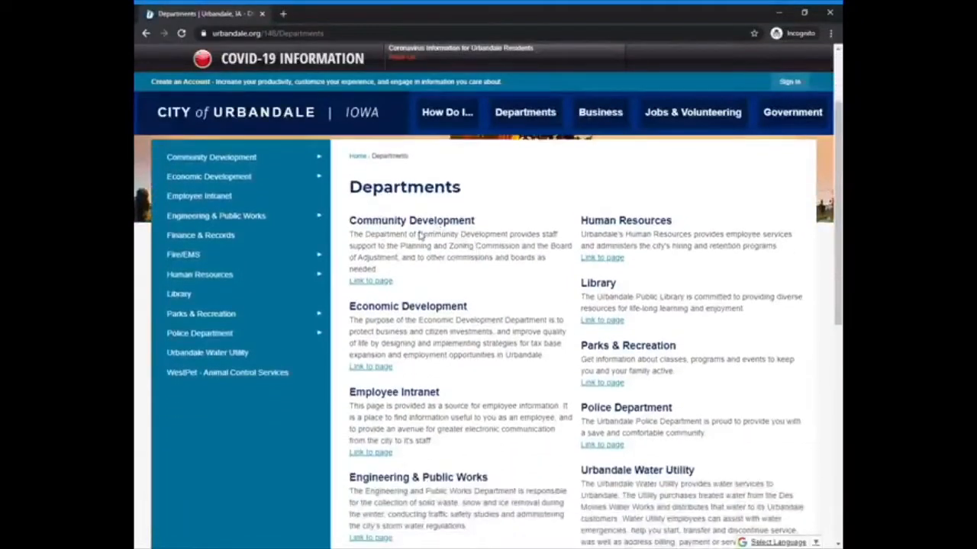
mouse_move(480, 197)
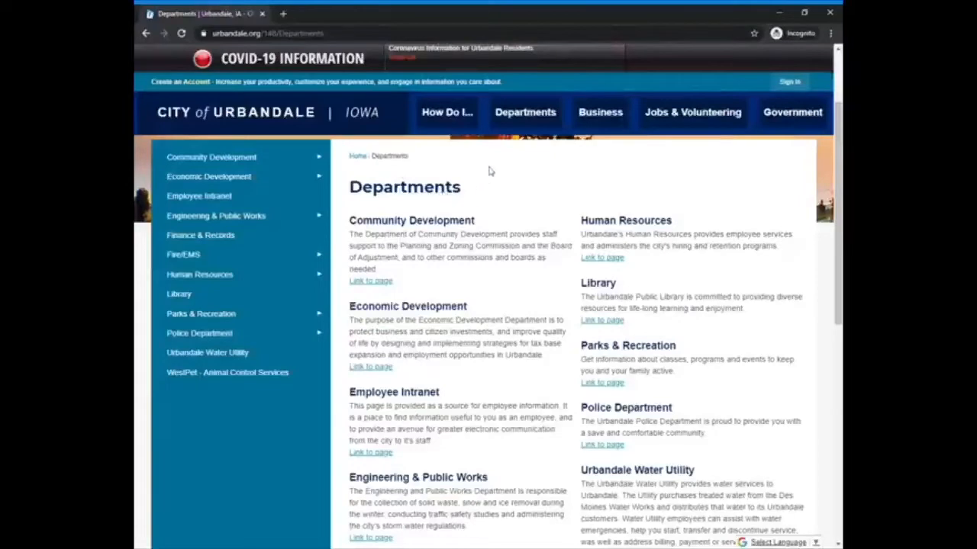
left_click(525, 112)
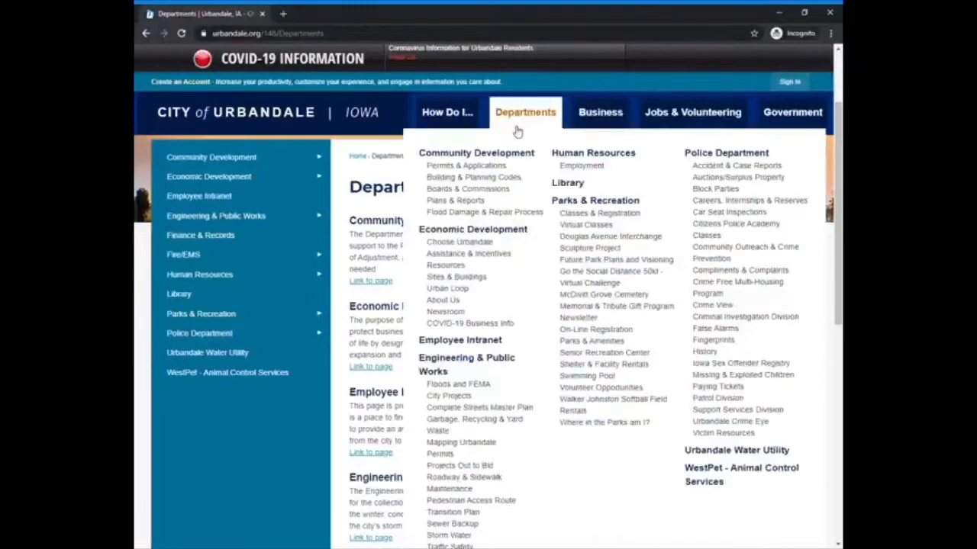
mouse_move(558, 145)
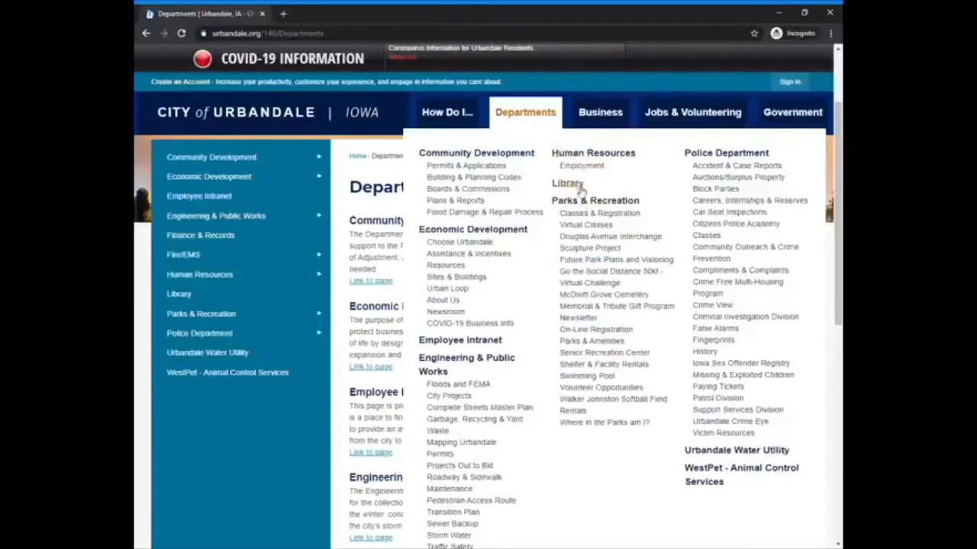
left_click(595, 200)
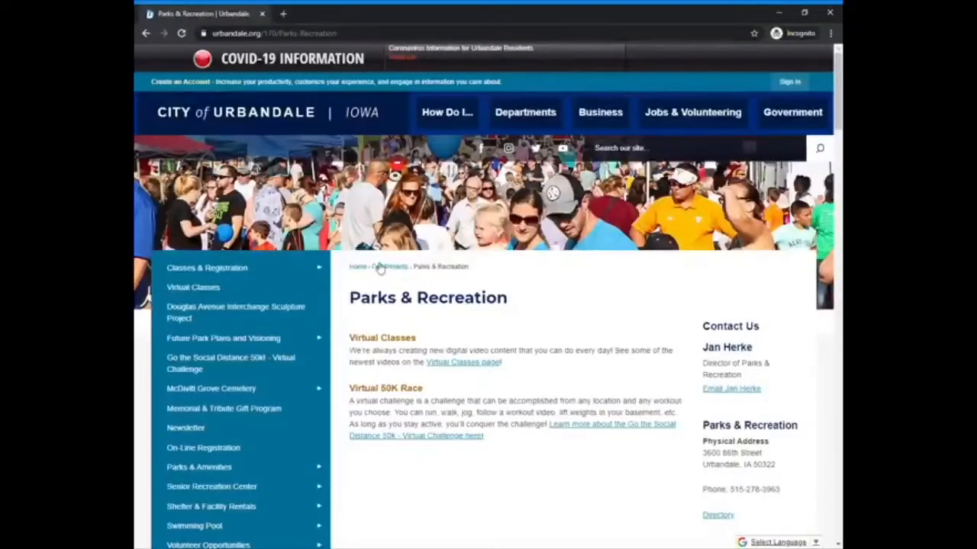
scroll("down", 3)
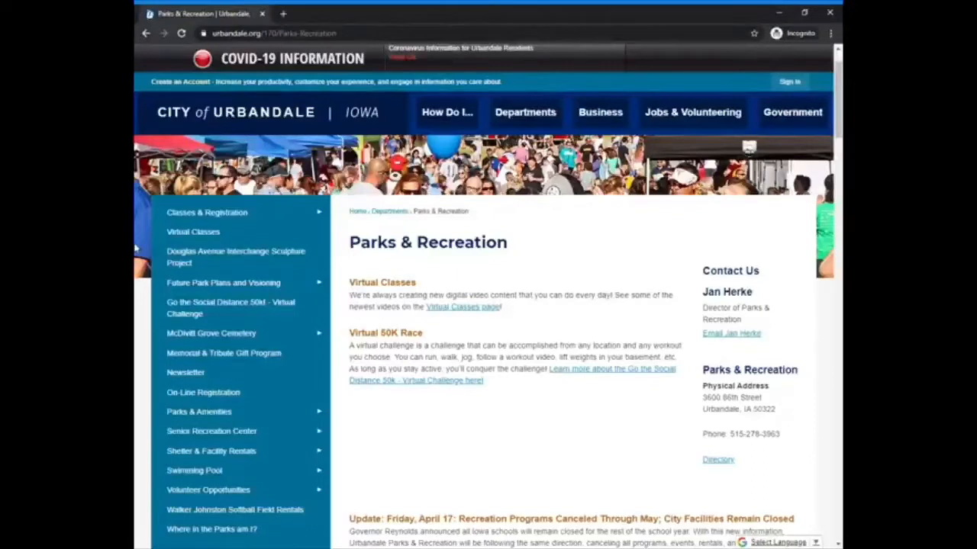
mouse_move(654, 233)
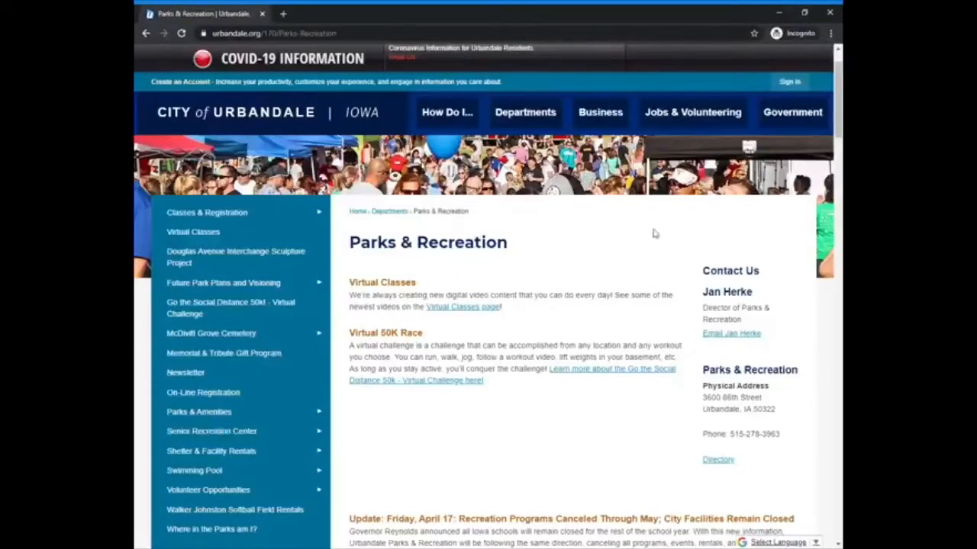
mouse_move(181, 213)
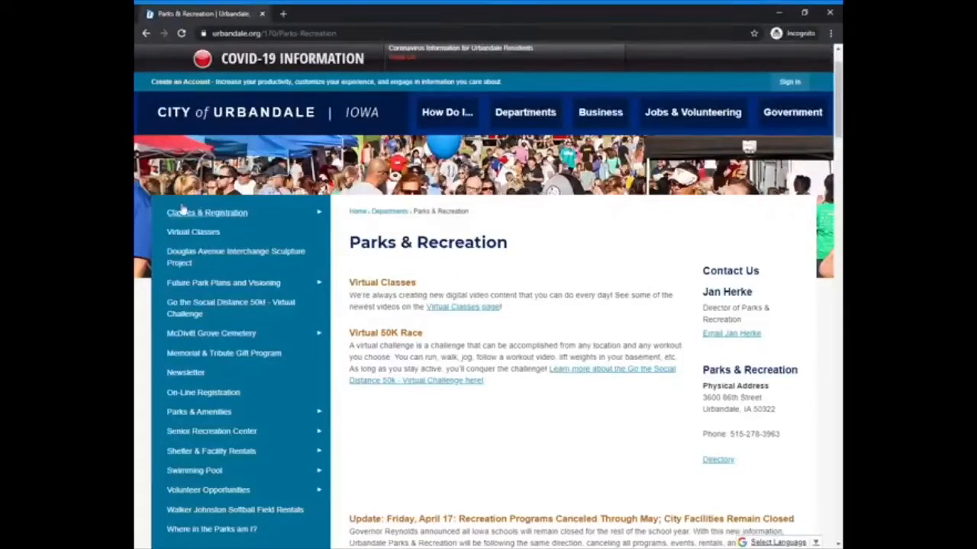
mouse_move(191, 288)
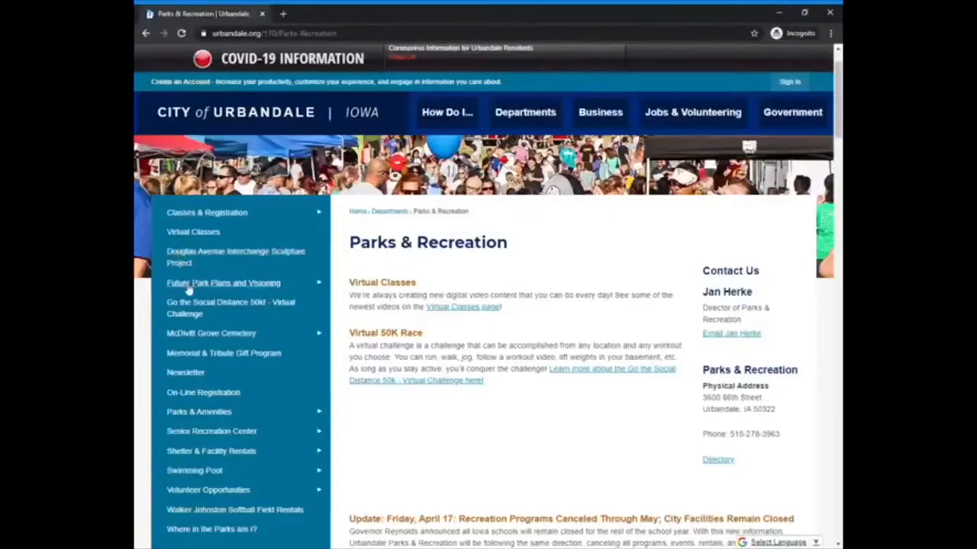
mouse_move(198, 354)
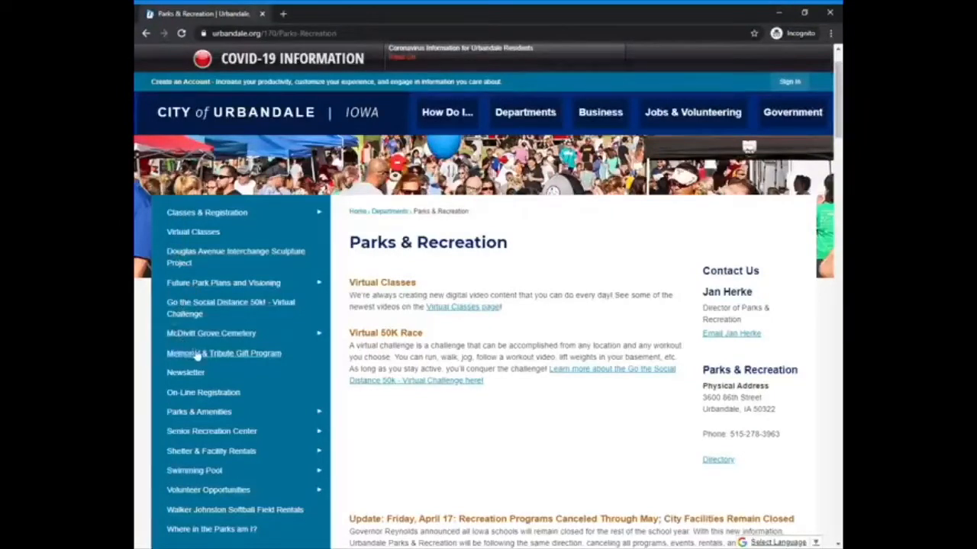
scroll("down", 3)
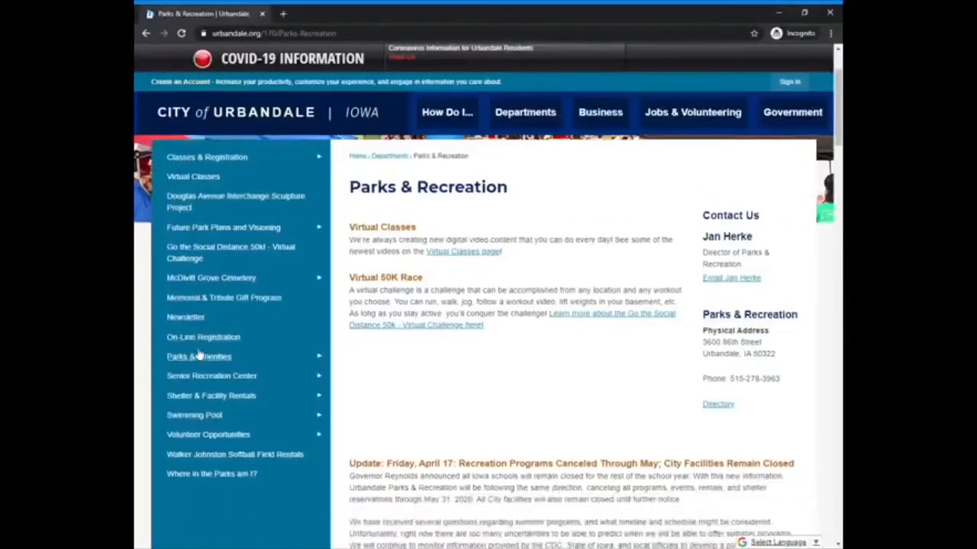
mouse_move(199, 157)
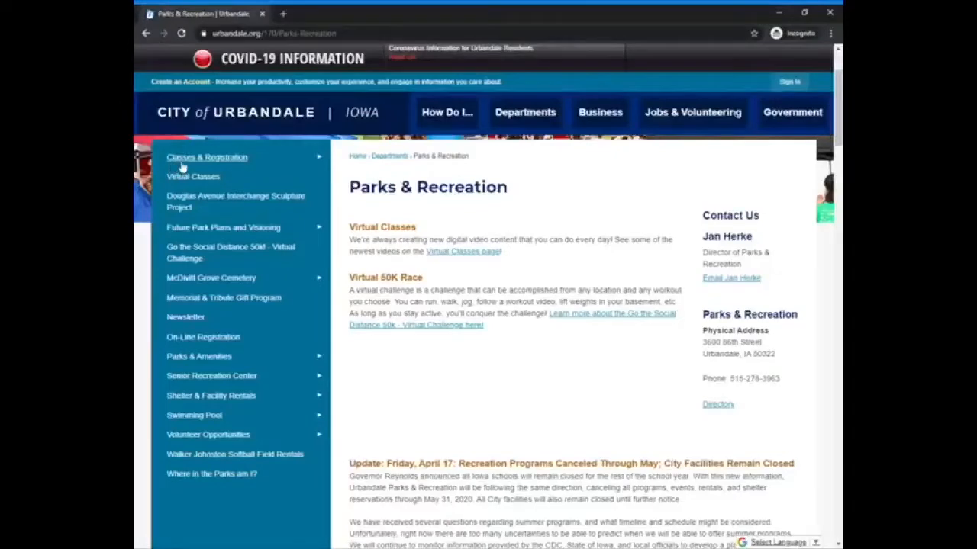
Step: Follow the 'online registration system' link under Online Registration to reach ActivityReg
left_click(206, 157)
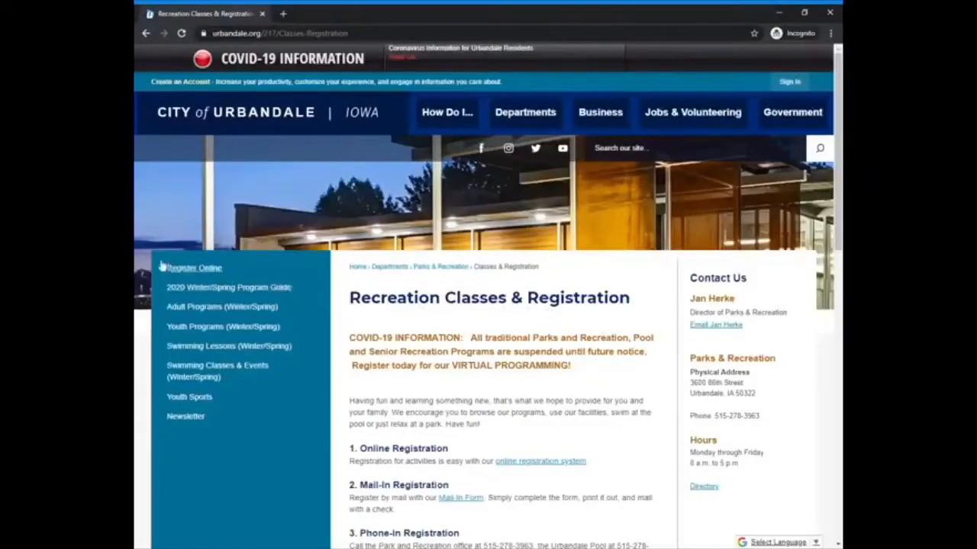
mouse_move(193, 273)
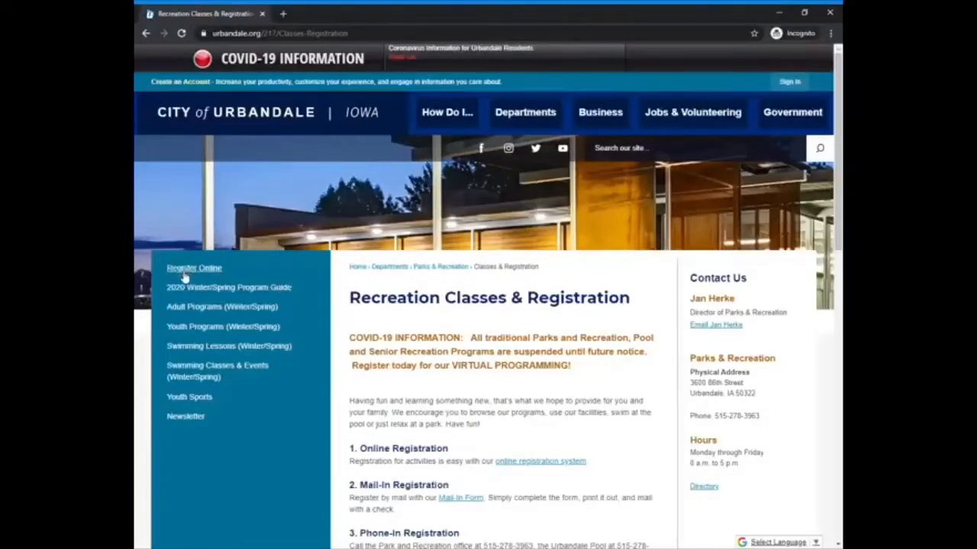
mouse_move(192, 288)
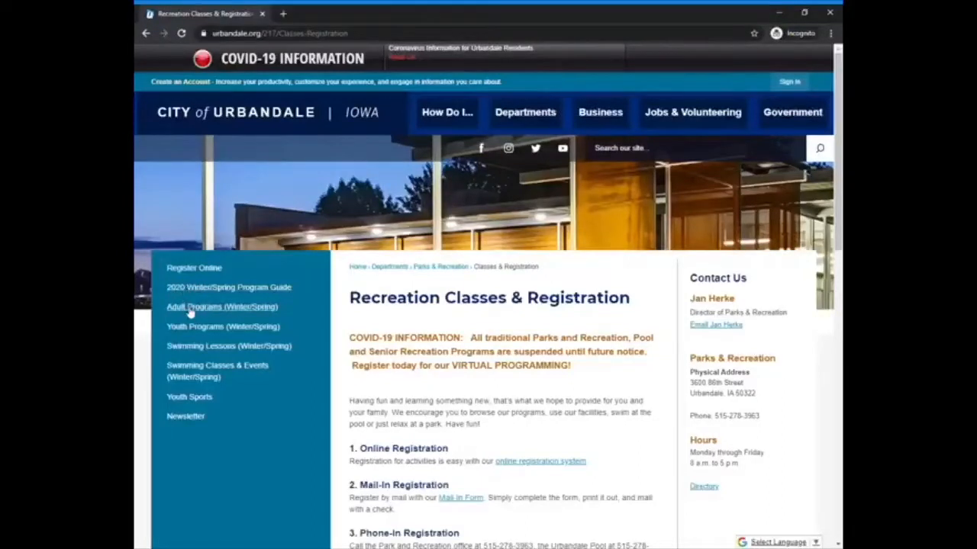
mouse_move(183, 326)
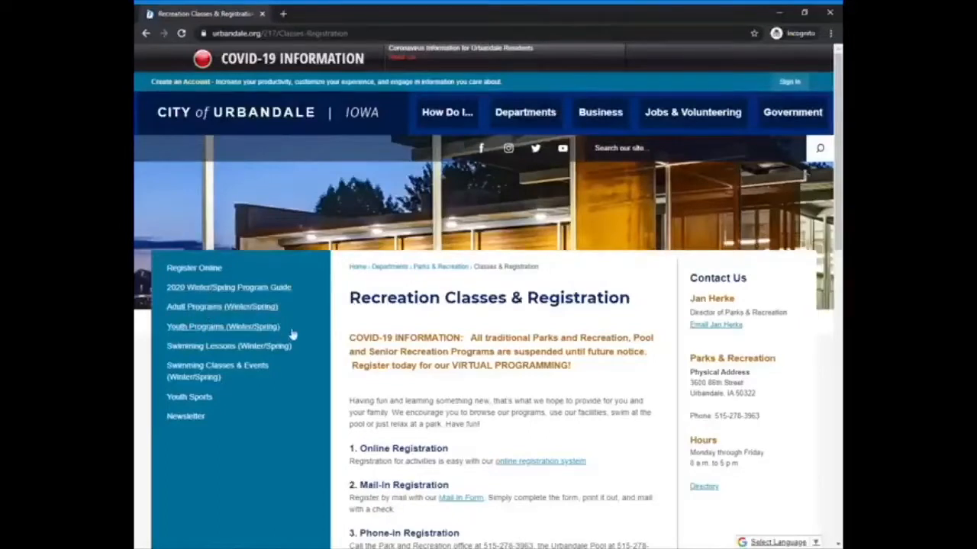
scroll("down", 3)
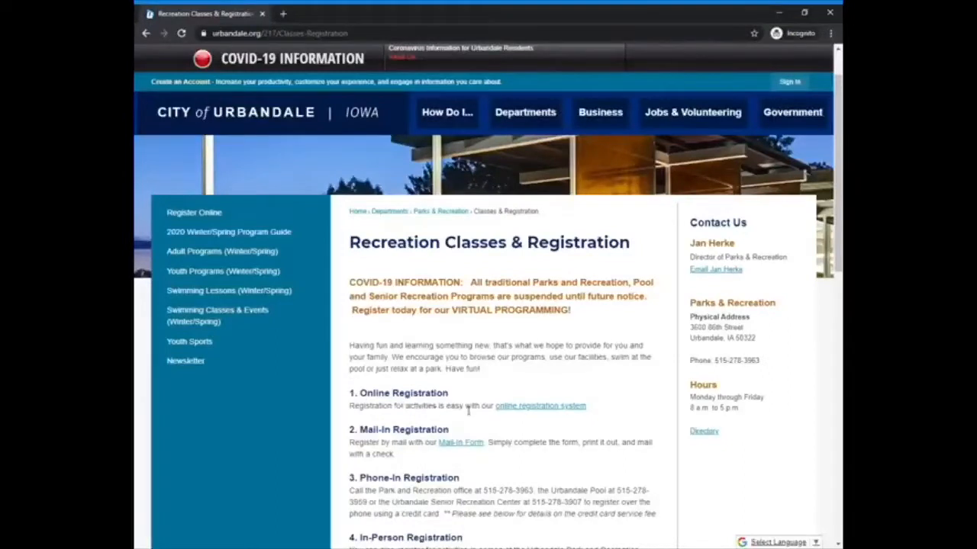
mouse_move(501, 410)
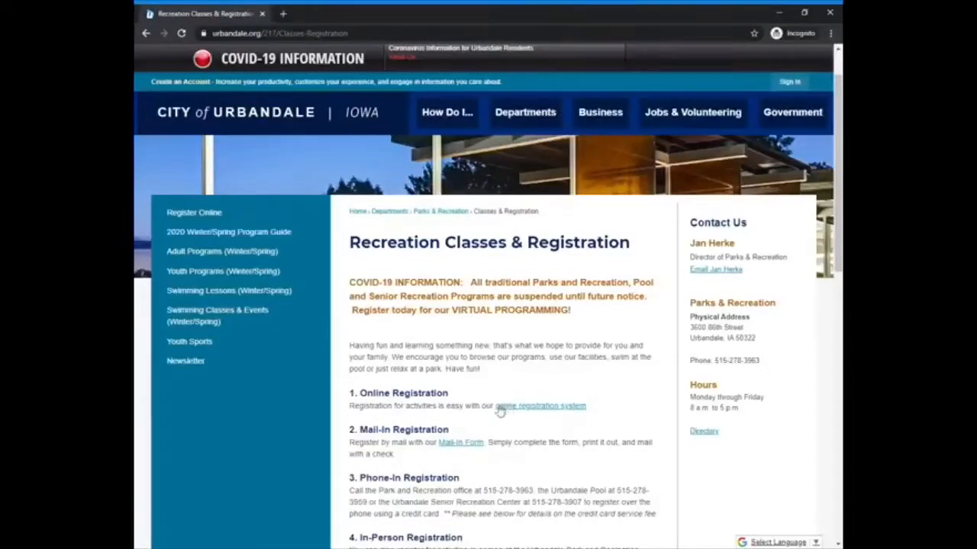
double_click(538, 406)
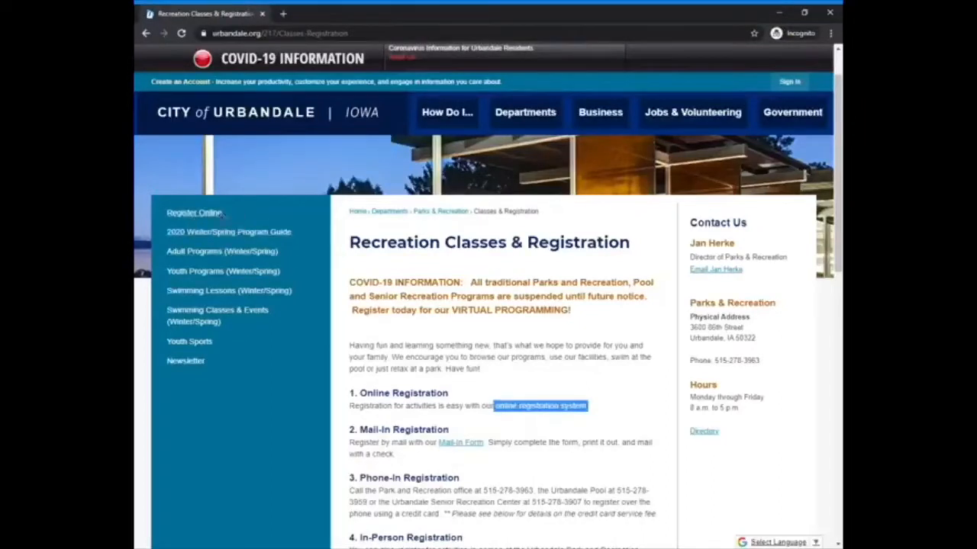
left_click(541, 406)
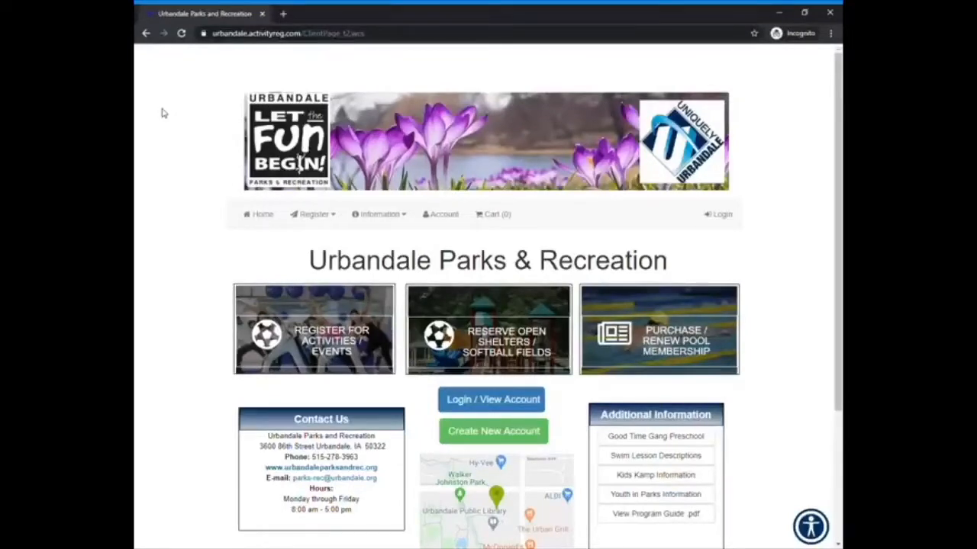
mouse_move(157, 170)
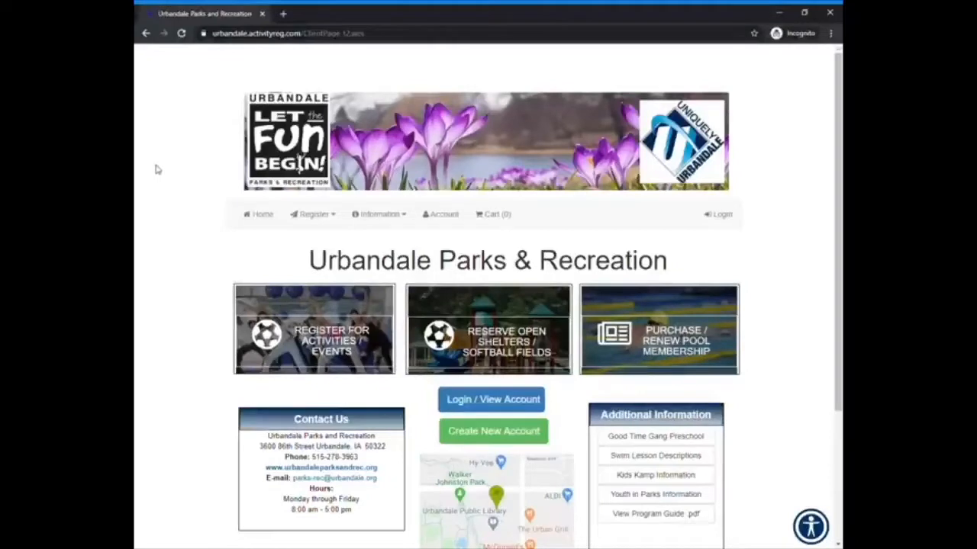
mouse_move(150, 193)
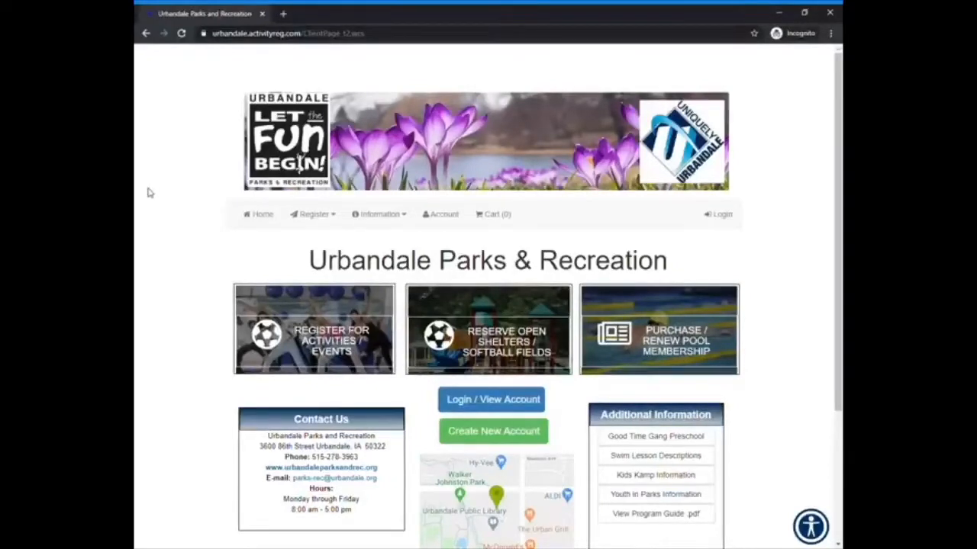
mouse_move(164, 198)
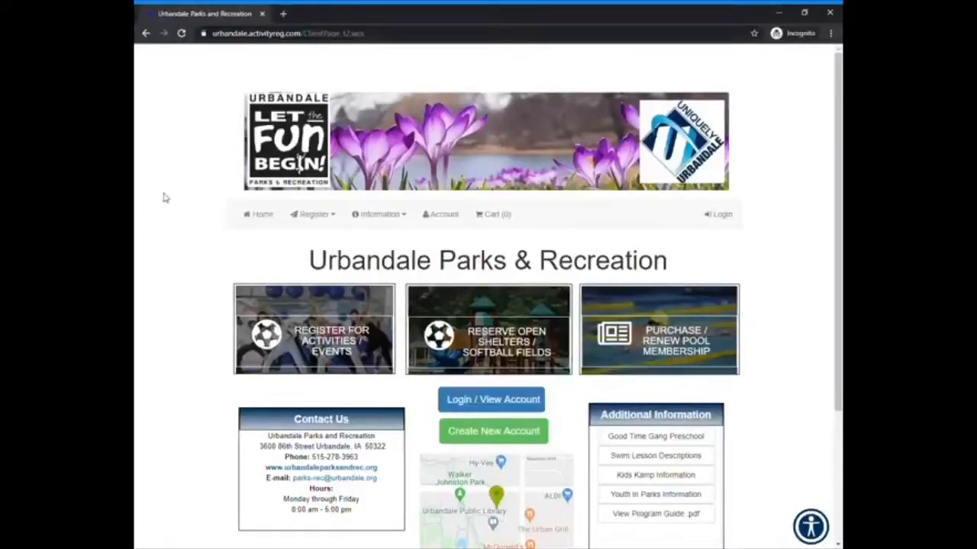
mouse_move(190, 207)
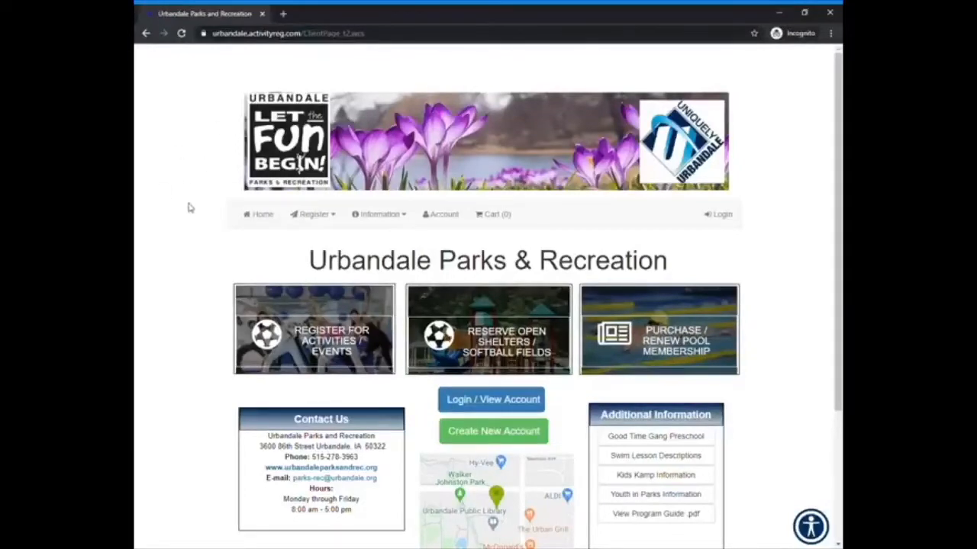
mouse_move(248, 242)
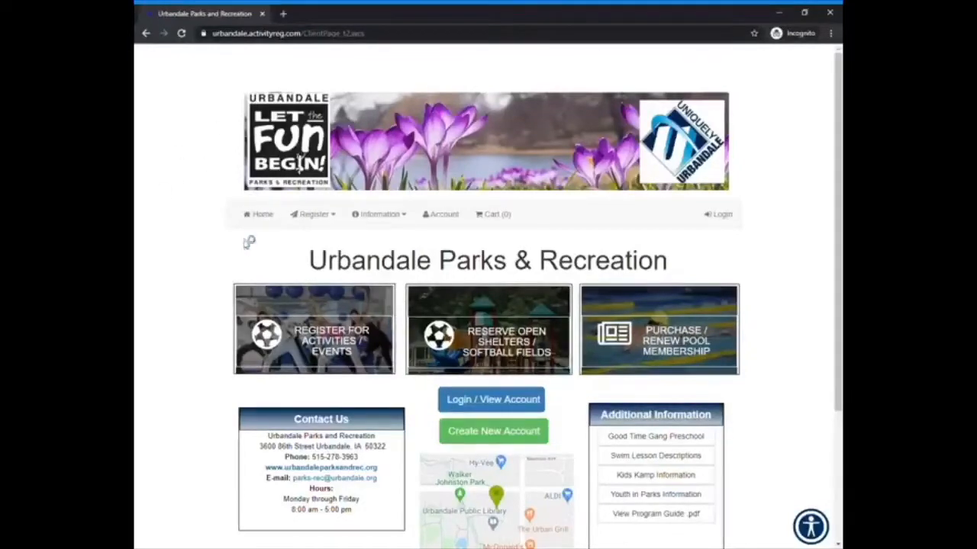
mouse_move(305, 218)
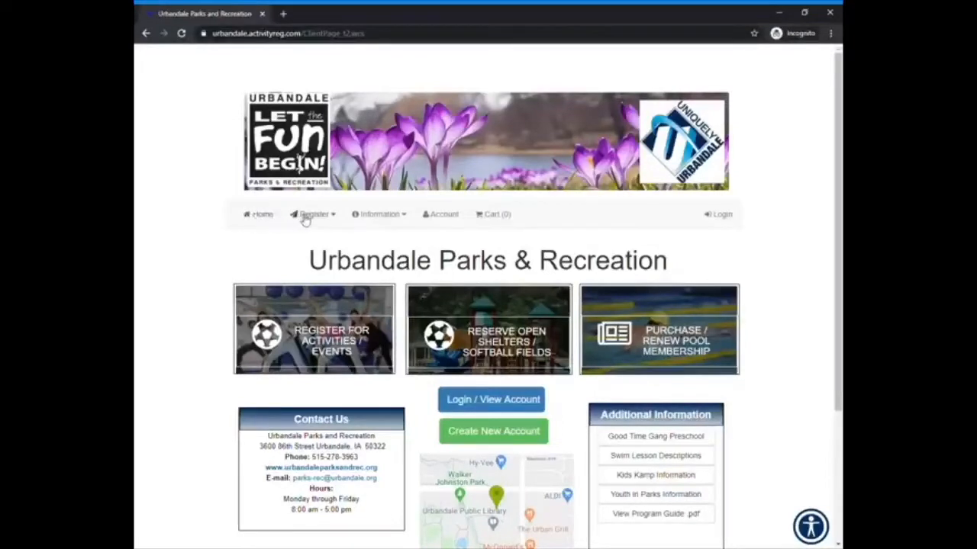
mouse_move(453, 223)
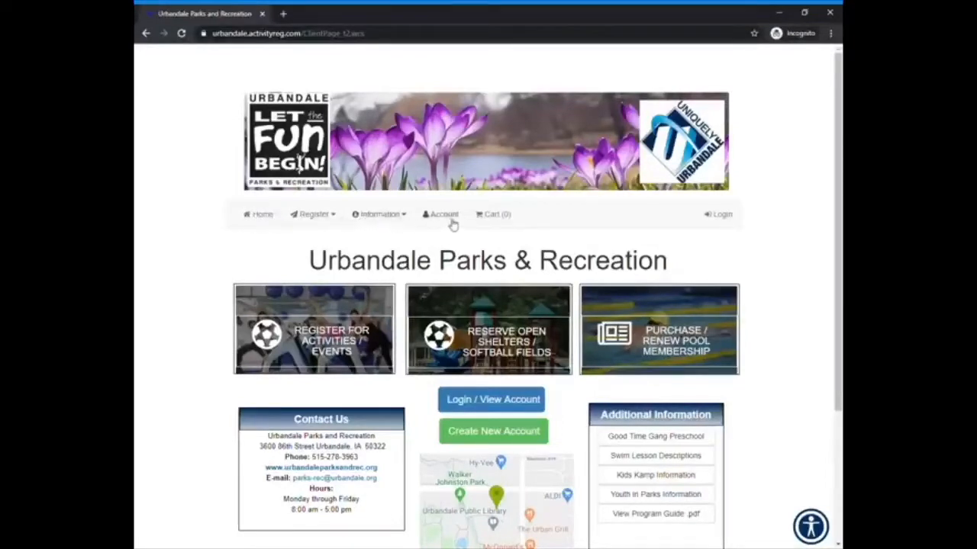
mouse_move(733, 223)
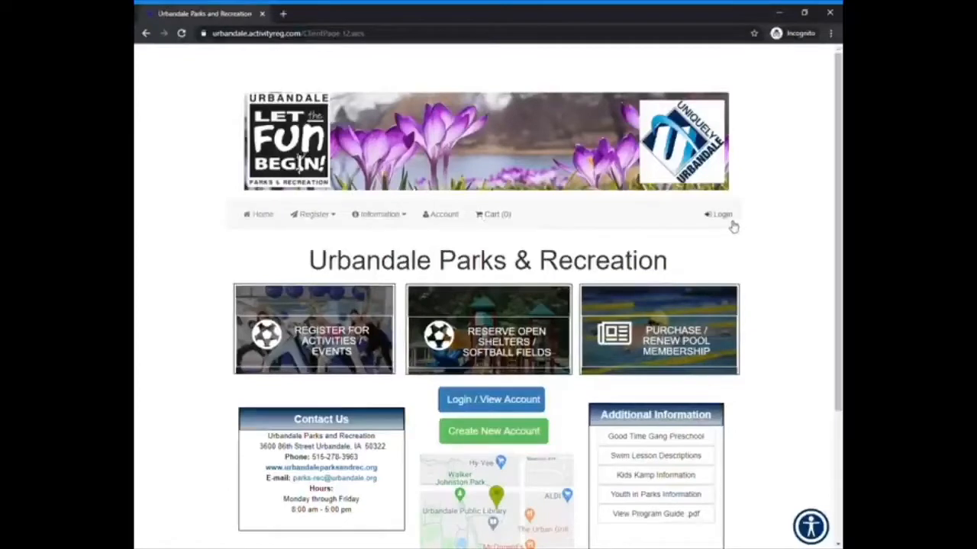
Step: Go to the ActivityReg login page using Login in the top bar
left_click(719, 213)
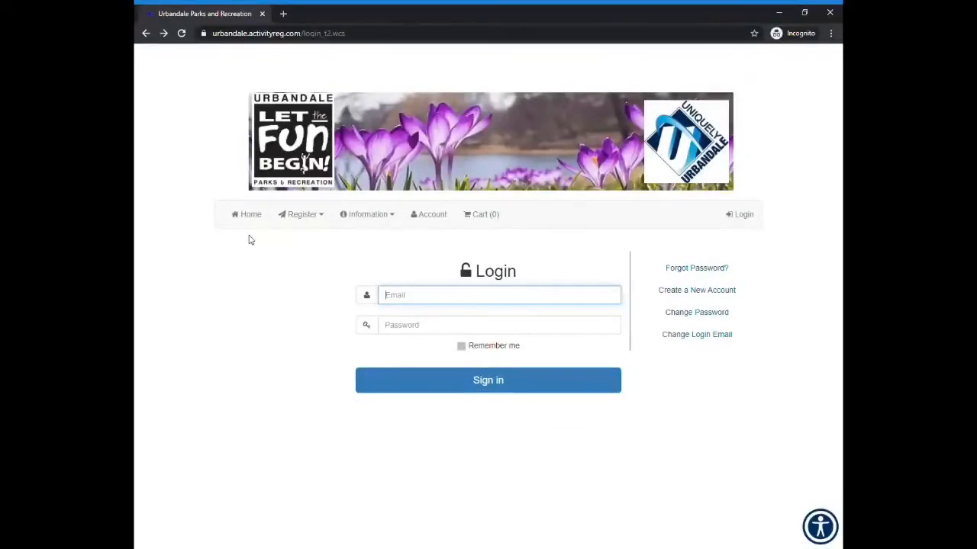
Step: Begin a new account with a login email and reach the Add A New Person form
left_click(696, 290)
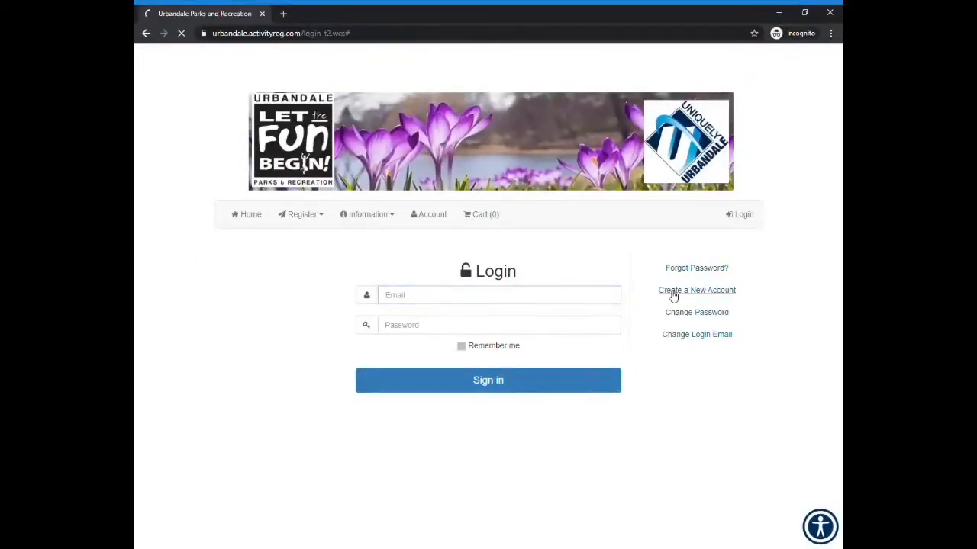
left_click(696, 290)
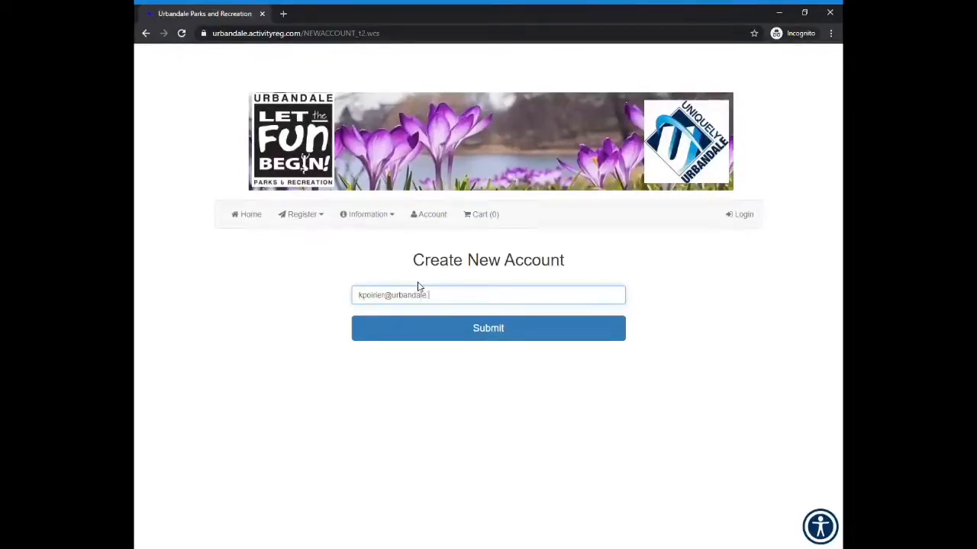
left_click(488, 328)
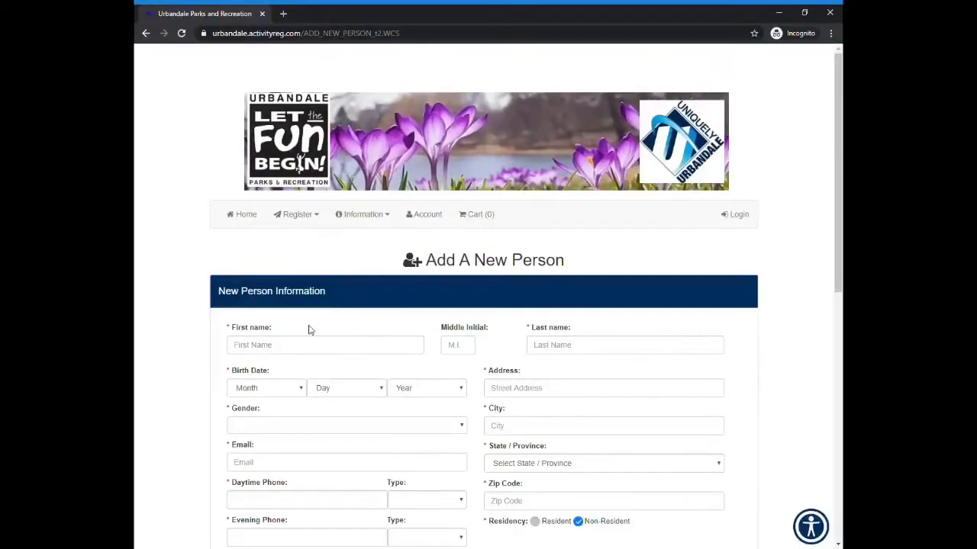
mouse_move(348, 305)
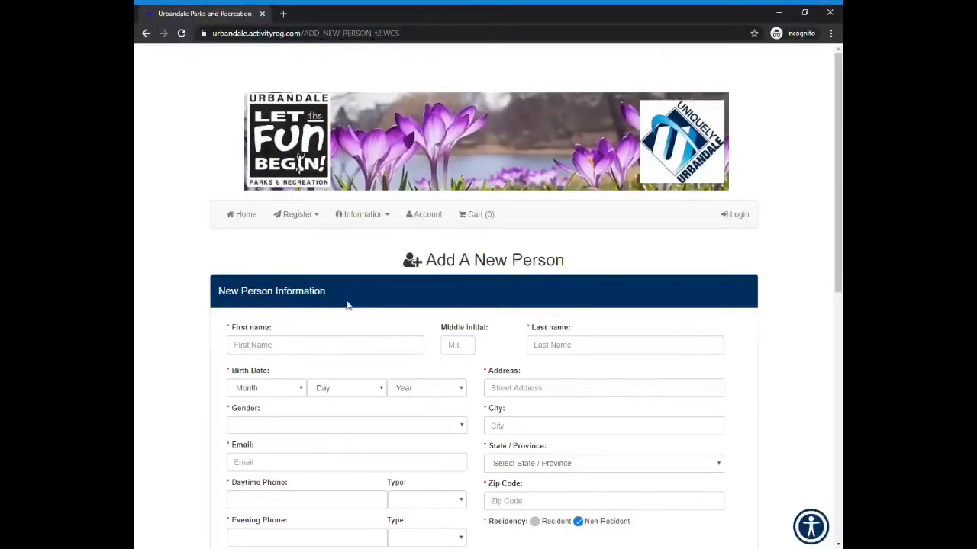
left_click(324, 345)
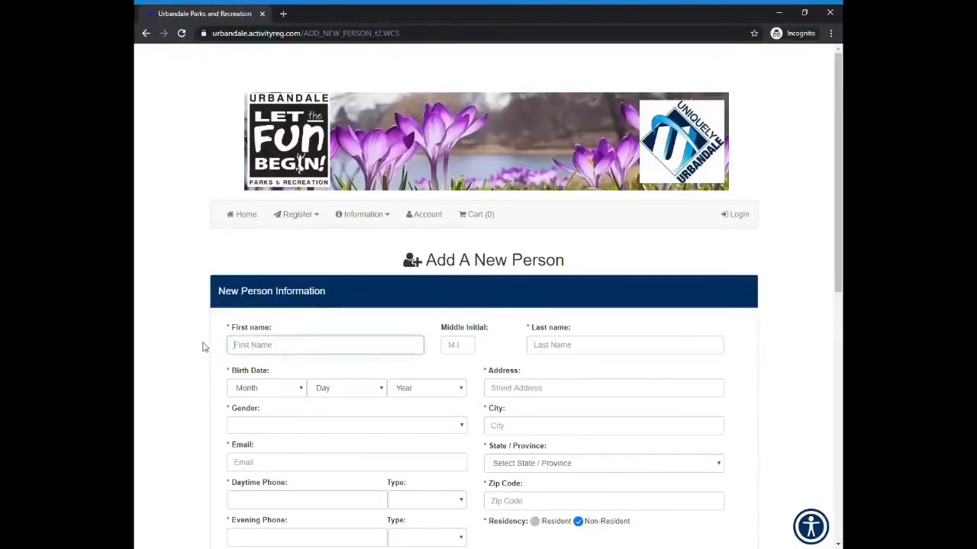
scroll("down", 3)
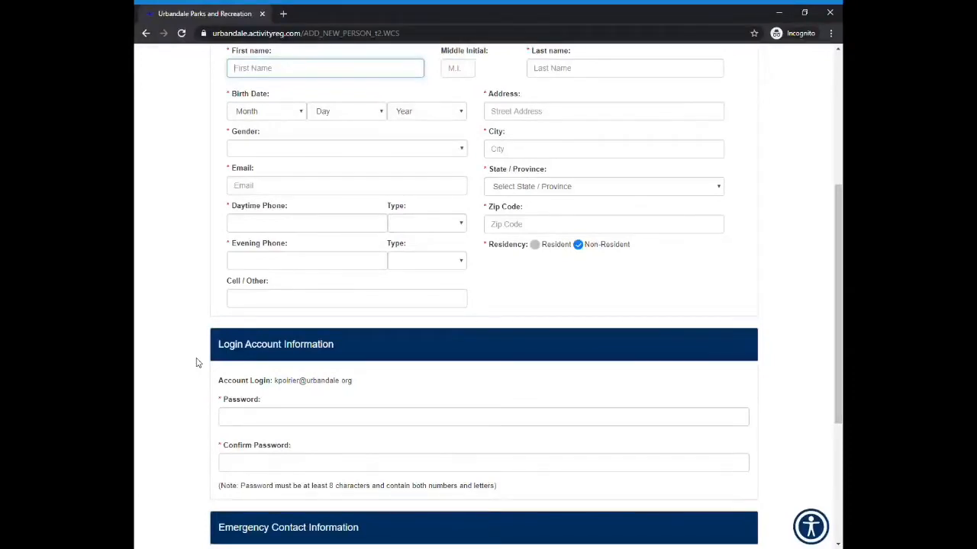
scroll("up", 3)
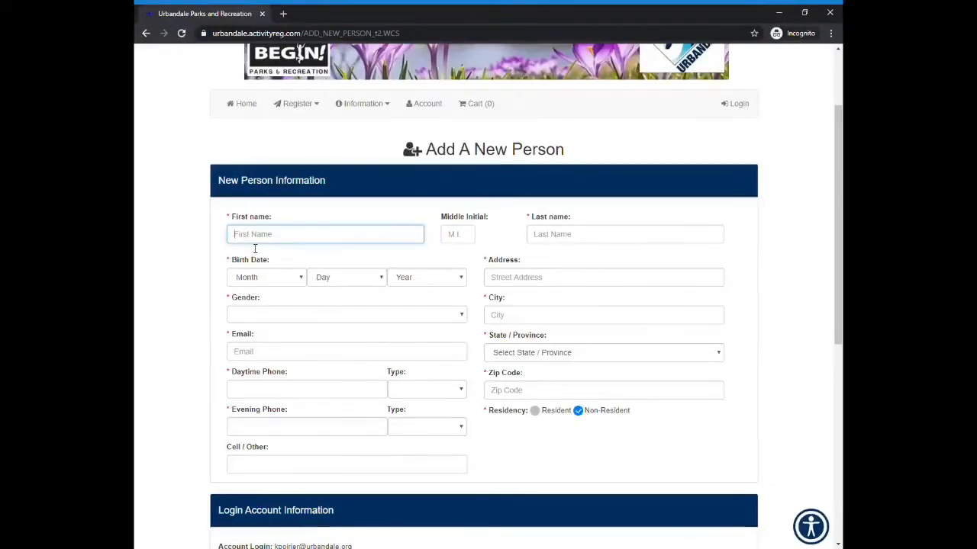
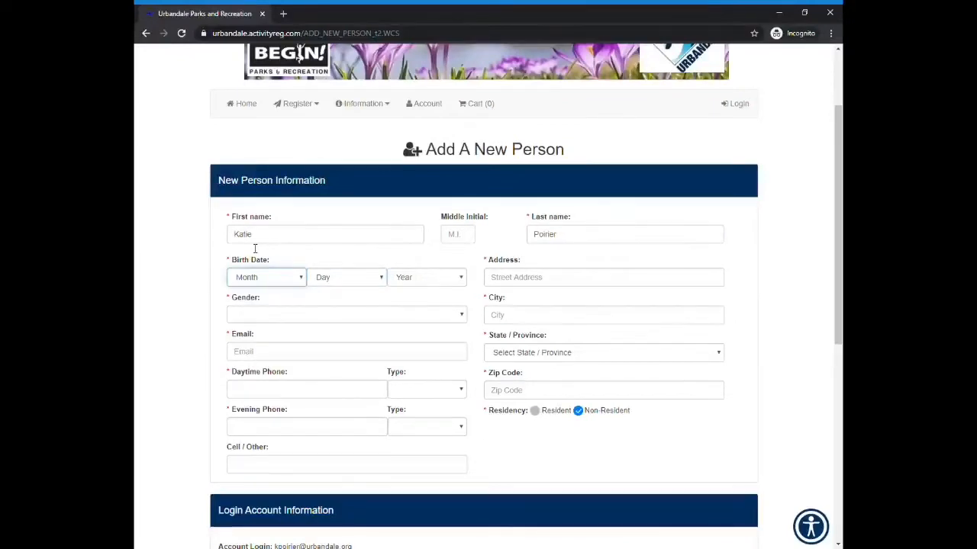
mouse_move(272, 303)
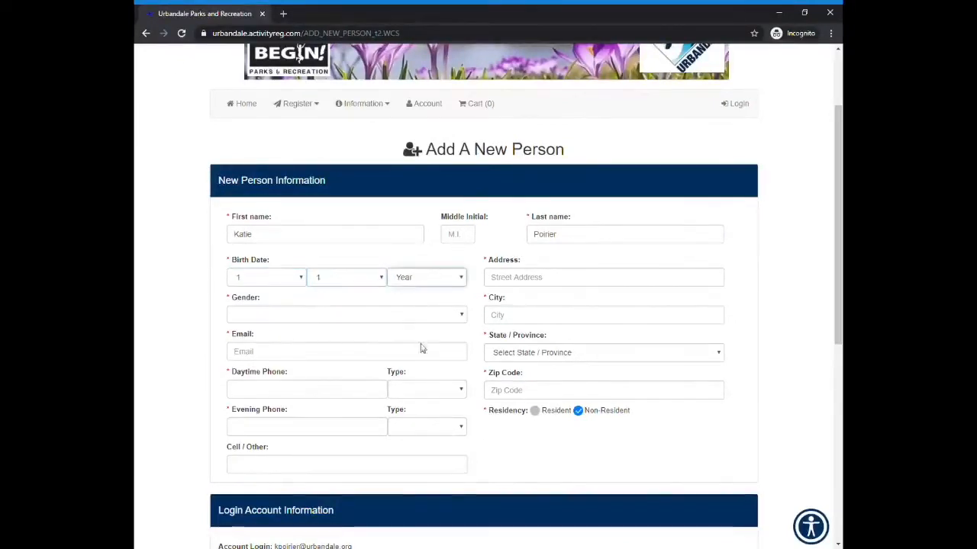
scroll("down", 3)
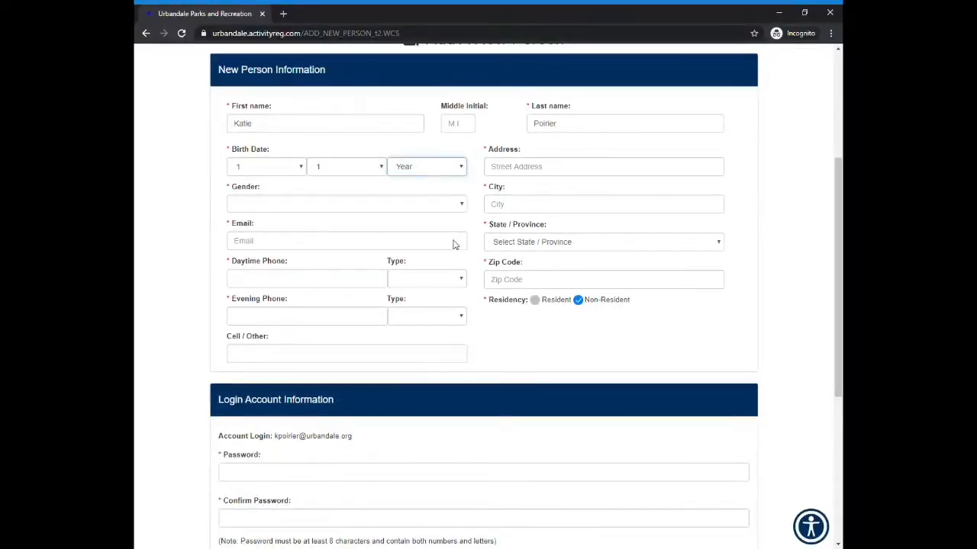
left_click(426, 166)
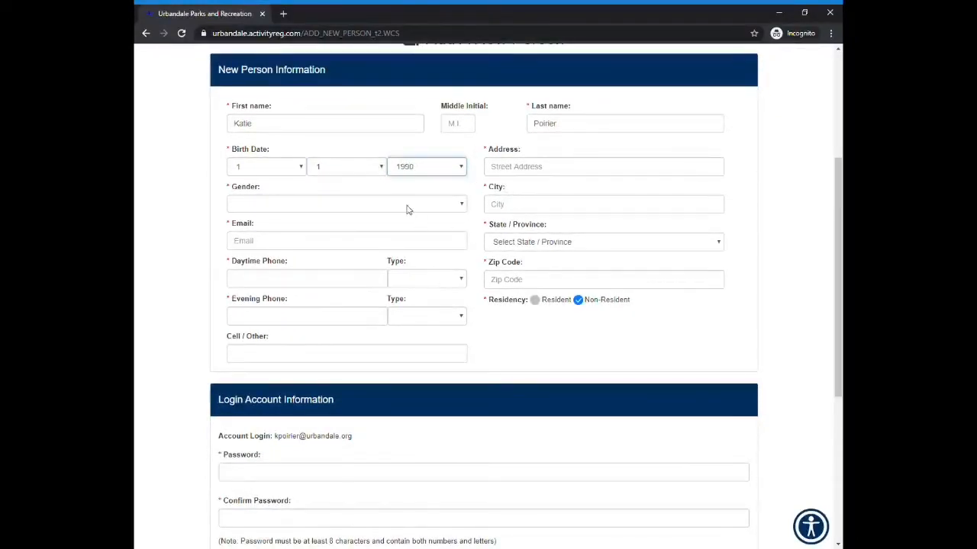
left_click(347, 203)
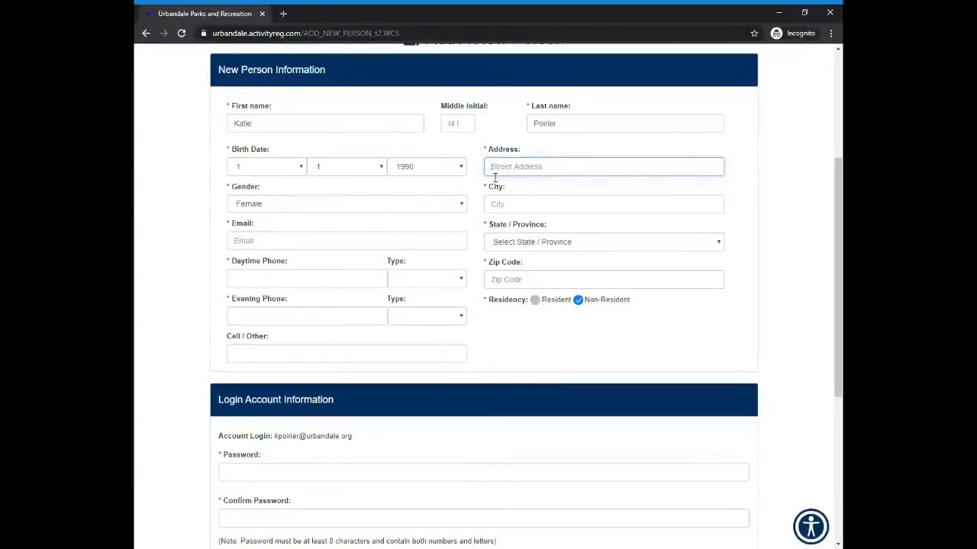
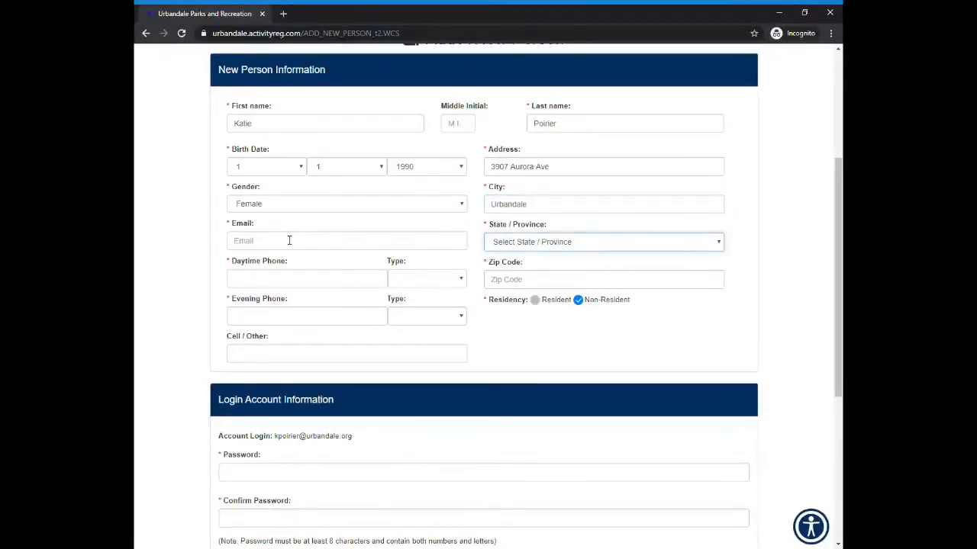
Step: Fill in the person's email plus daytime and evening phone numbers
left_click(346, 240)
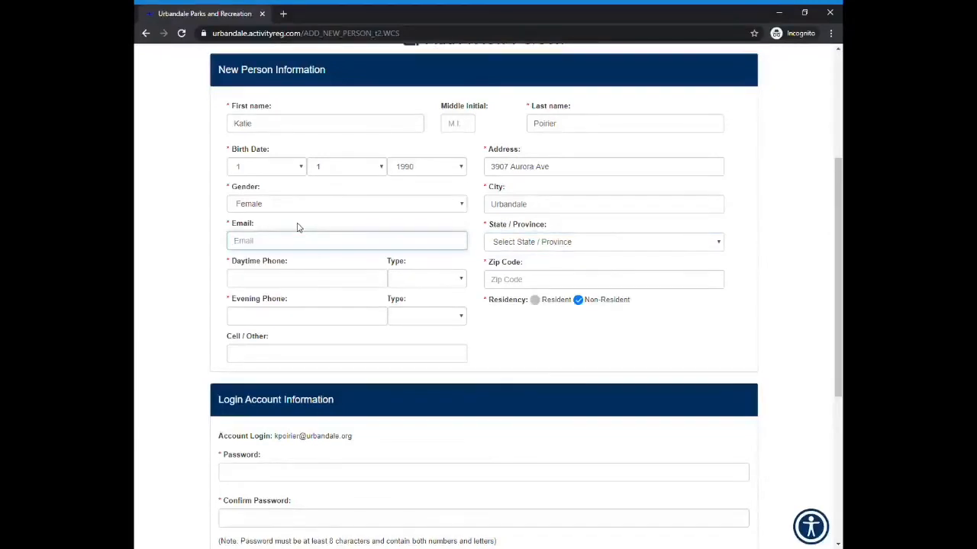
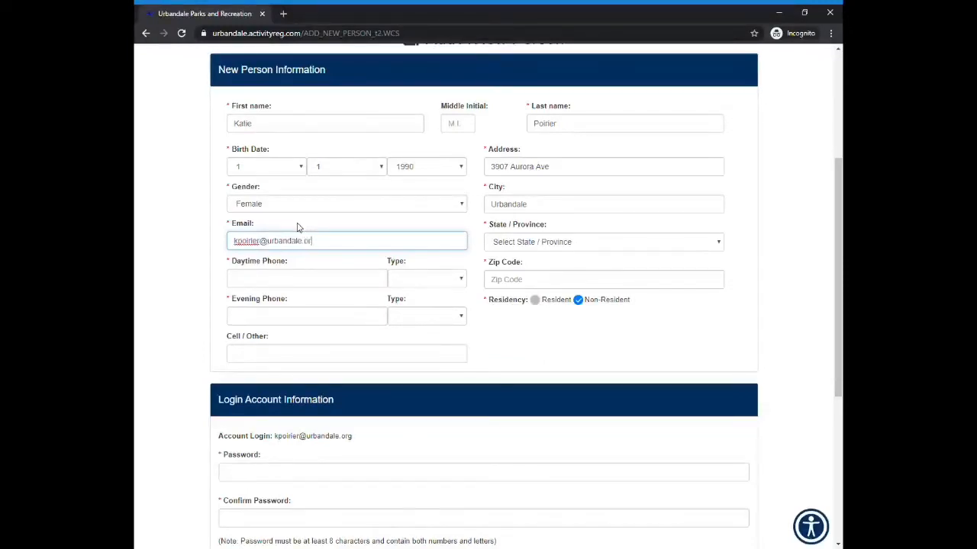
left_click(307, 279)
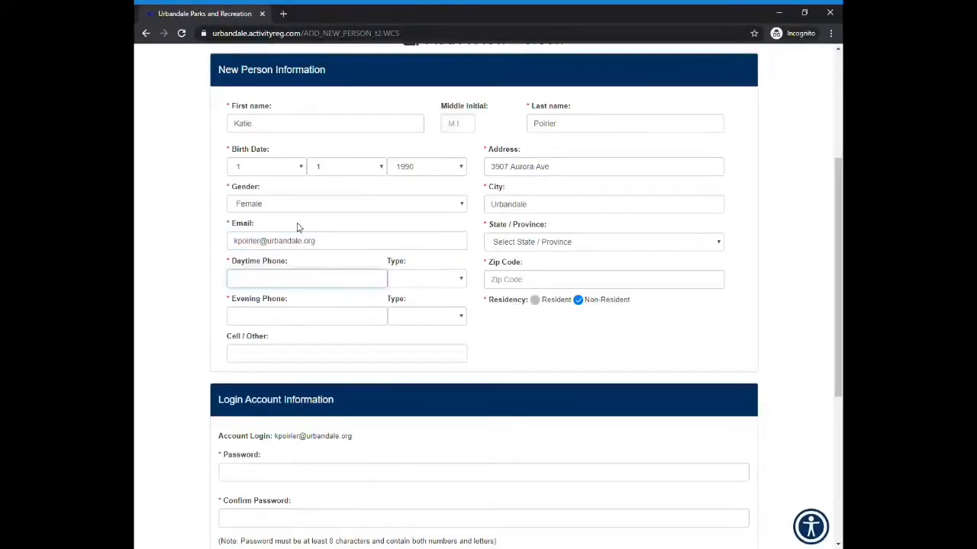
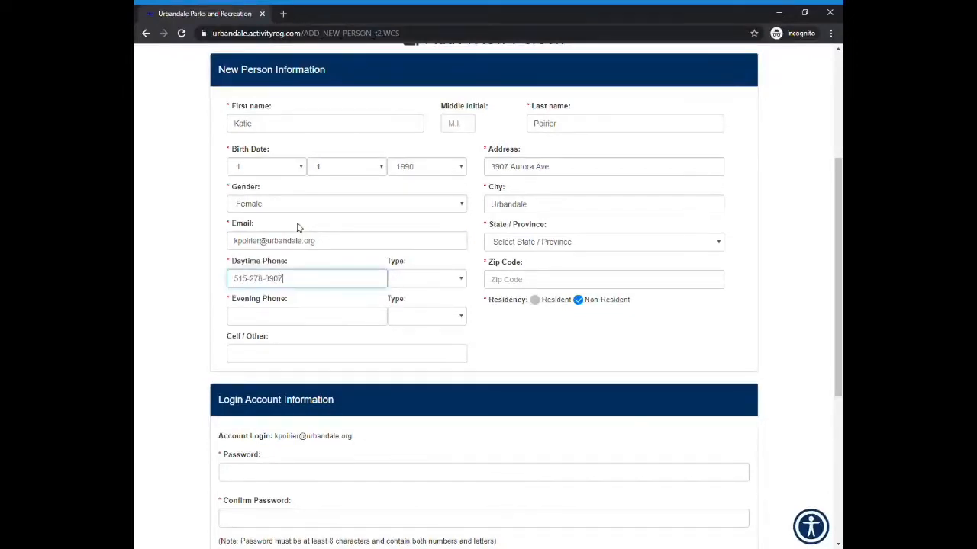
left_click(306, 316)
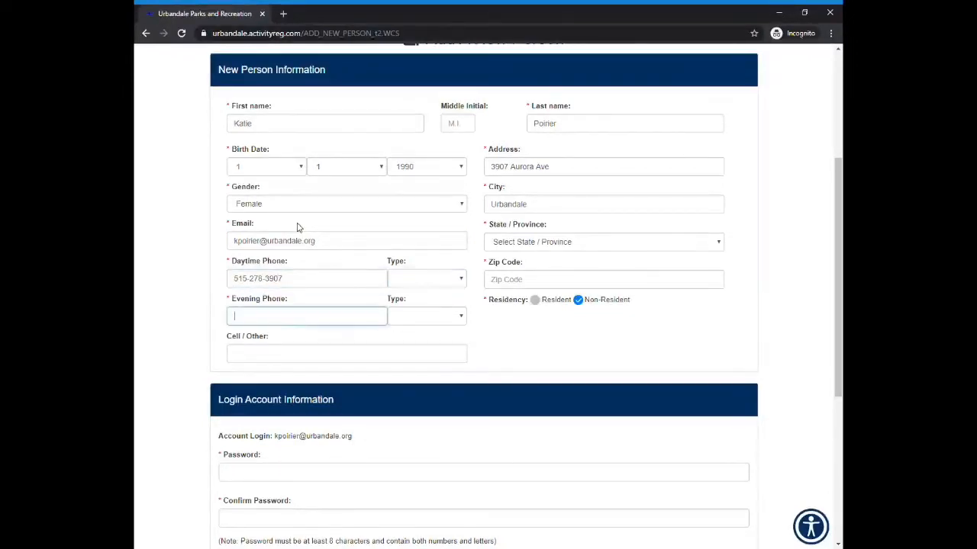
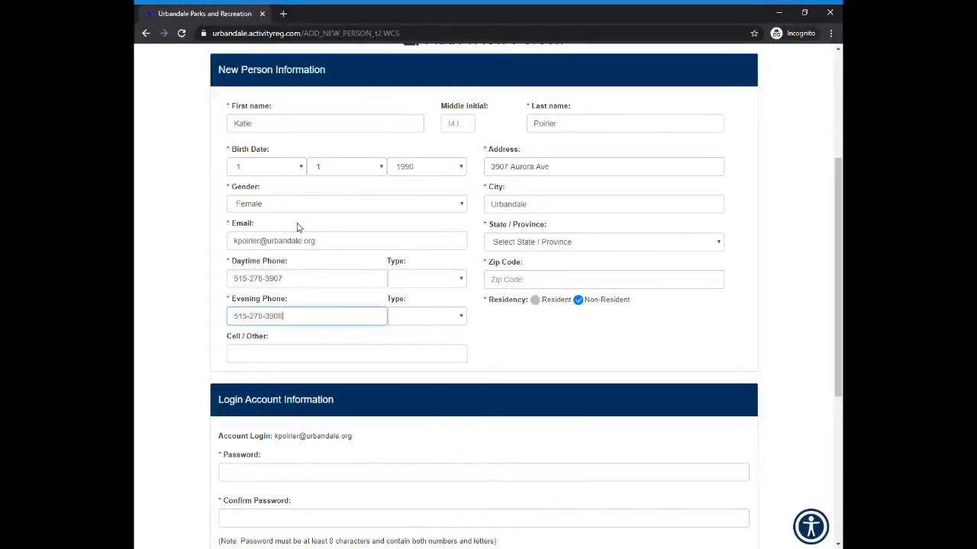
Step: Set the state to IA and the zip code to 50322
left_click(346, 353)
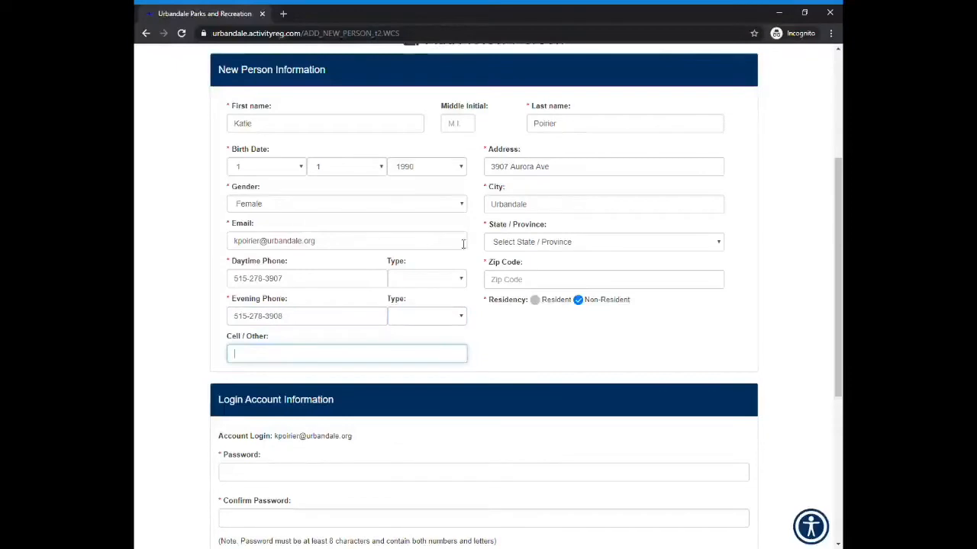
left_click(603, 241)
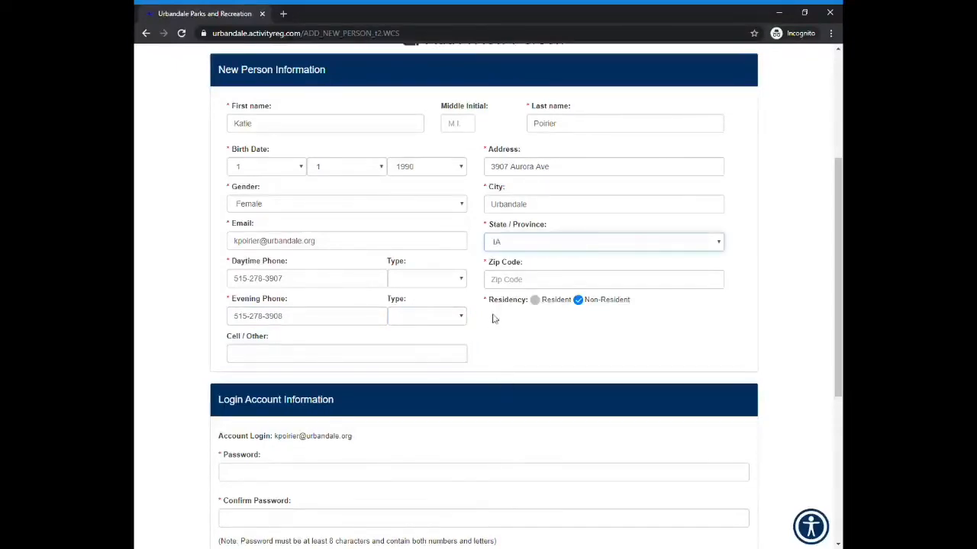
type("50322")
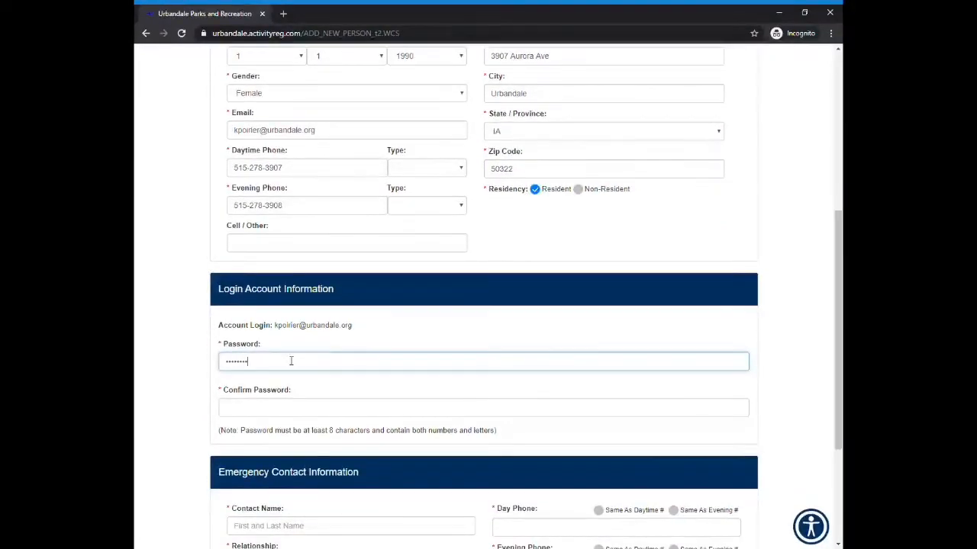
type("•••••")
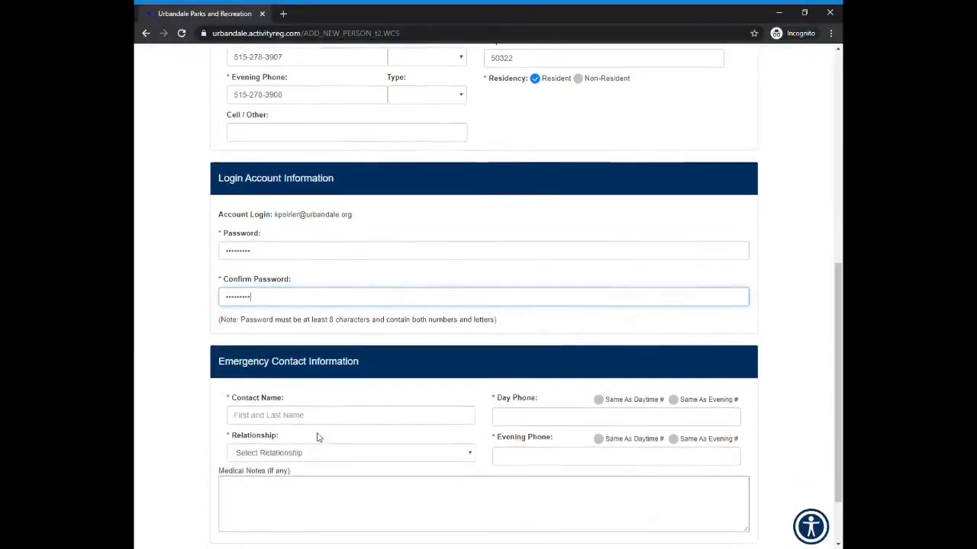
left_click(351, 415)
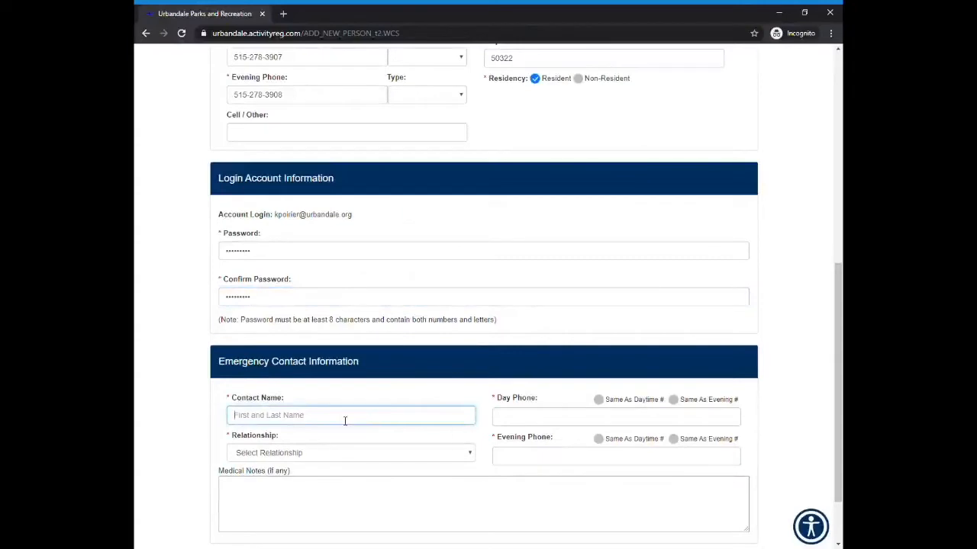
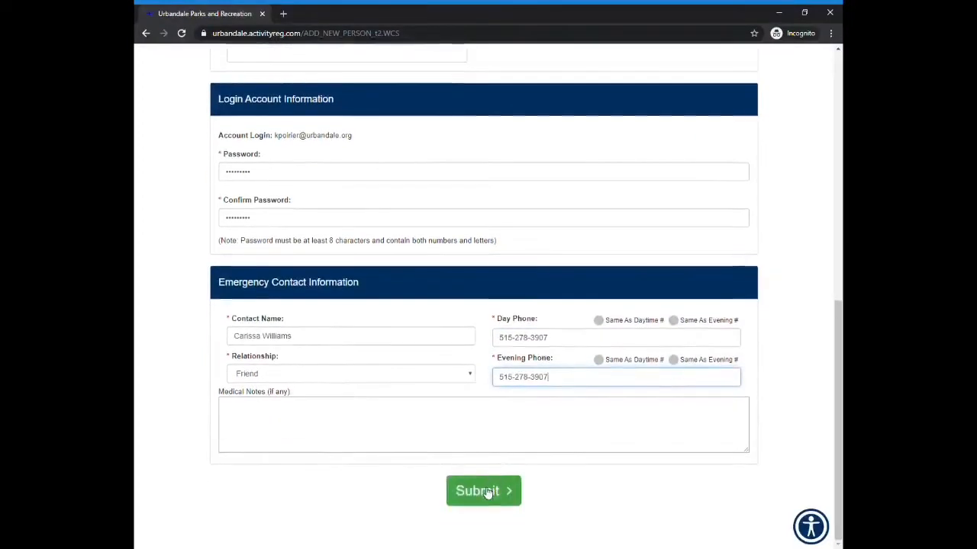
left_click(483, 492)
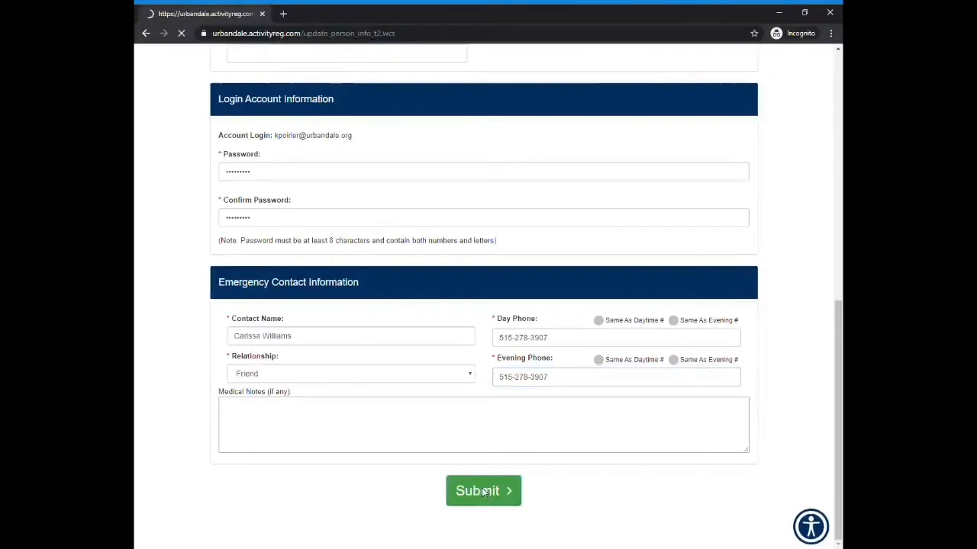
left_click(483, 491)
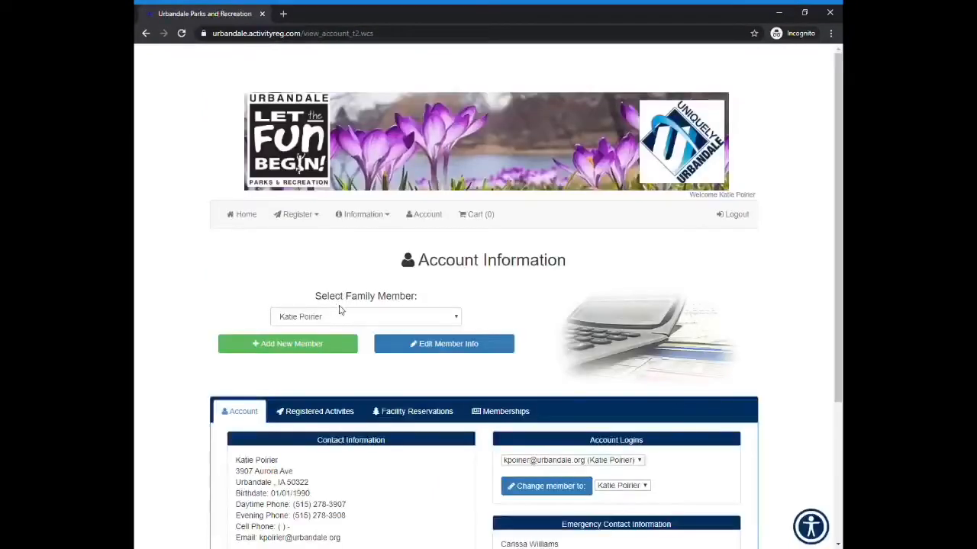
mouse_move(324, 317)
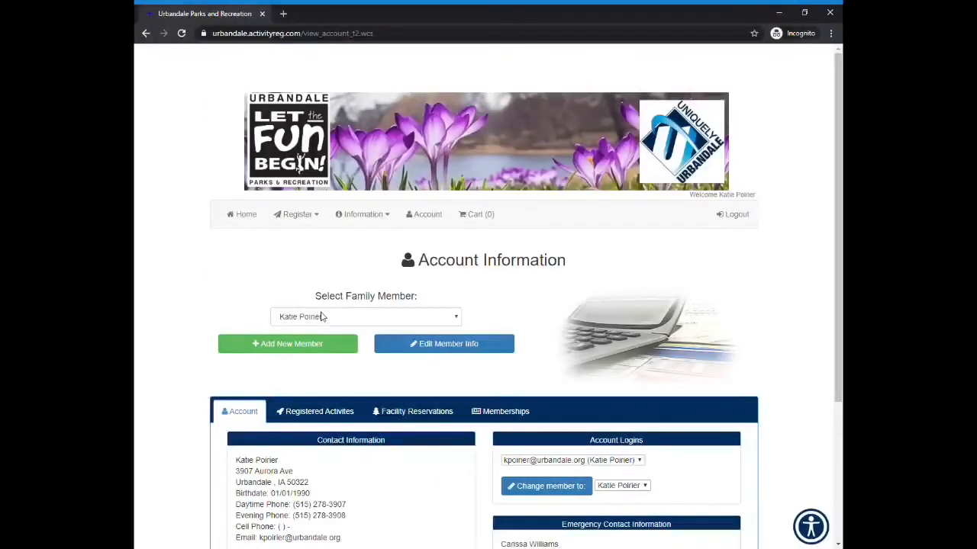
mouse_move(335, 318)
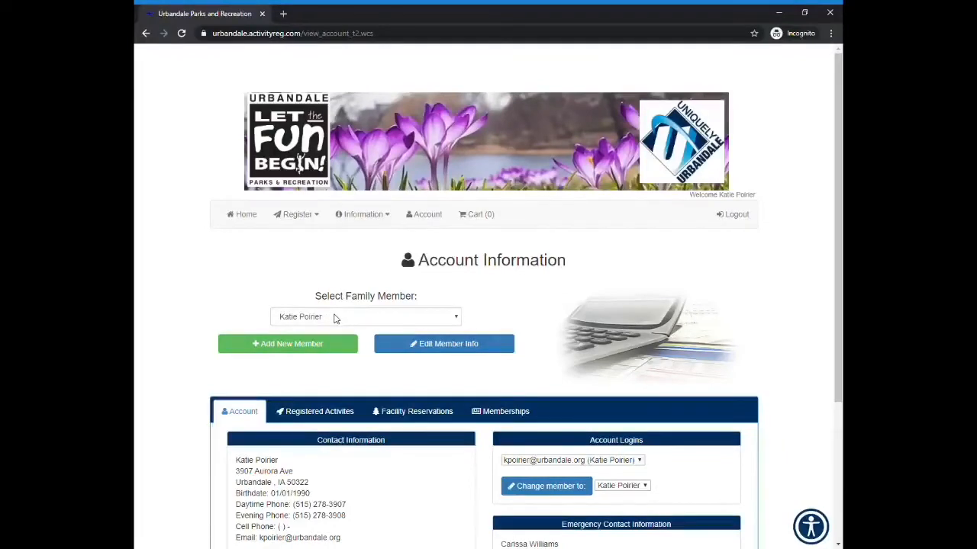
mouse_move(314, 351)
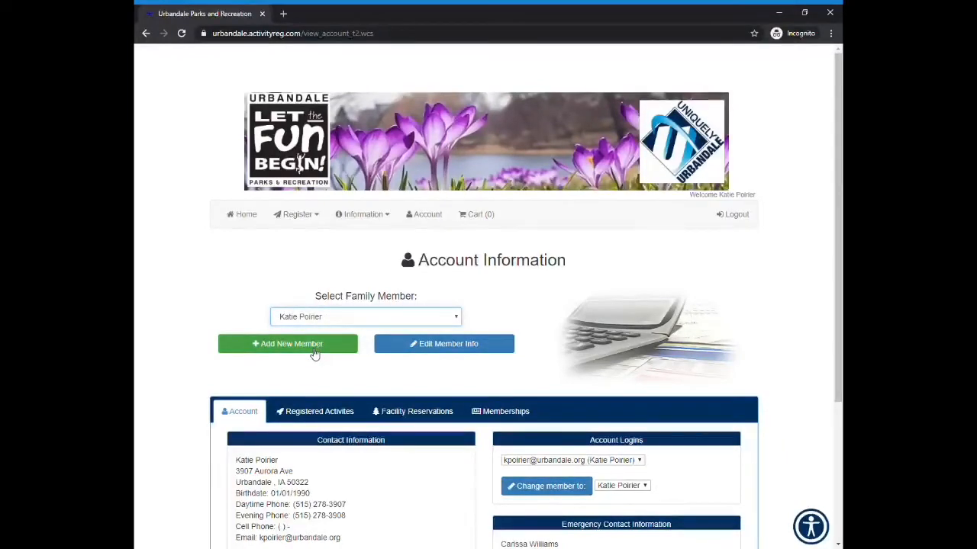
left_click(288, 343)
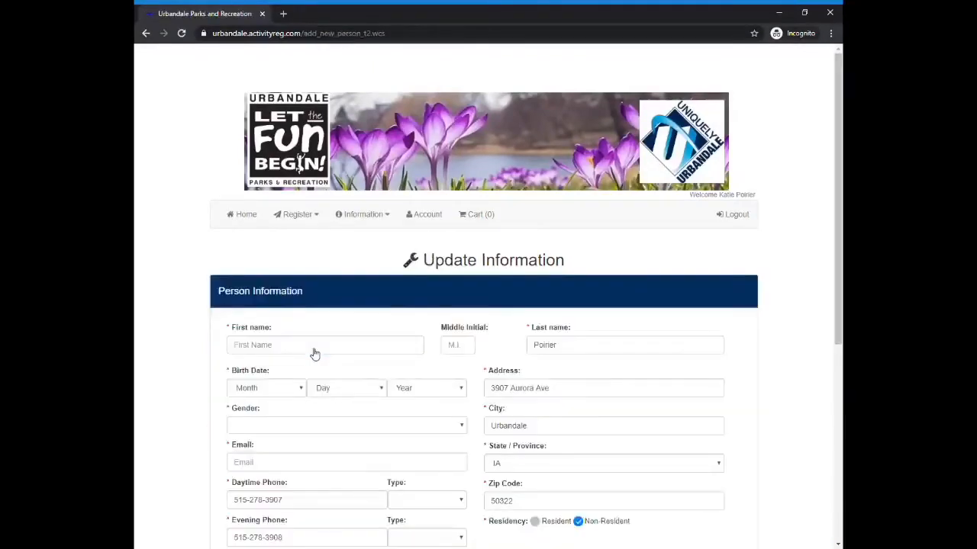
scroll("down", 3)
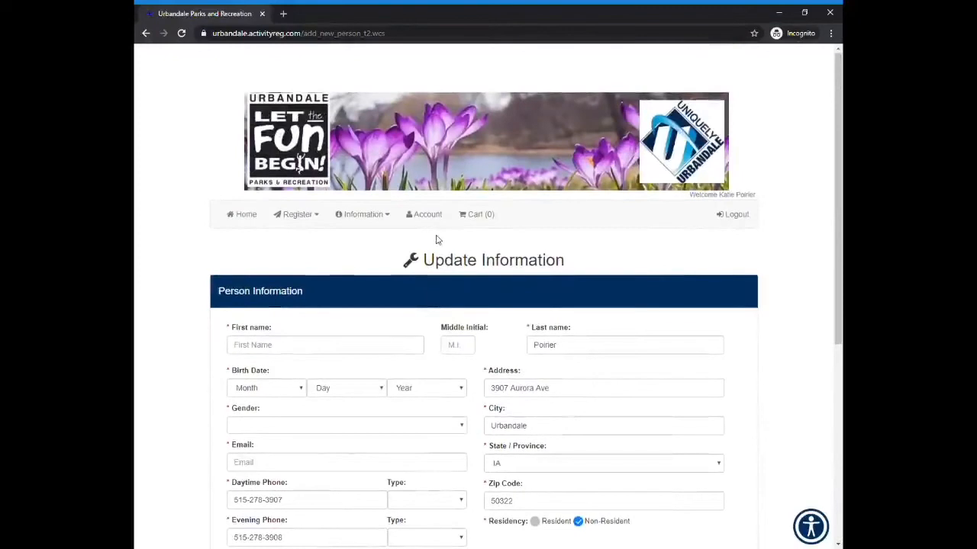
mouse_move(419, 240)
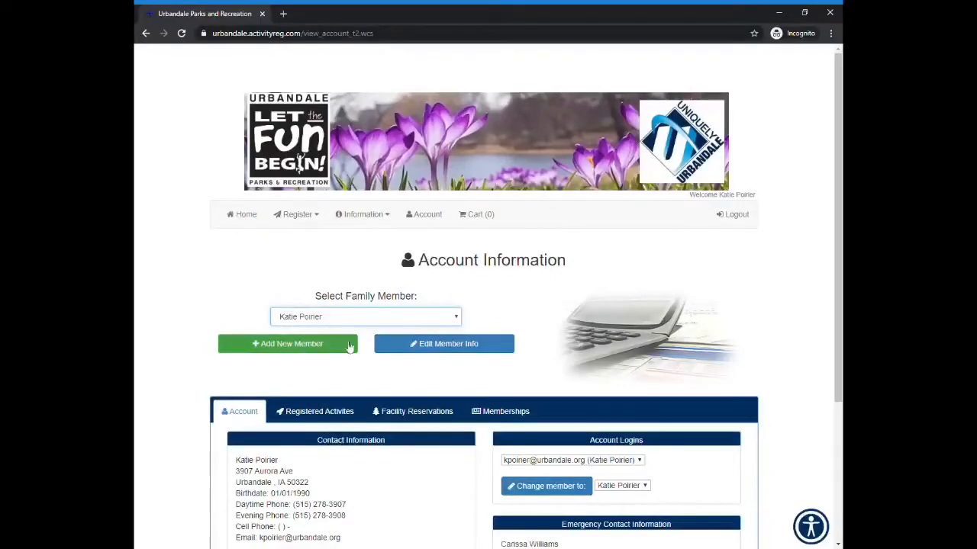
mouse_move(407, 343)
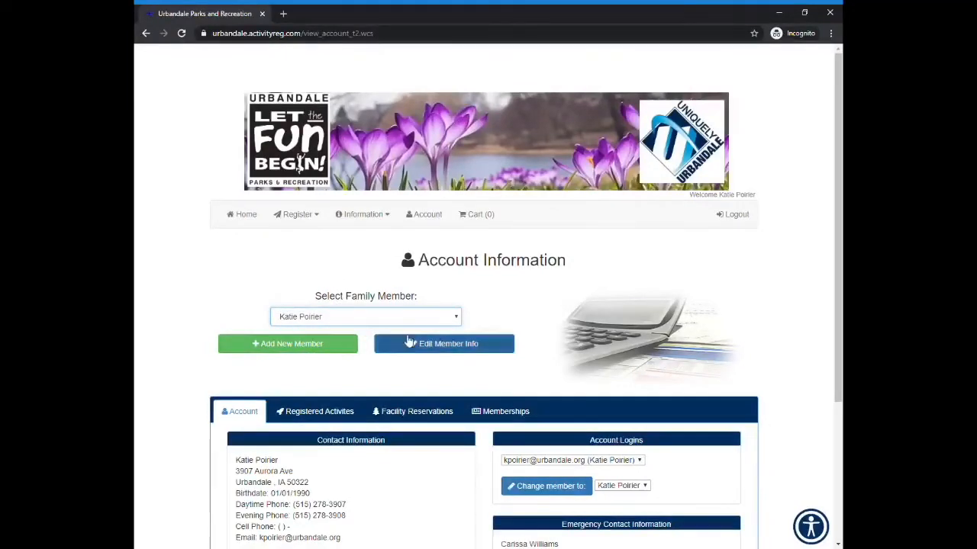
scroll("down", 3)
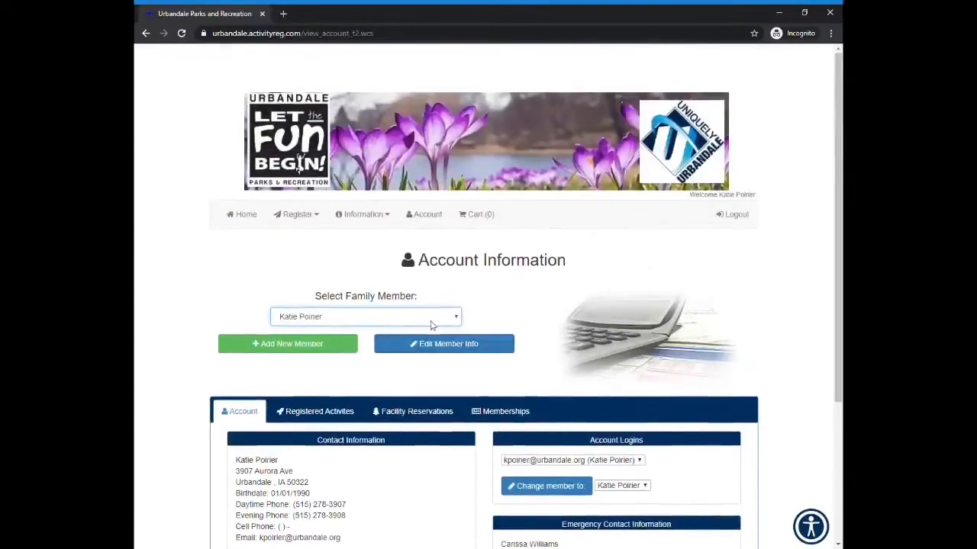
Step: Log out of the ActivityReg account back to the login page
left_click(732, 214)
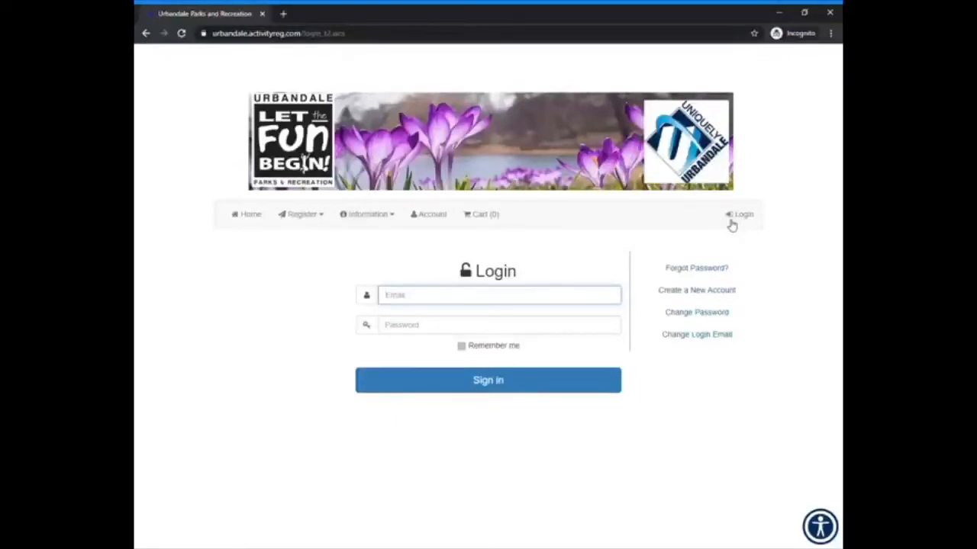
Step: Request a temporary password by email and close the confirmation notice
left_click(696, 268)
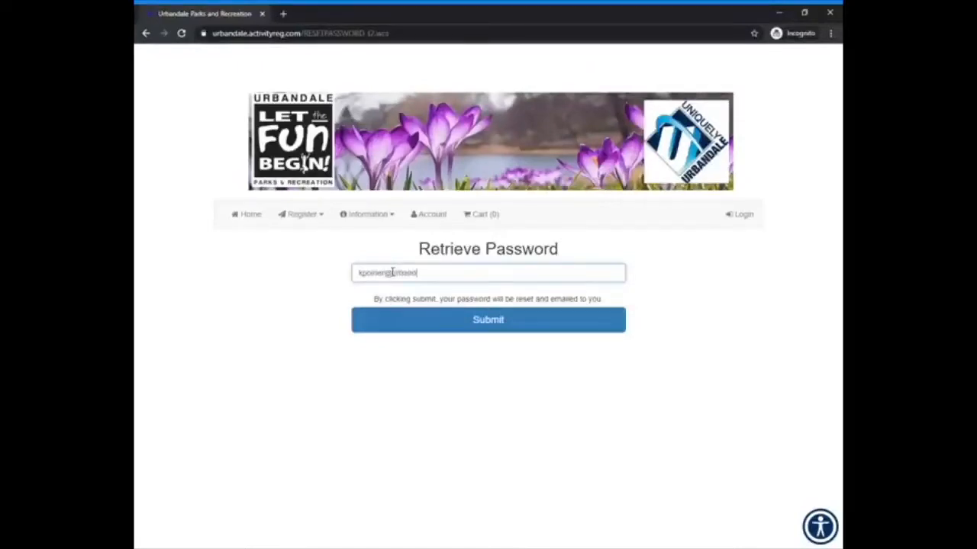
left_click(488, 320)
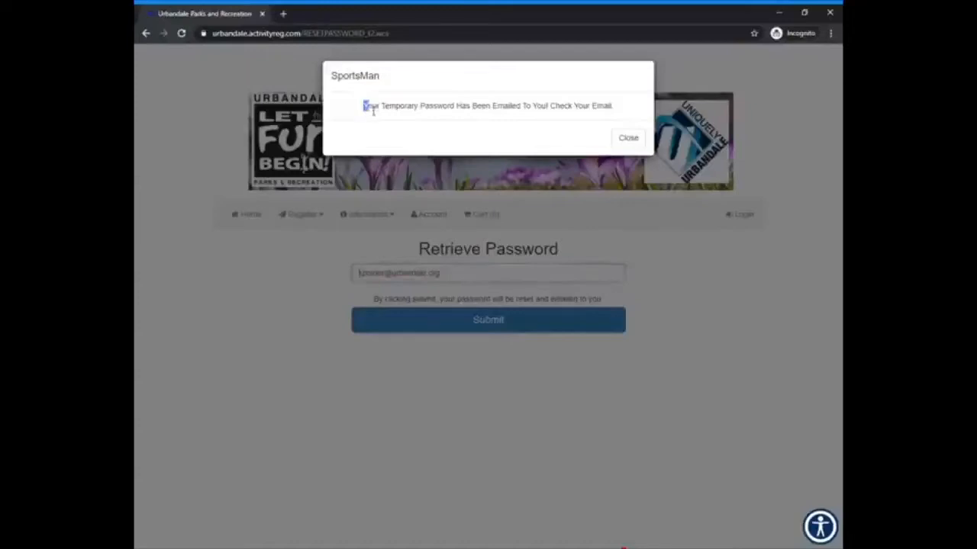
left_click_drag(366, 105, 614, 110)
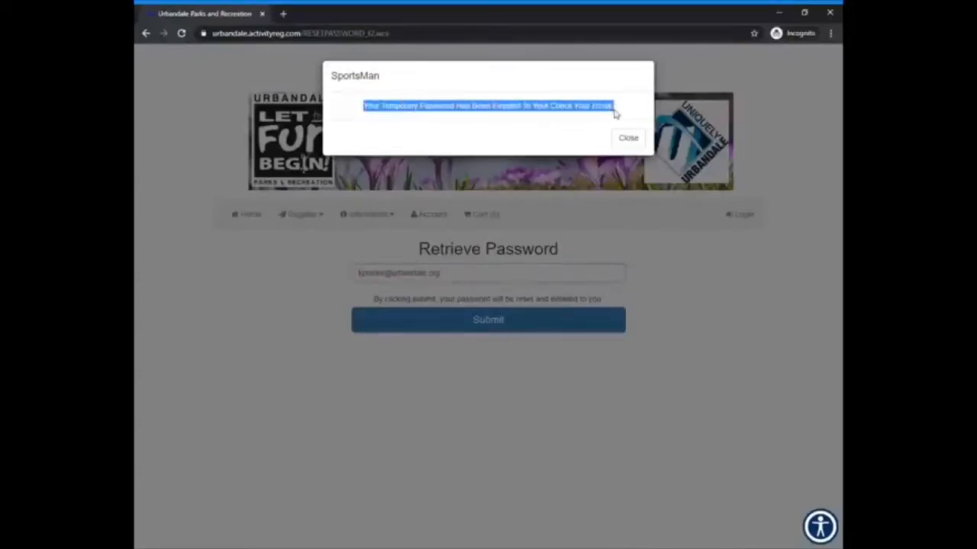
mouse_move(581, 139)
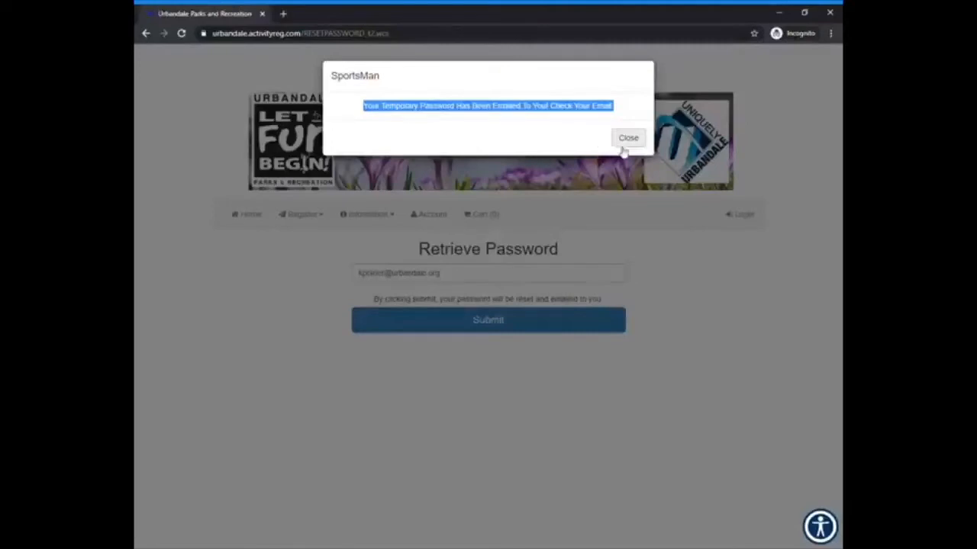
left_click(628, 138)
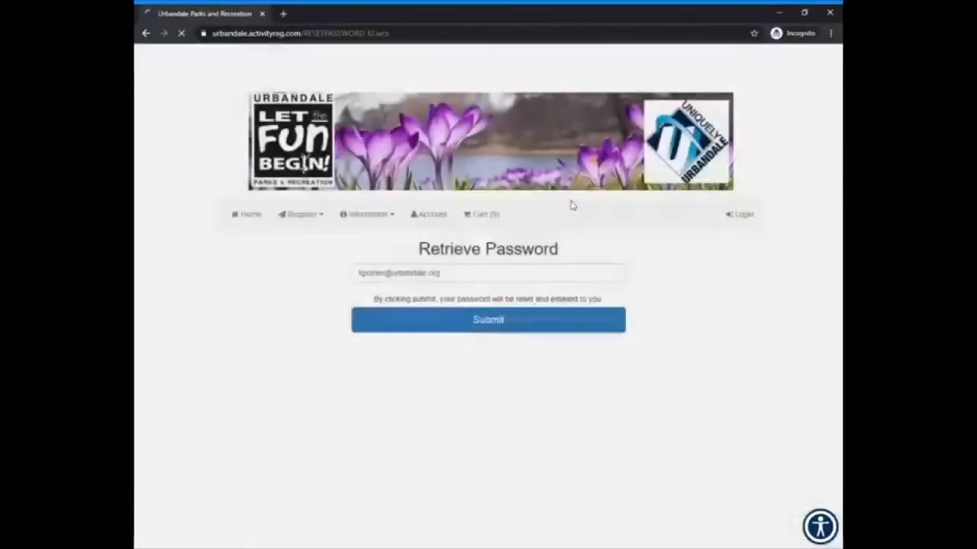
Step: Log in through the Login page using the account's email and password
left_click(487, 321)
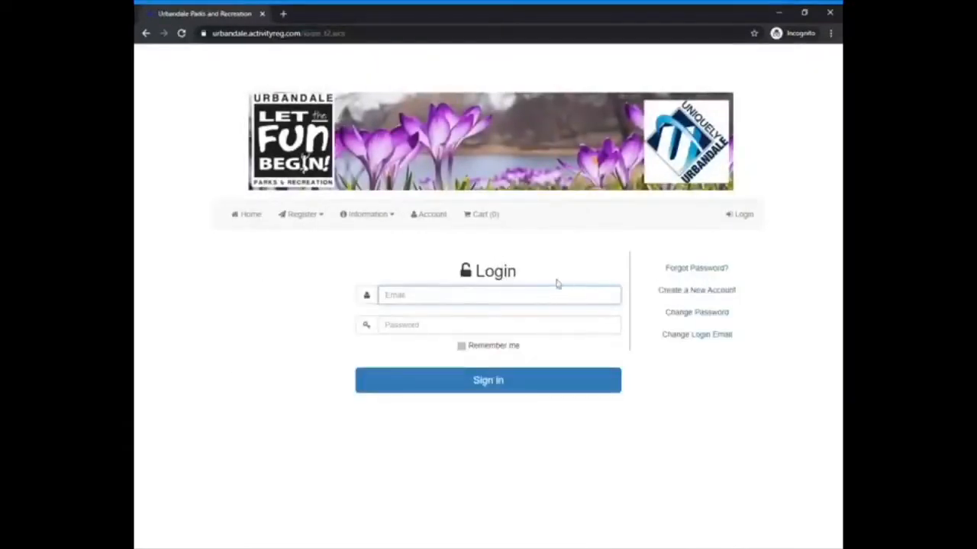
left_click(499, 295)
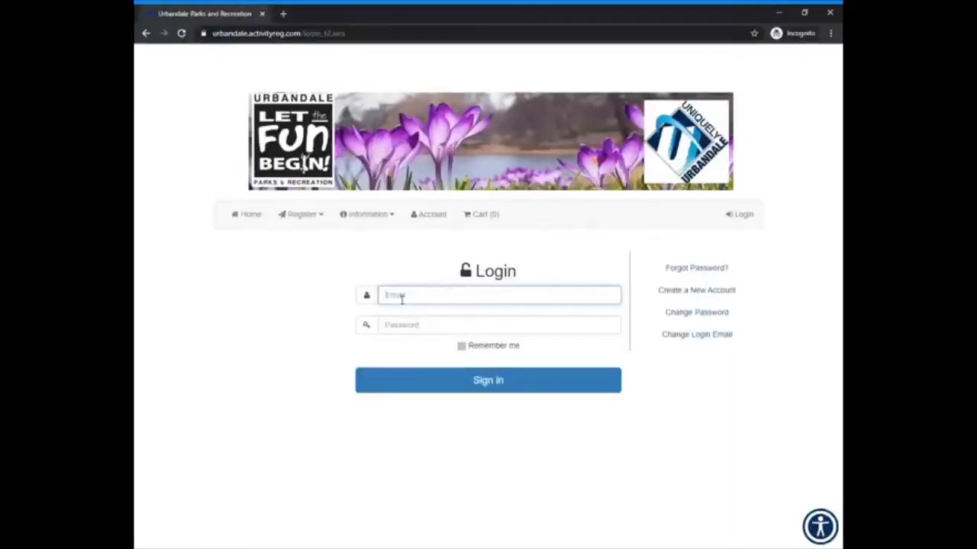
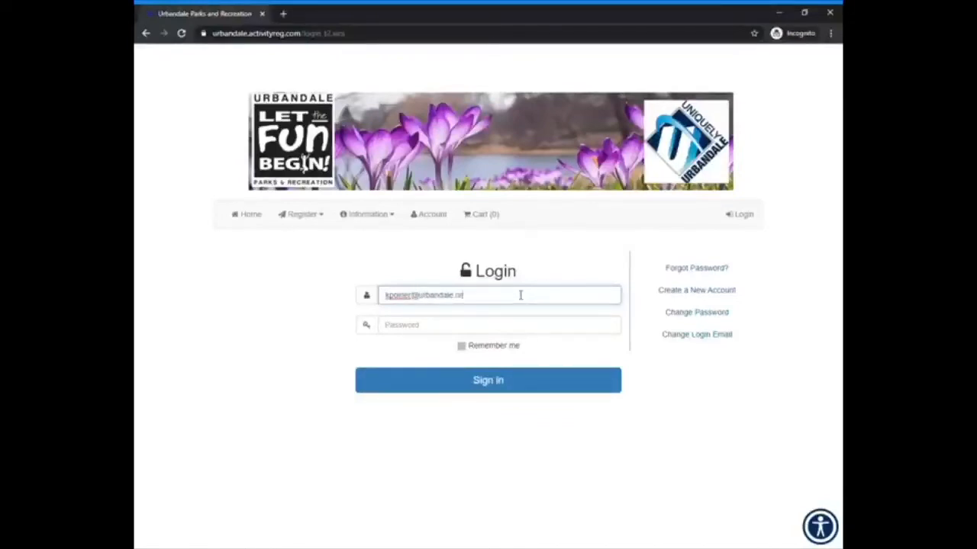
left_click(499, 325)
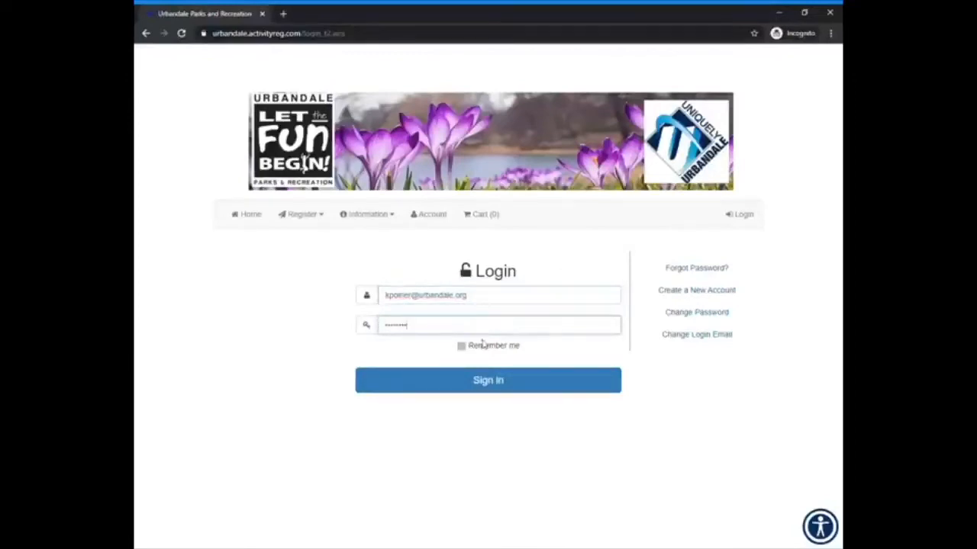
left_click(488, 380)
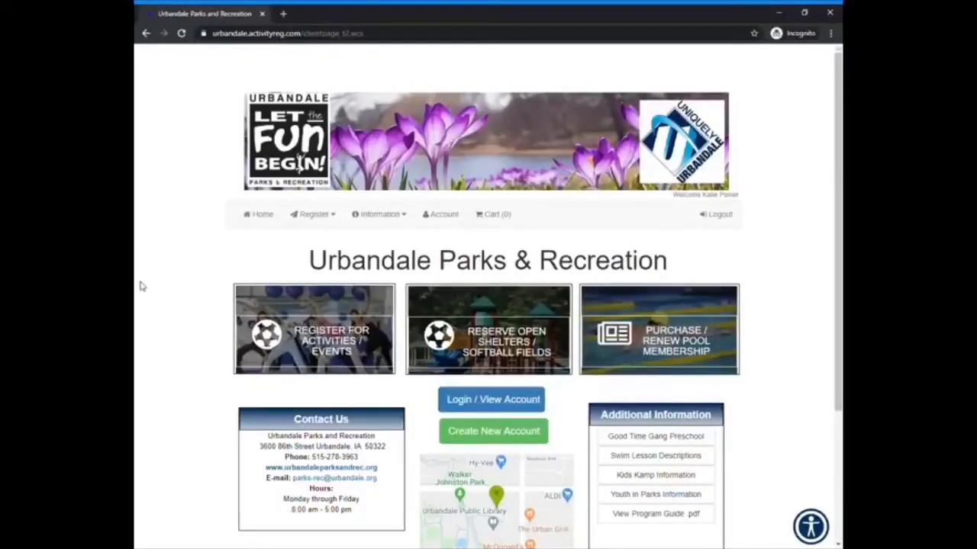
mouse_move(135, 275)
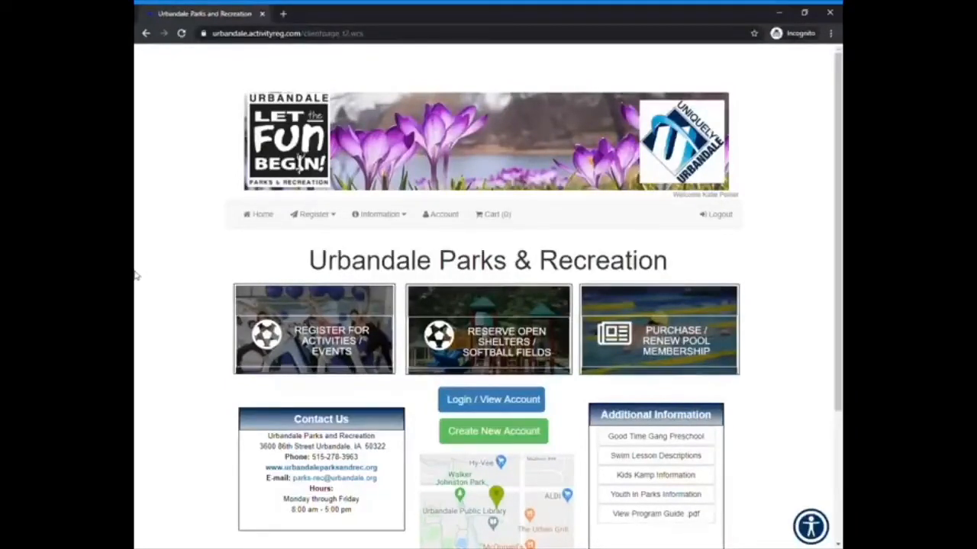
mouse_move(649, 201)
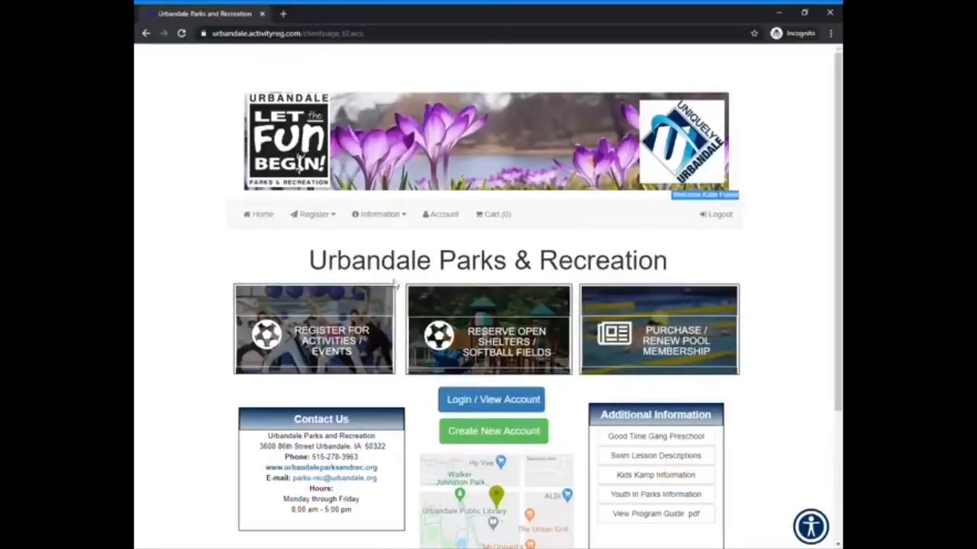
mouse_move(167, 270)
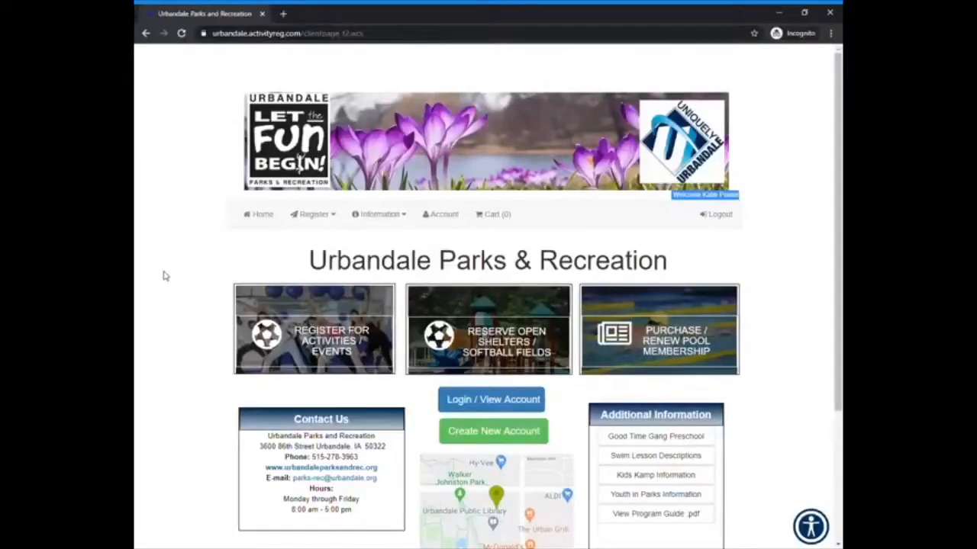
mouse_move(277, 287)
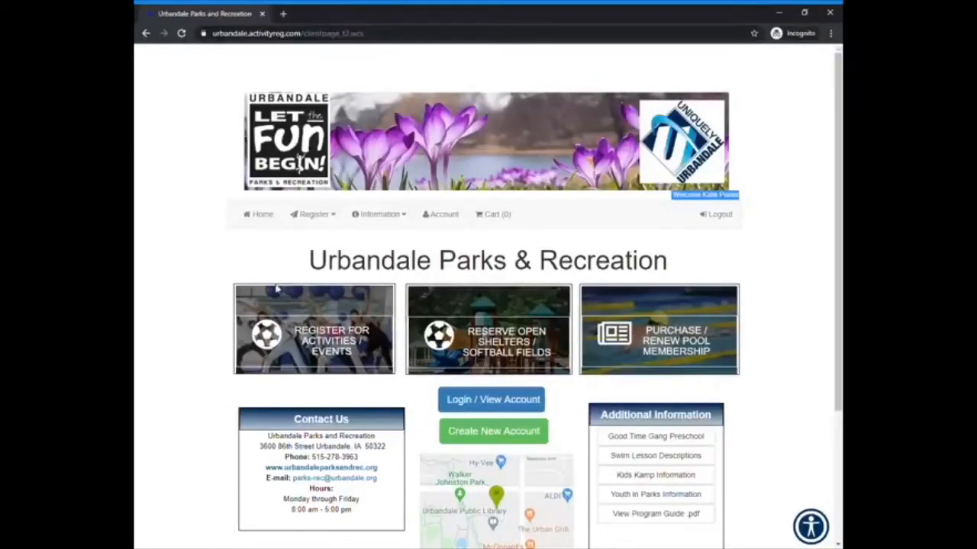
Step: Choose the Register for Activities / Events tile on the signed-in home page
left_click(315, 341)
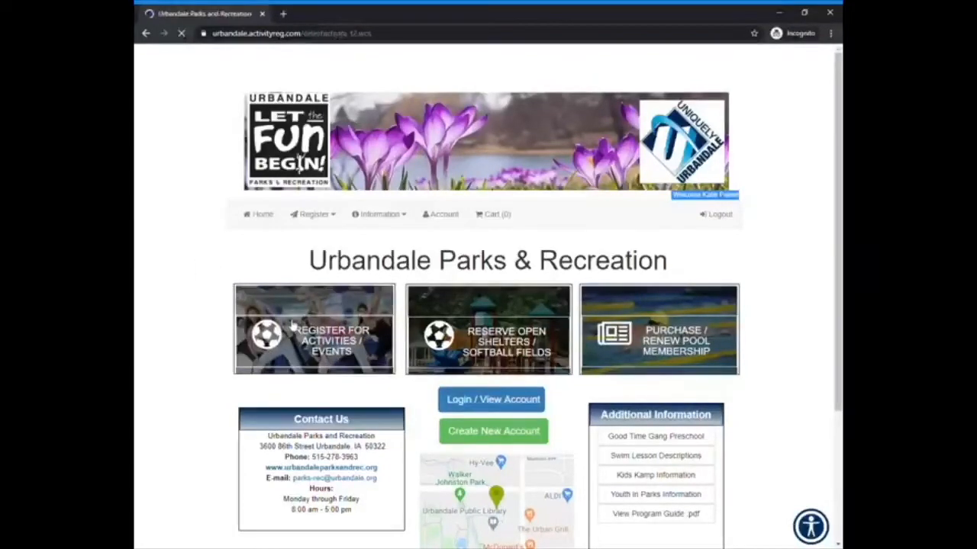
Step: Expand 2020 Virtual Programming and view the Flowers for Mom class details and $10 fee
left_click(316, 339)
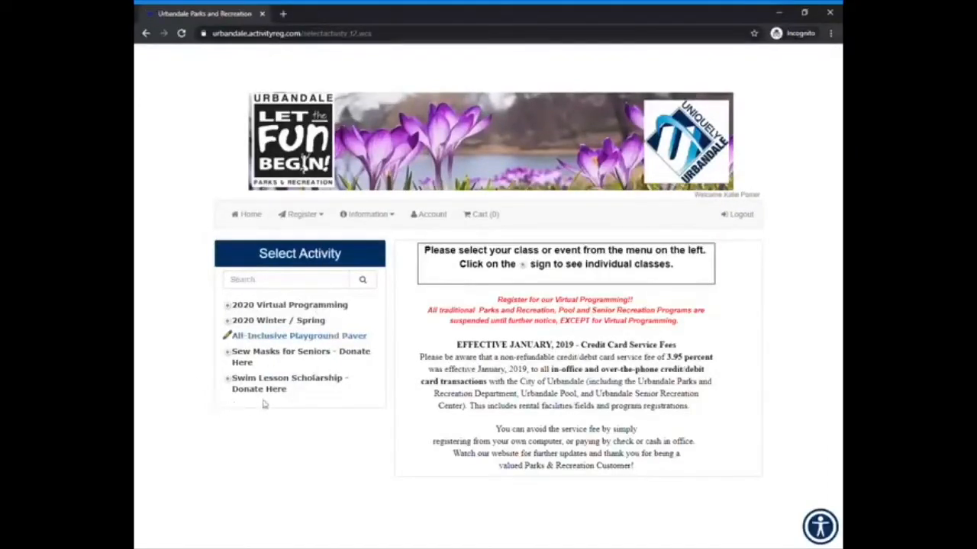
left_click(226, 305)
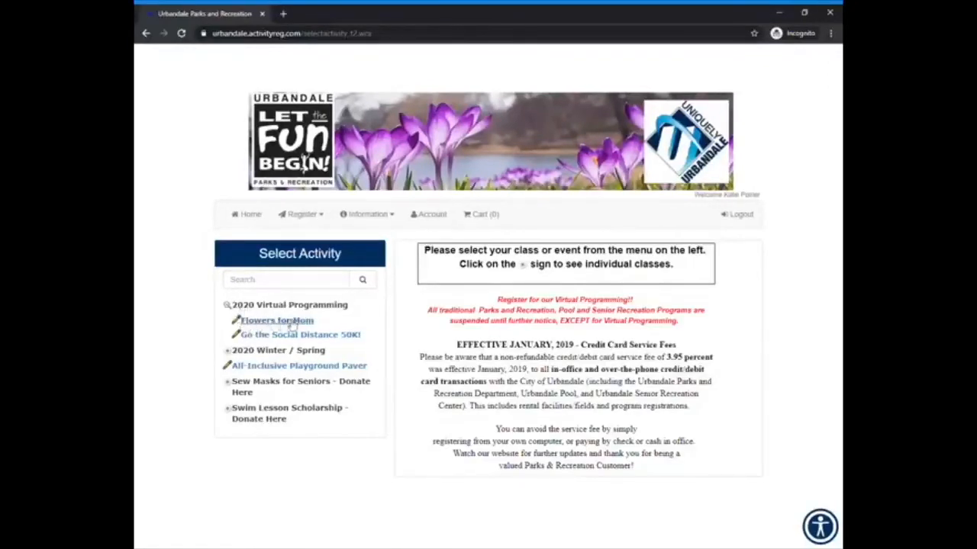
left_click(277, 320)
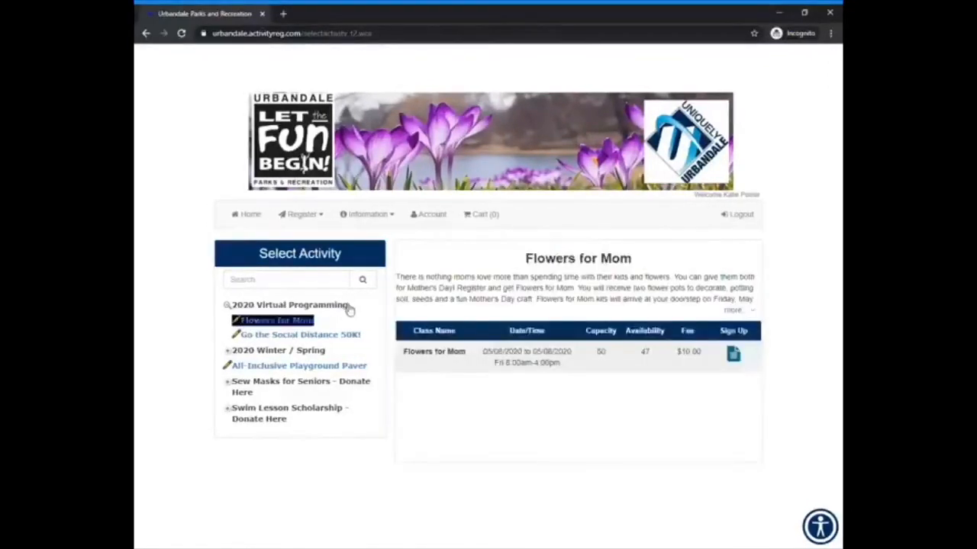
left_click_drag(396, 276, 477, 288)
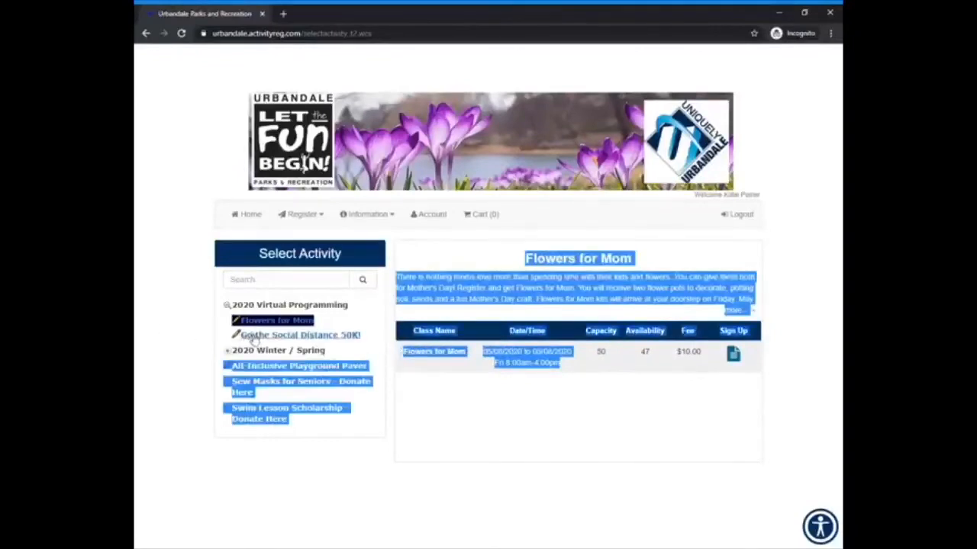
Step: View the Go the Social Distance 50K! details ($20 fee) and scroll its full description
left_click(294, 335)
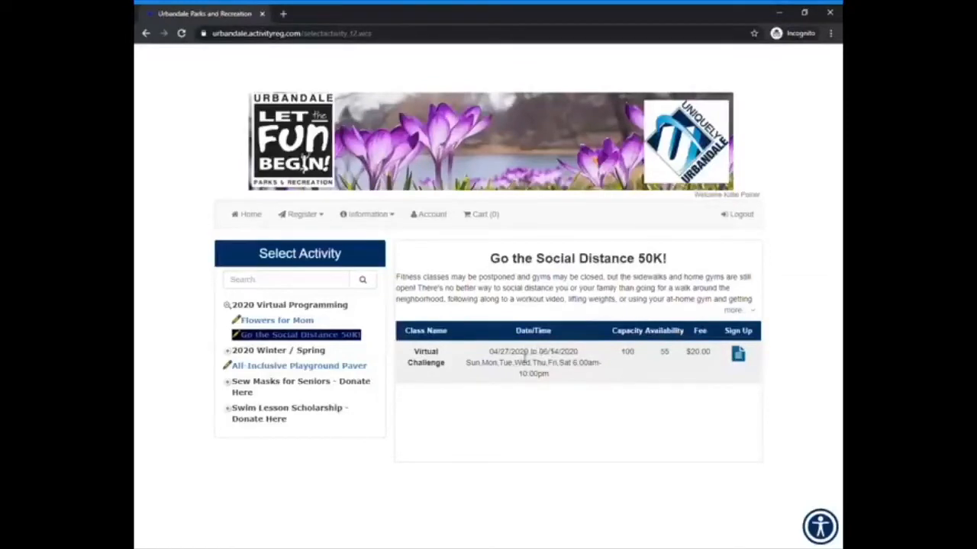
mouse_move(545, 374)
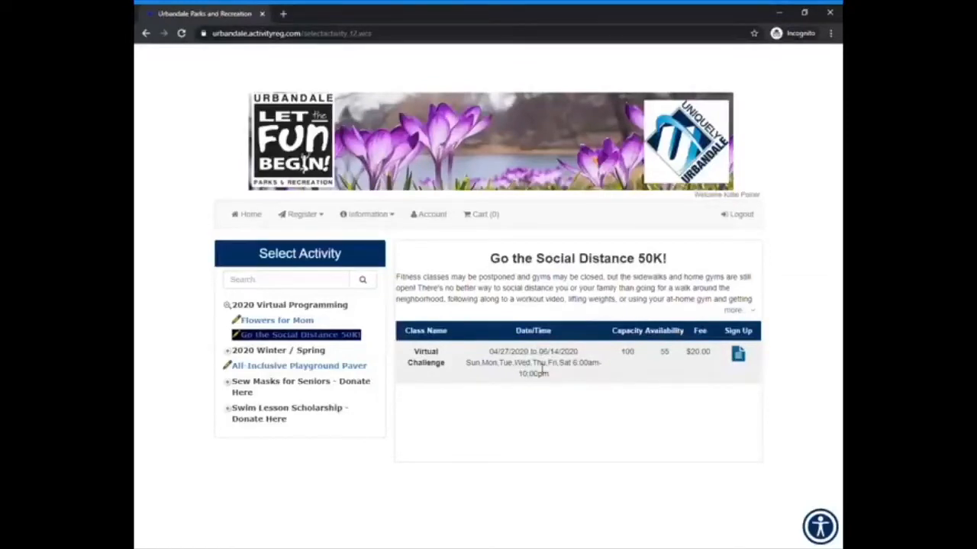
mouse_move(552, 374)
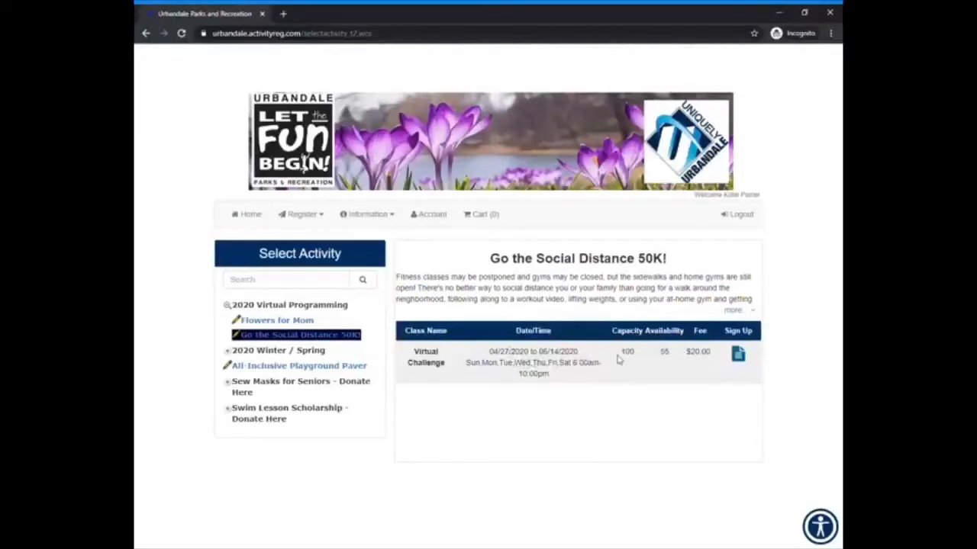
mouse_move(677, 357)
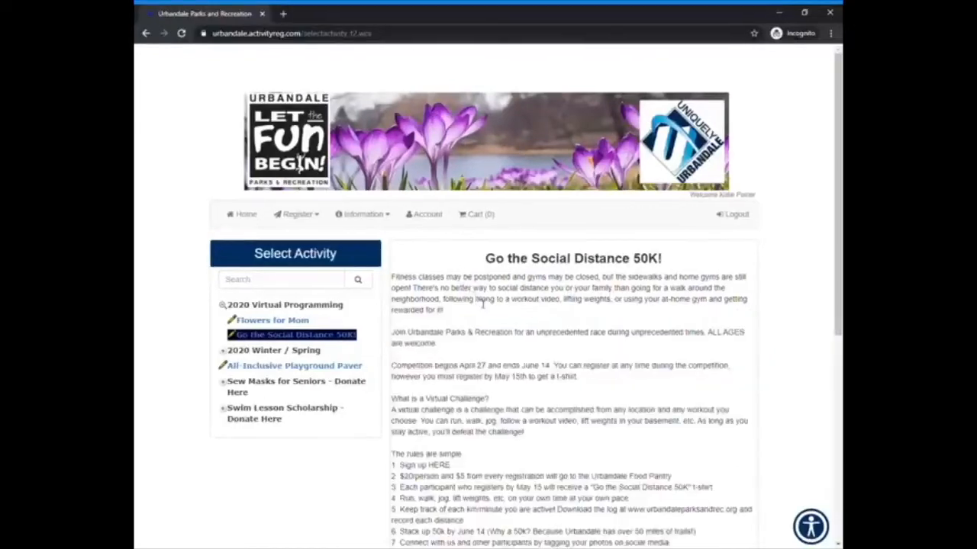
scroll("down", 3)
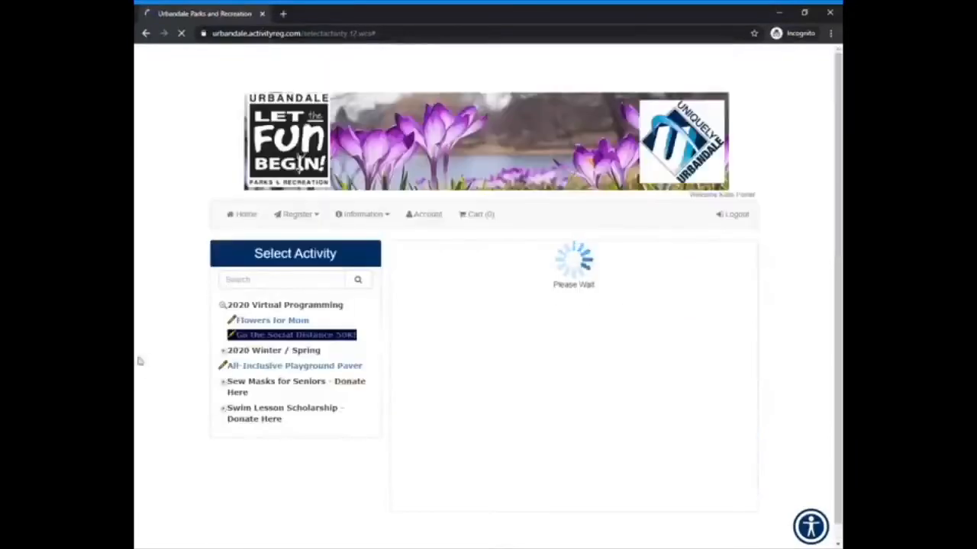
Step: Start the Virtual Challenge sign-up and choose the family member to register
left_click(293, 334)
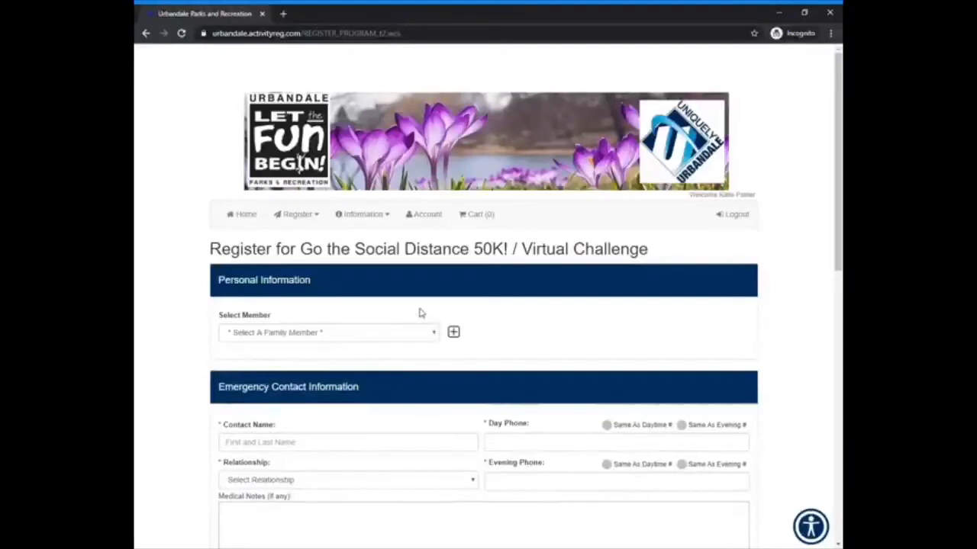
left_click(328, 332)
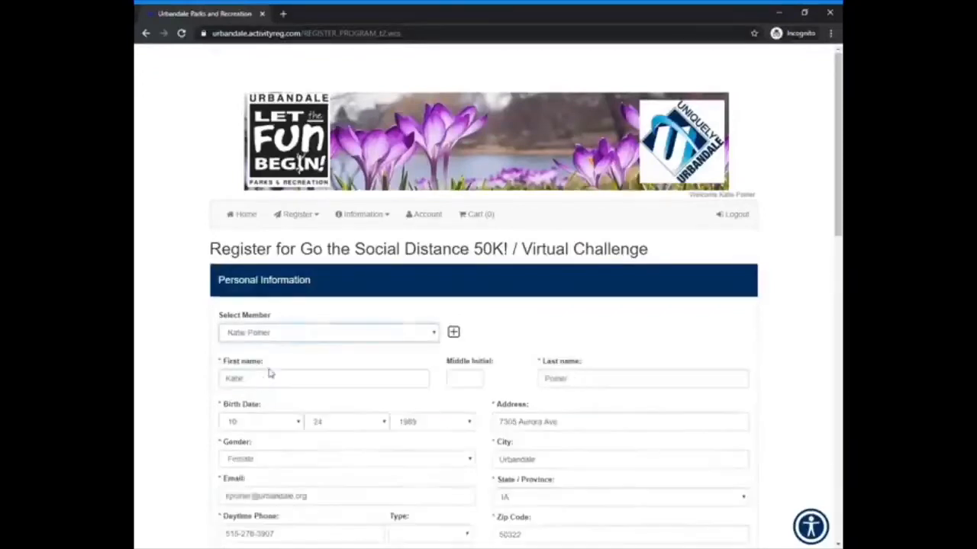
scroll("down", 3)
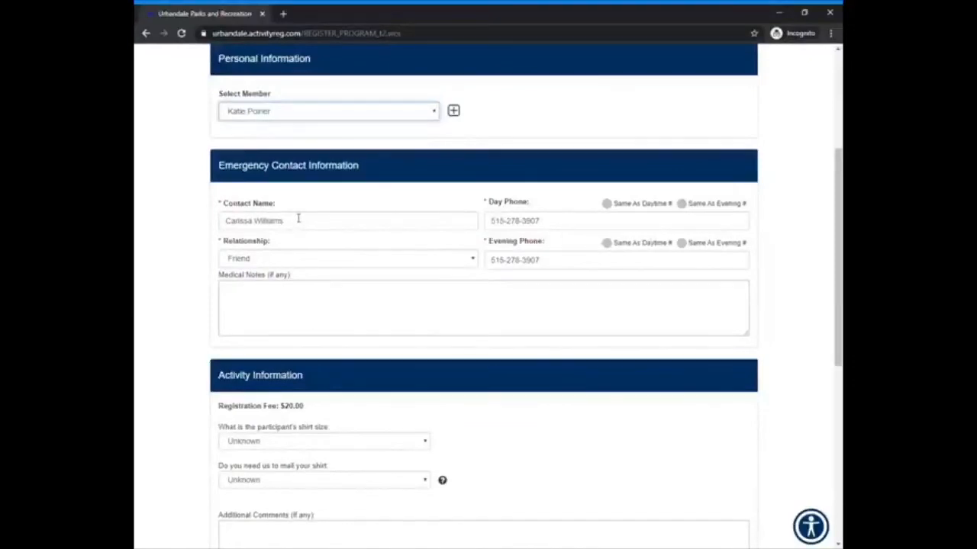
scroll("up", 3)
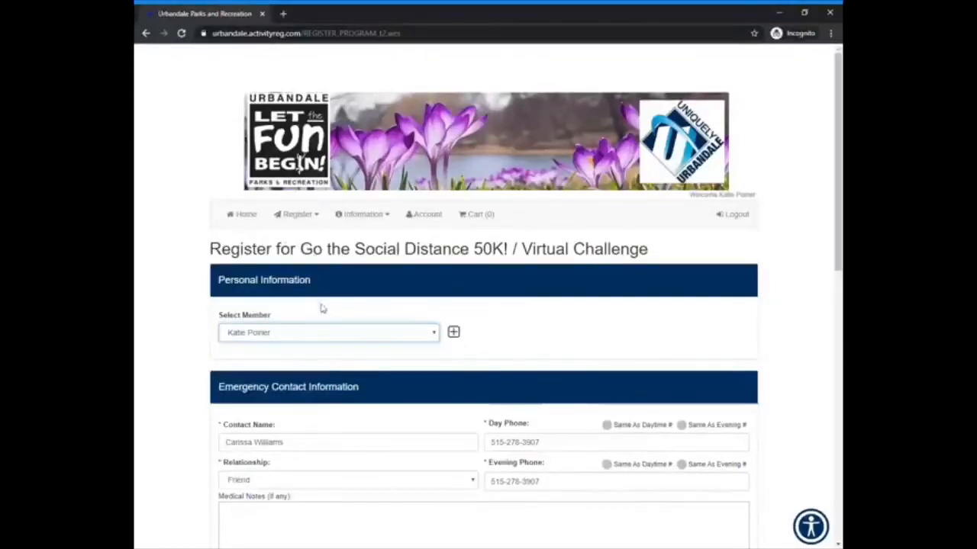
scroll("down", 3)
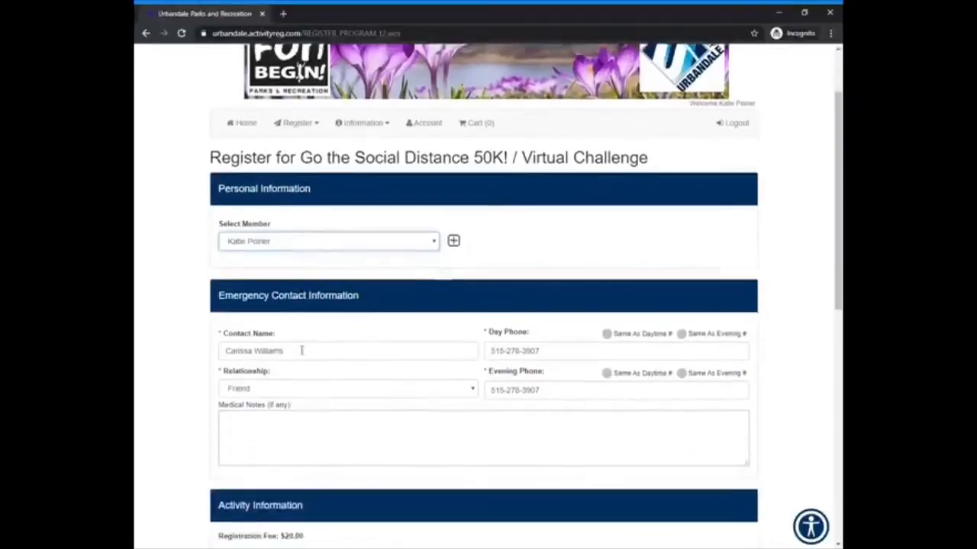
scroll("down", 3)
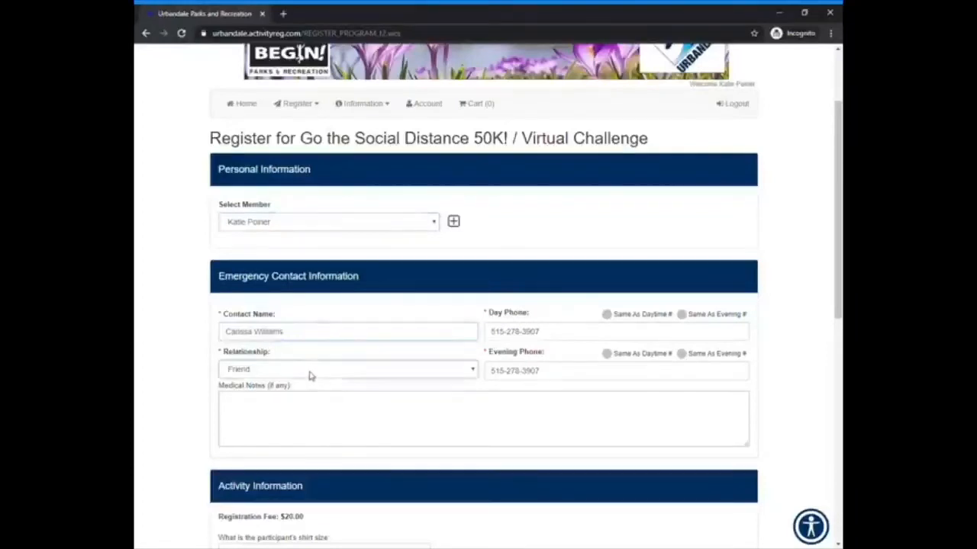
mouse_move(279, 372)
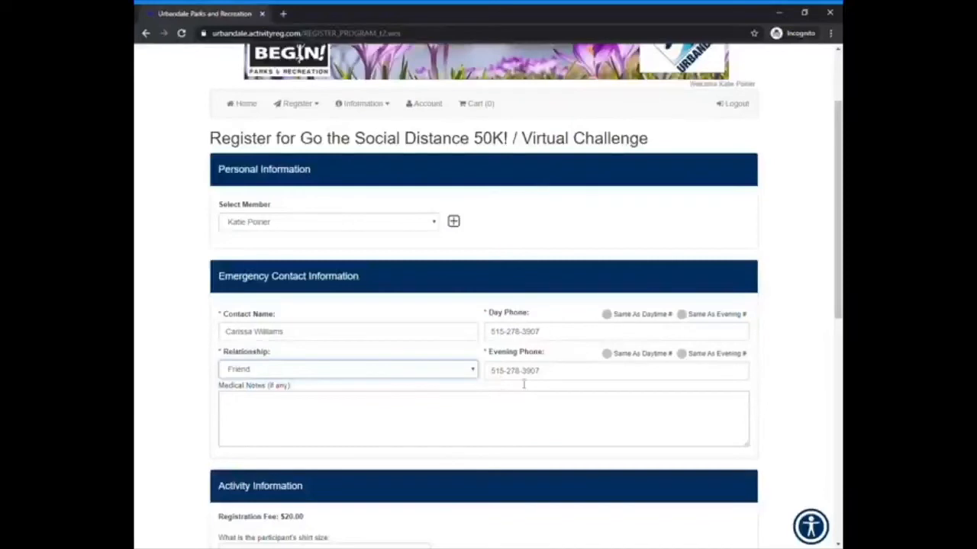
mouse_move(535, 342)
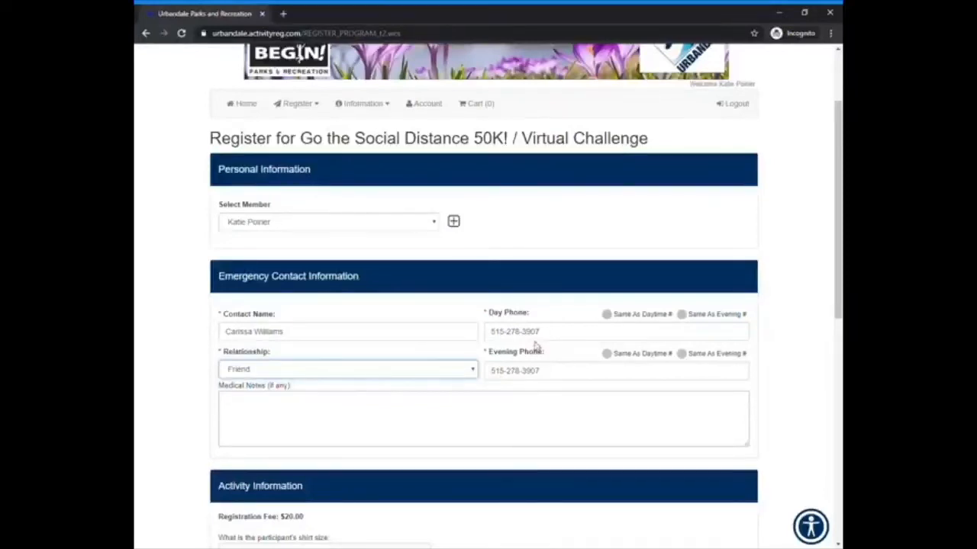
Step: Select the emergency contact day phone, touch Medical Notes, and choose Adult Medium shirt size
double_click(514, 332)
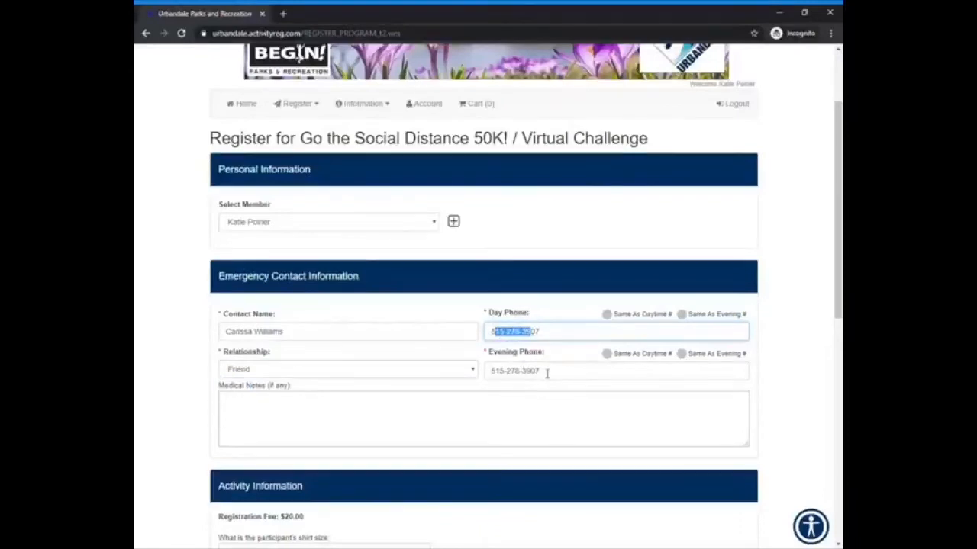
left_click(385, 419)
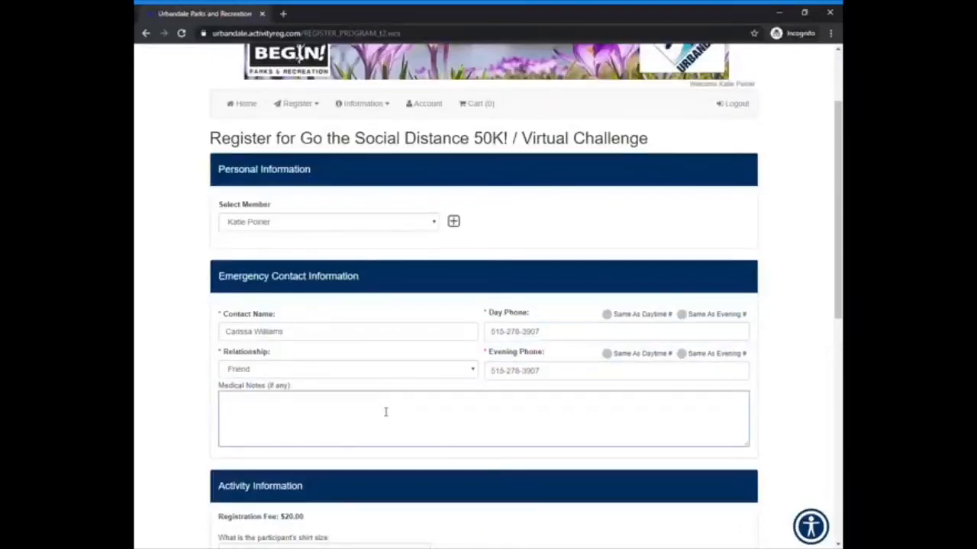
scroll("down", 3)
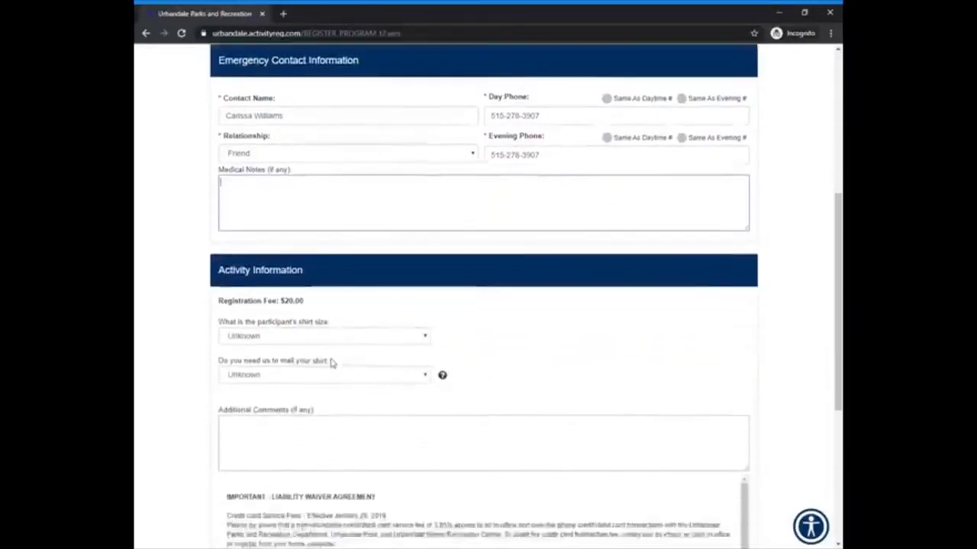
scroll("down", 3)
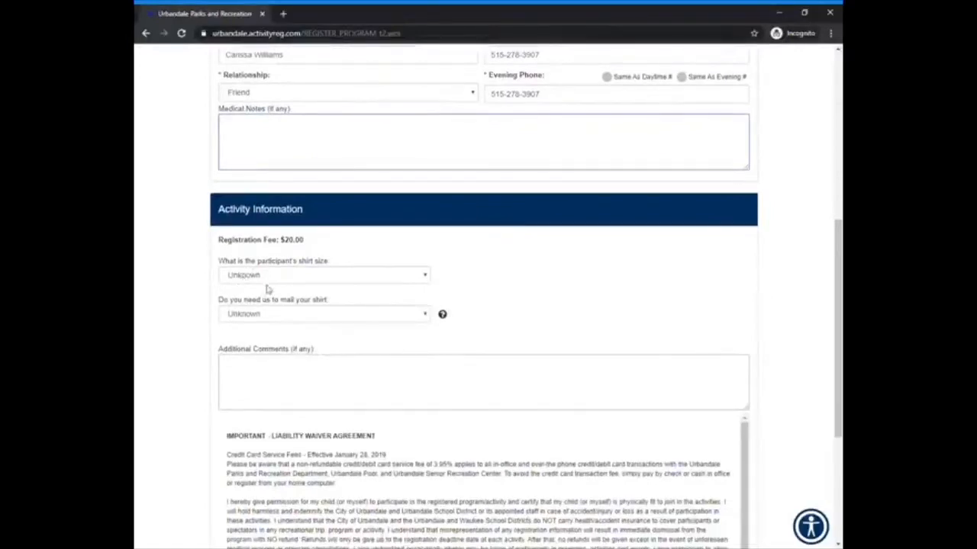
left_click(483, 141)
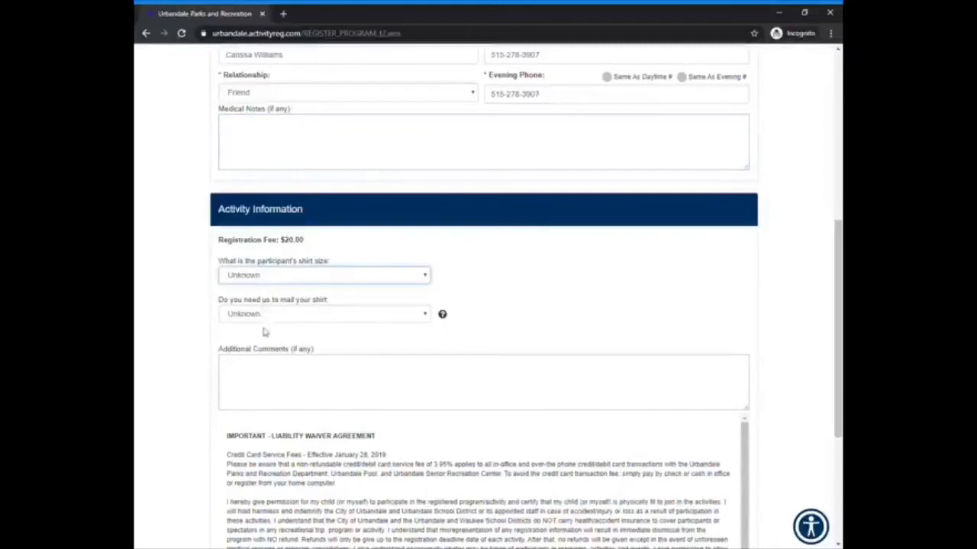
left_click(322, 274)
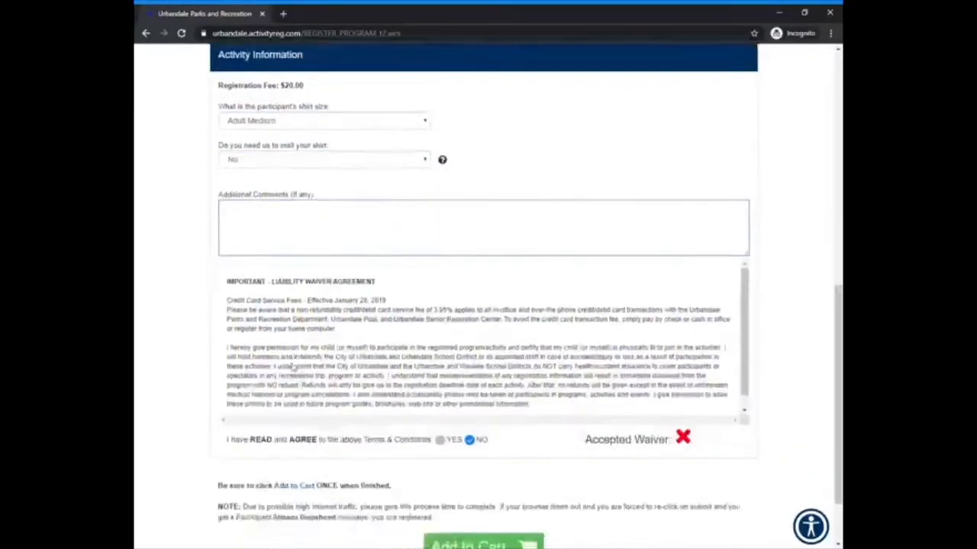
Step: Toggle the liability waiver answer, attempt Add to Cart, and dismiss the must-agree warning
scroll("down", 3)
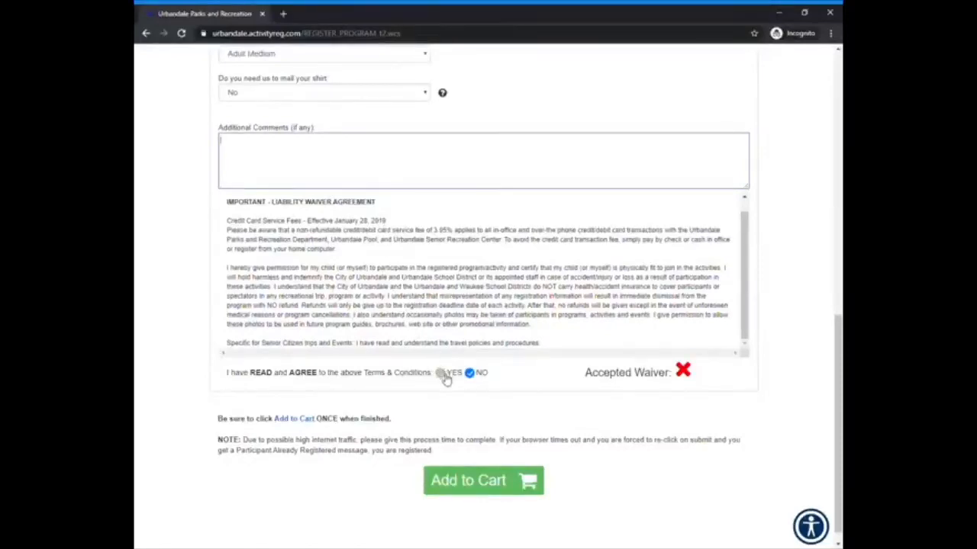
left_click(439, 373)
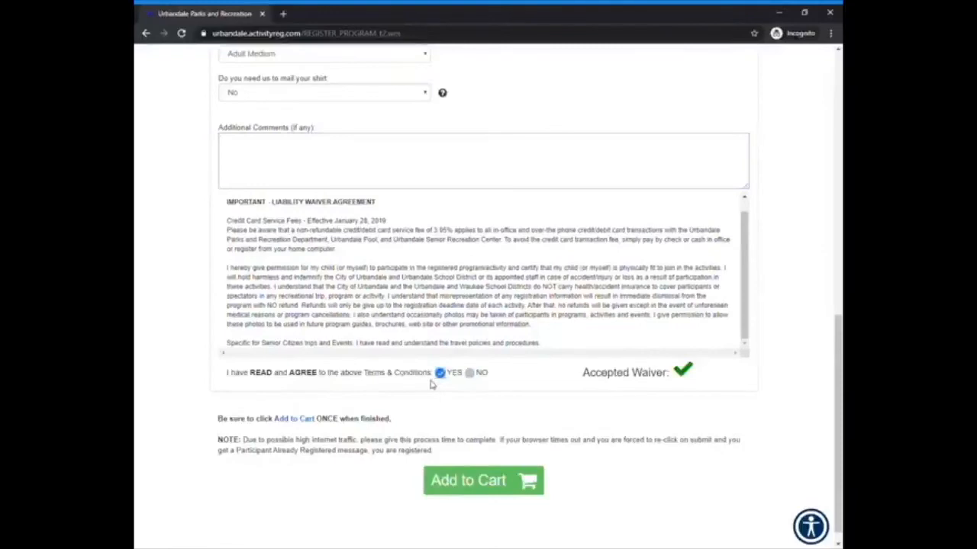
mouse_move(275, 336)
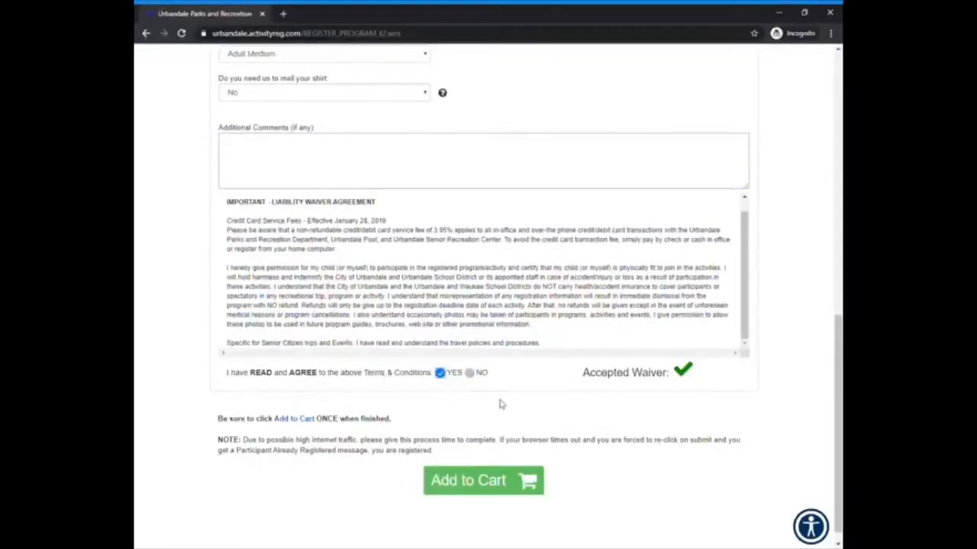
left_click(470, 373)
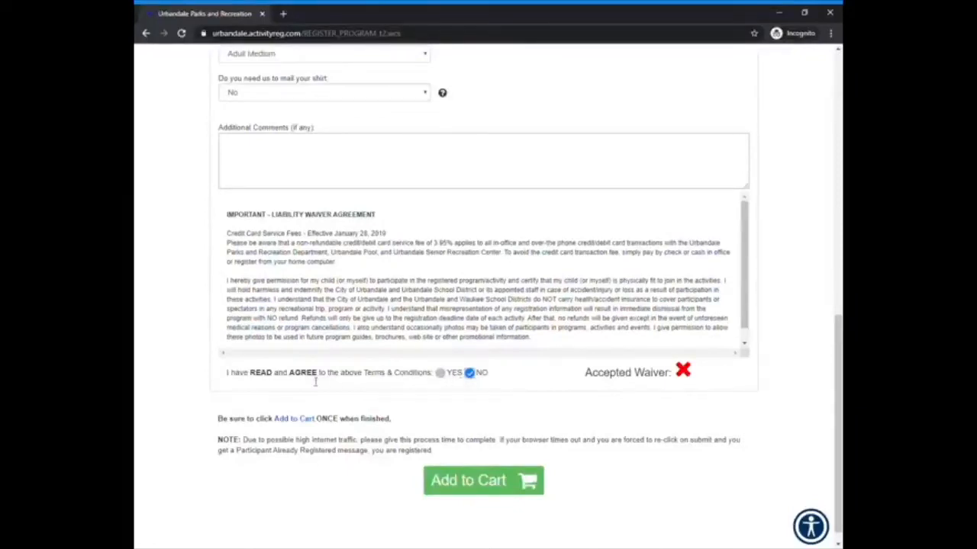
mouse_move(463, 482)
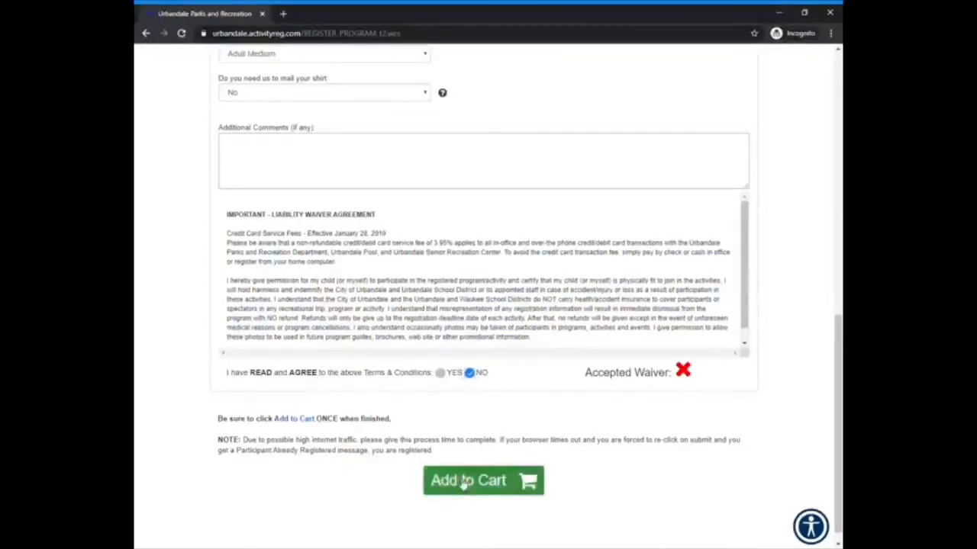
left_click(468, 481)
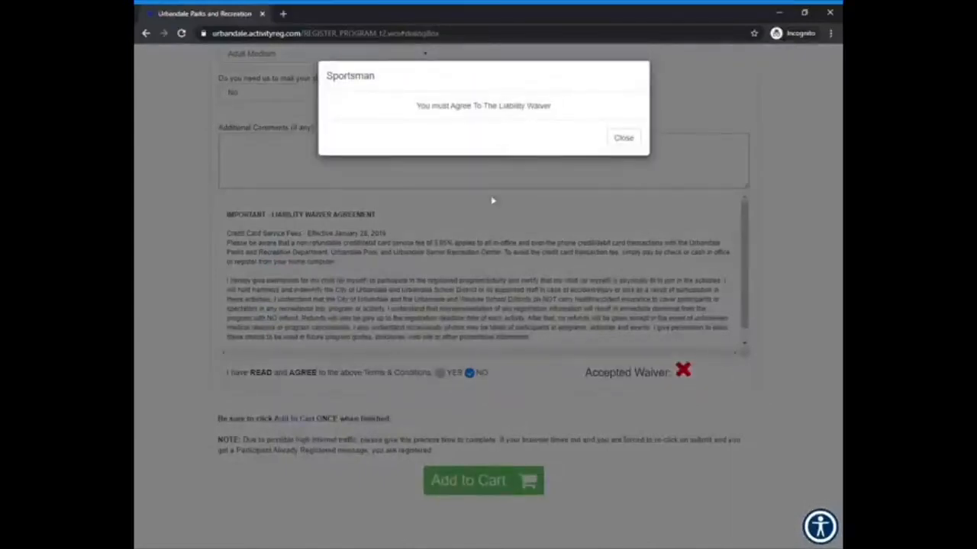
mouse_move(594, 126)
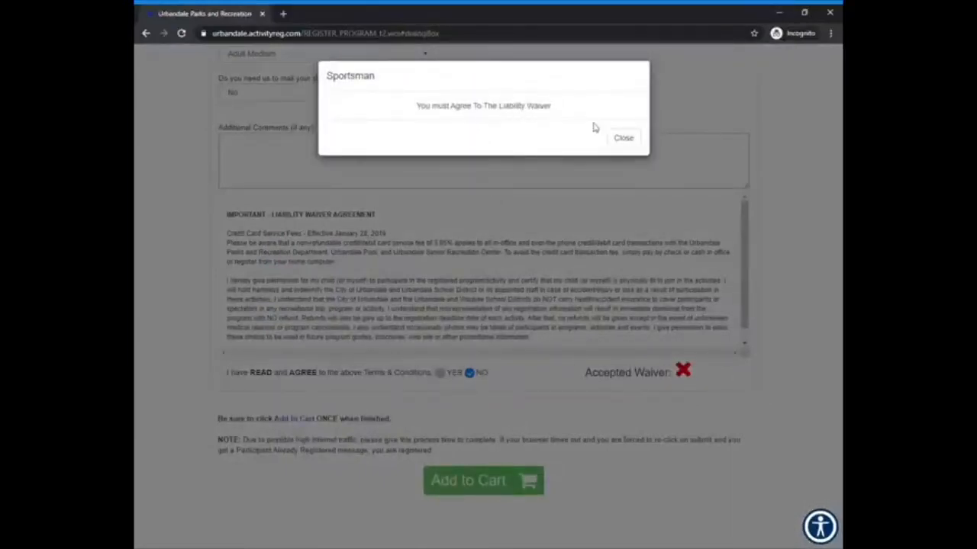
left_click(441, 373)
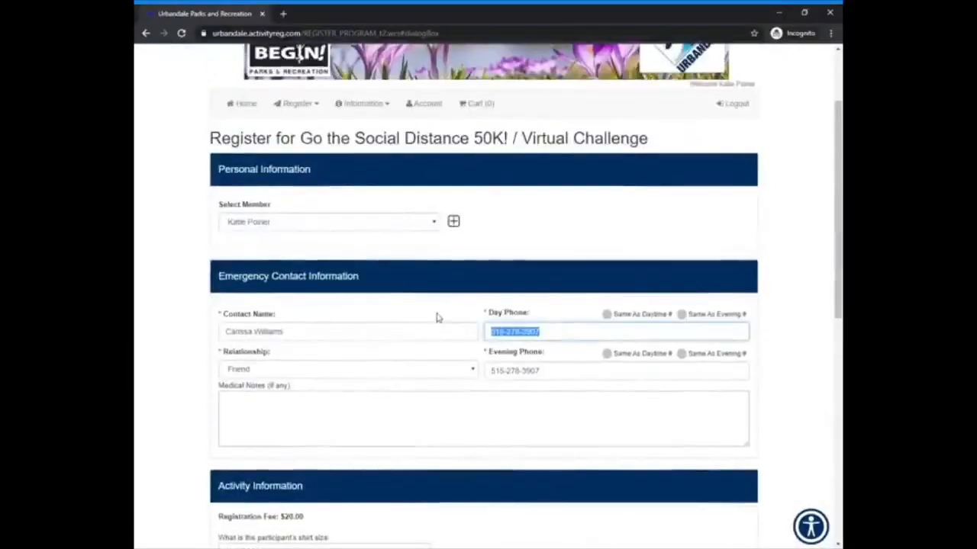
Step: Retry Add to Cart, dismiss the missing day phone warning, and submit the $20 registration
scroll("down", 3)
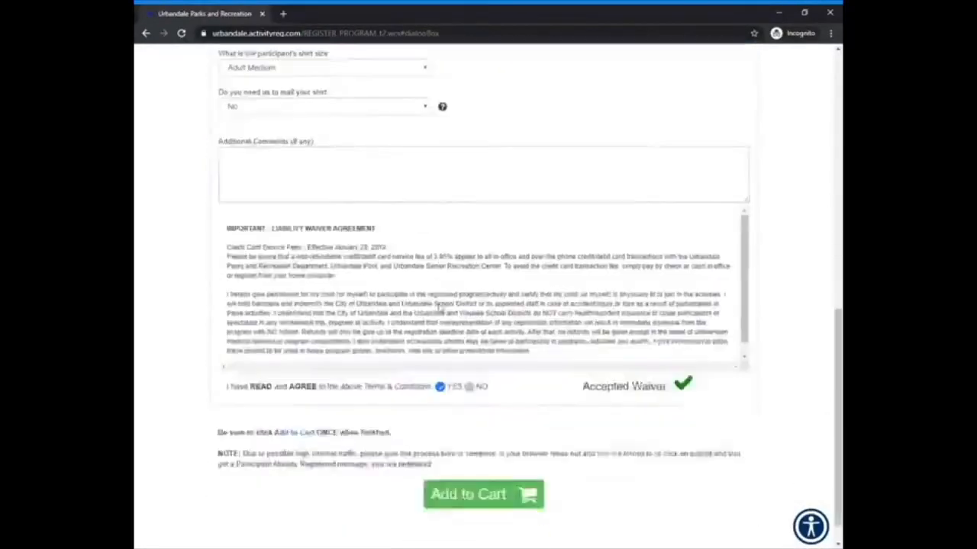
left_click(481, 495)
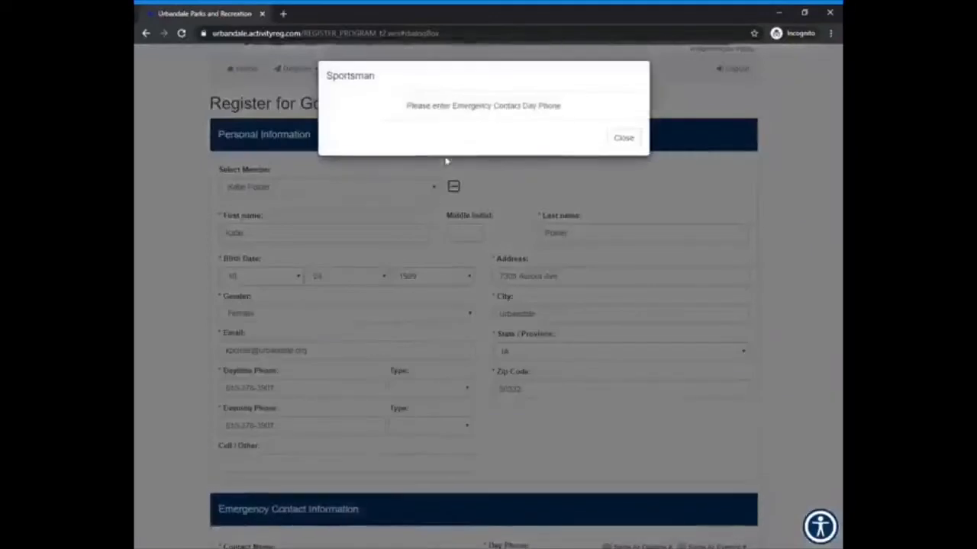
left_click(623, 138)
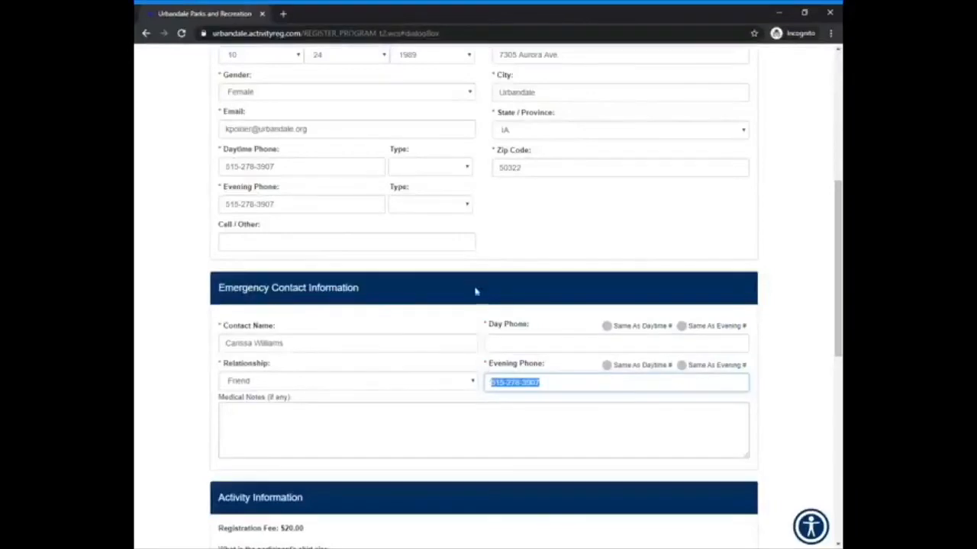
scroll("down", 3)
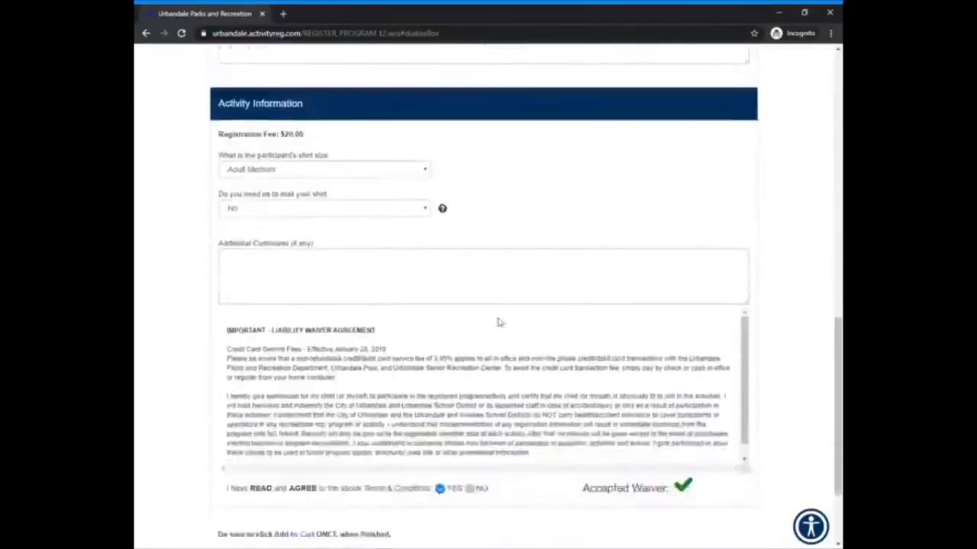
scroll("down", 3)
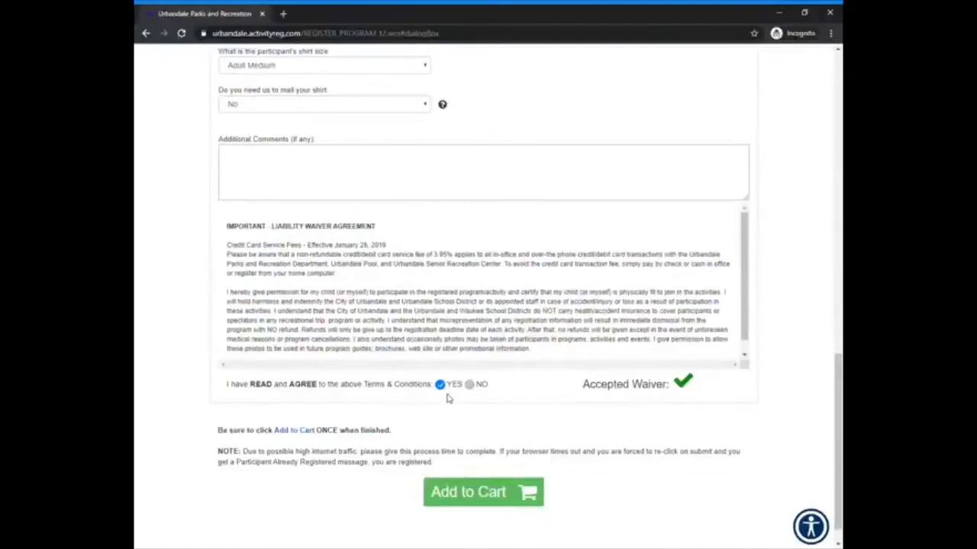
left_click(482, 492)
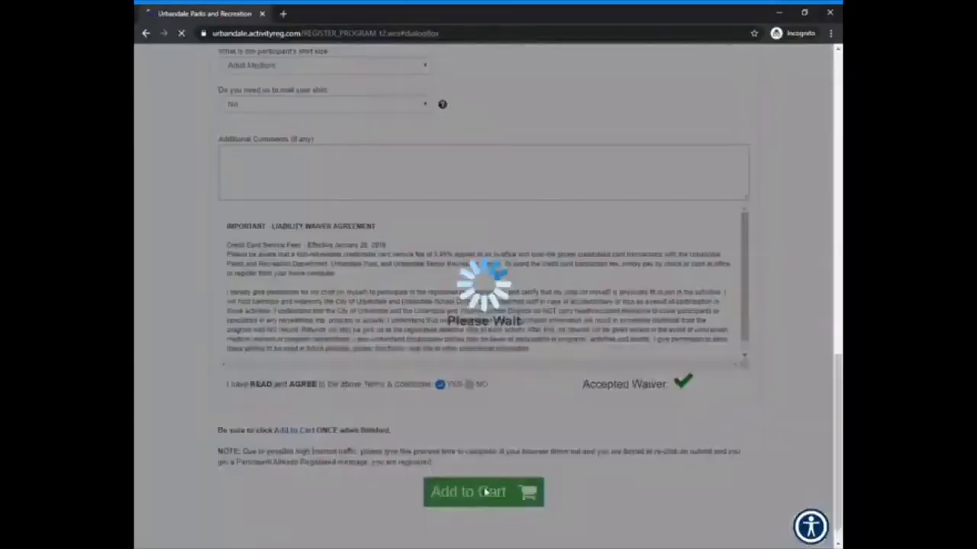
left_click(477, 493)
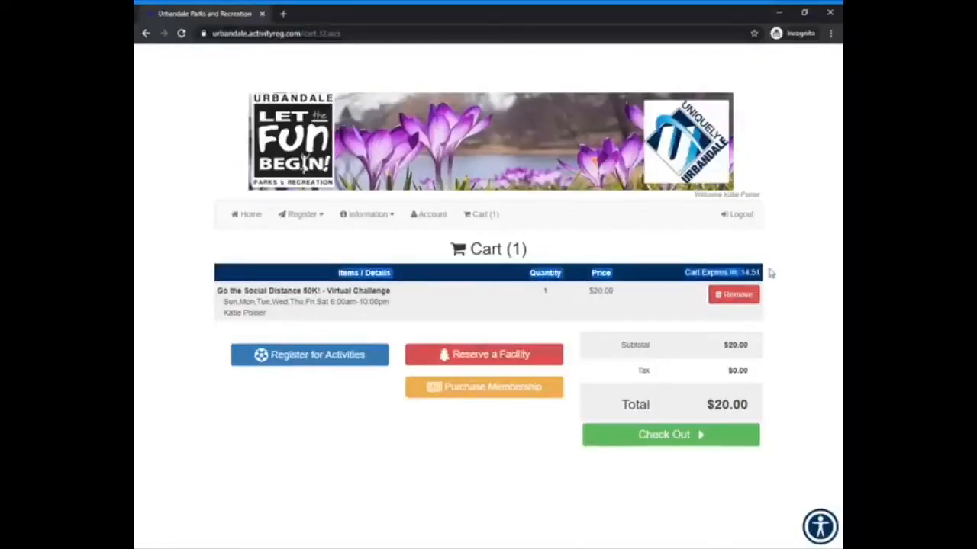
mouse_move(723, 294)
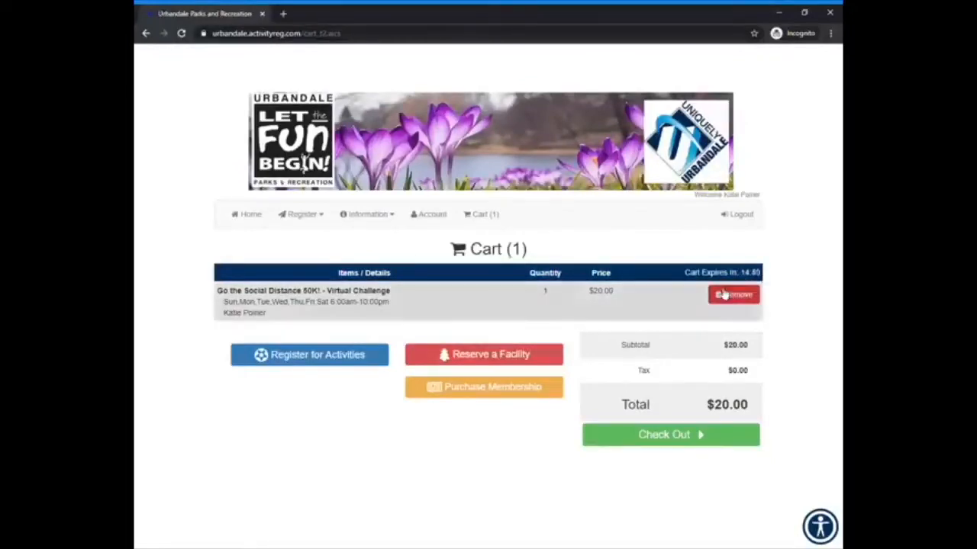
mouse_move(320, 358)
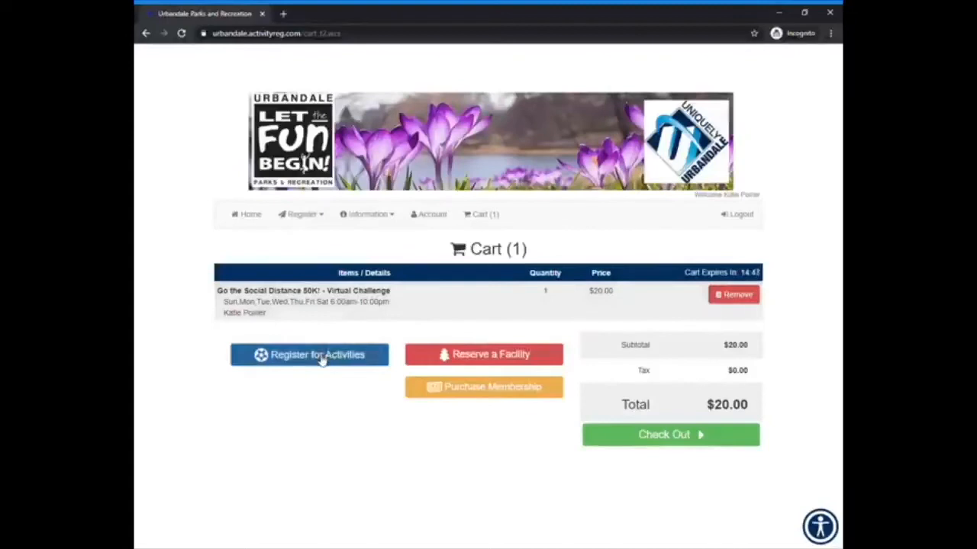
mouse_move(321, 372)
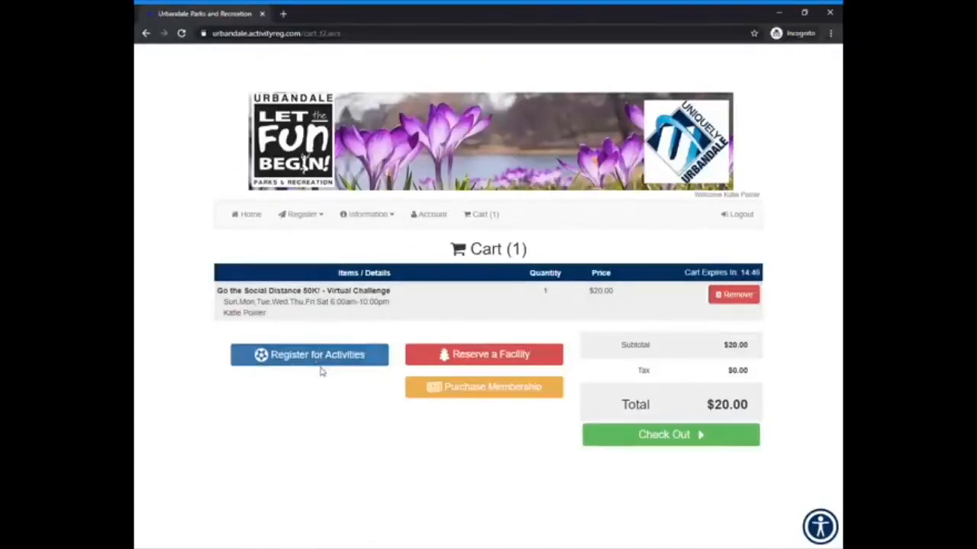
mouse_move(328, 354)
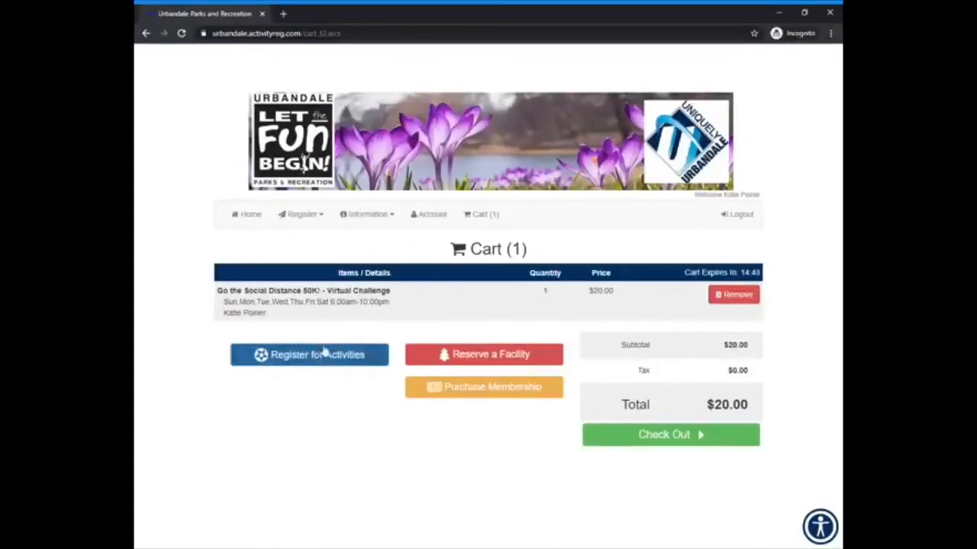
Step: Go back to the Select Activity page through the Register for Activities button
left_click(309, 354)
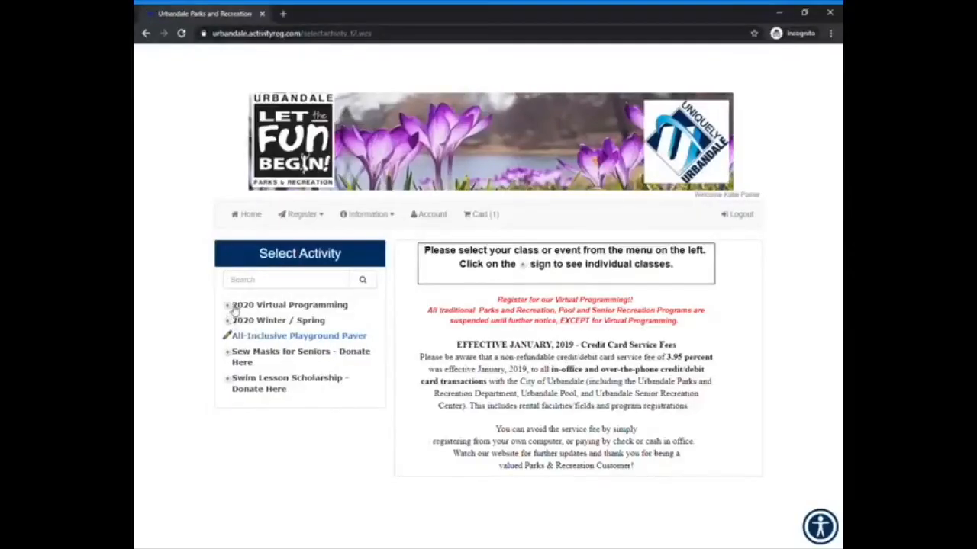
Step: Start a second Virtual Challenge sign-up and choose the family member
left_click(290, 334)
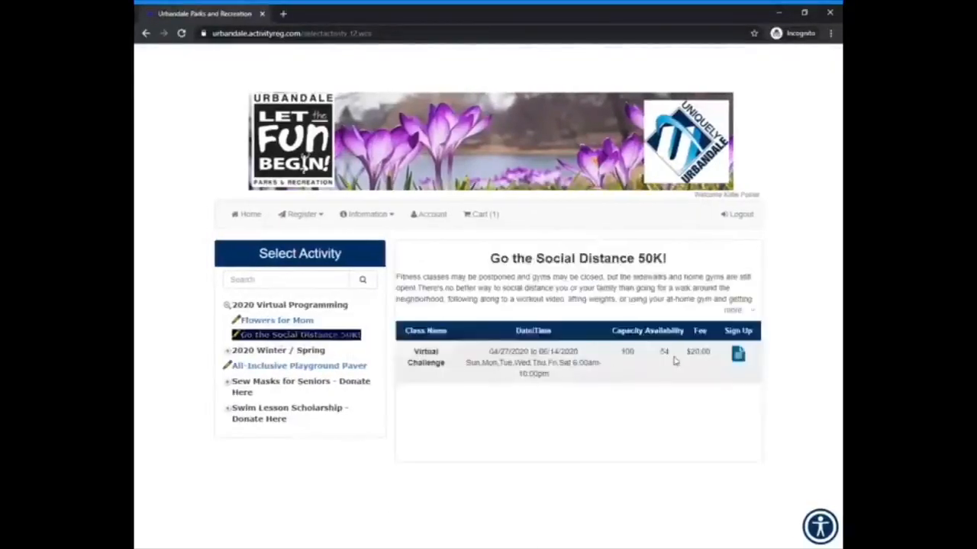
left_click(738, 352)
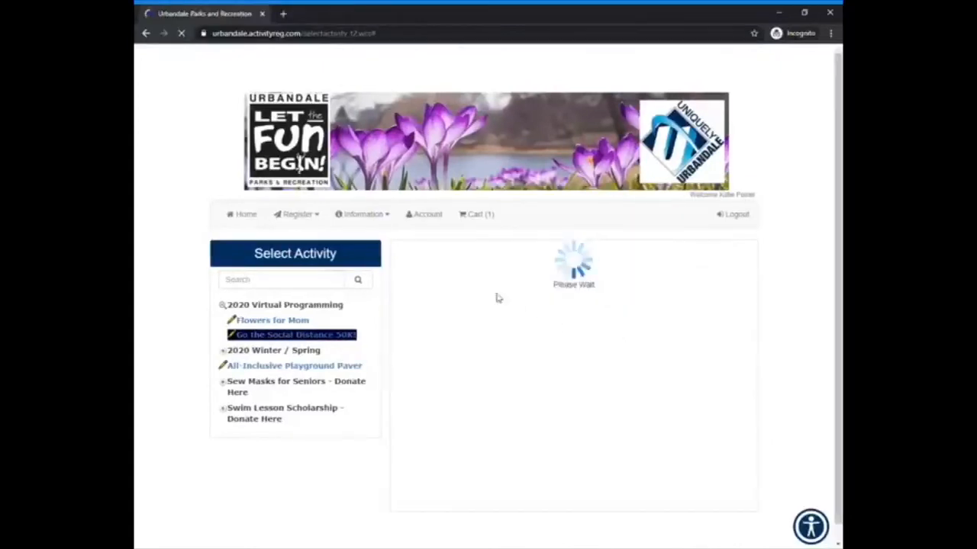
left_click(293, 334)
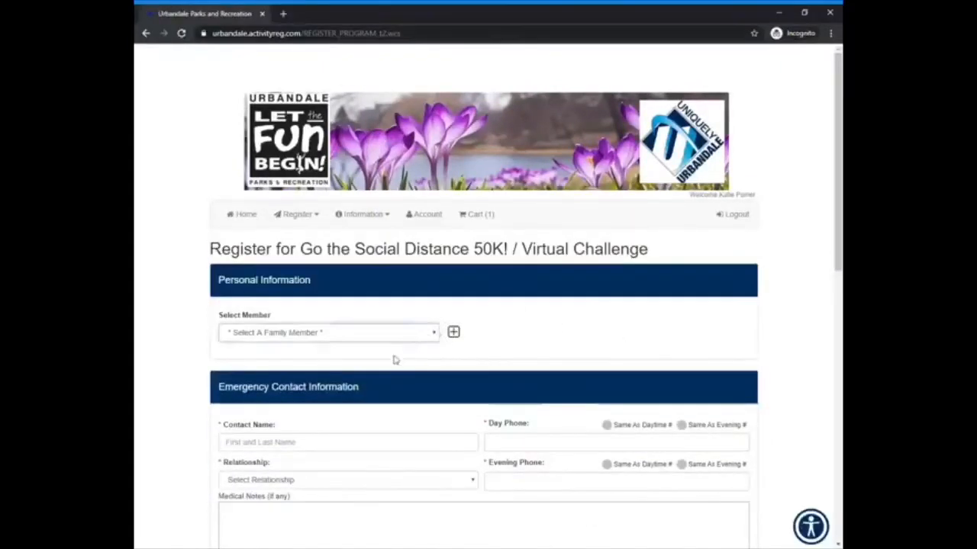
scroll("down", 3)
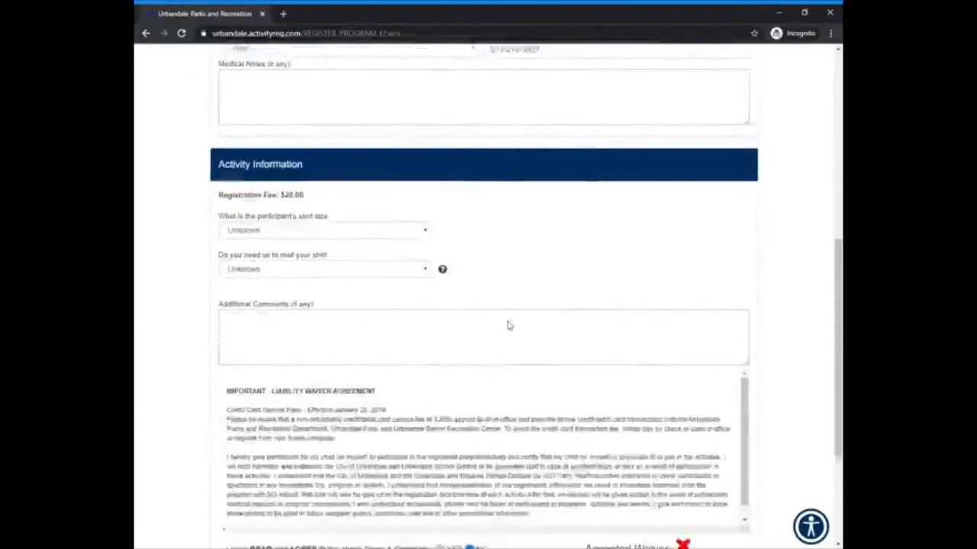
scroll("up", 3)
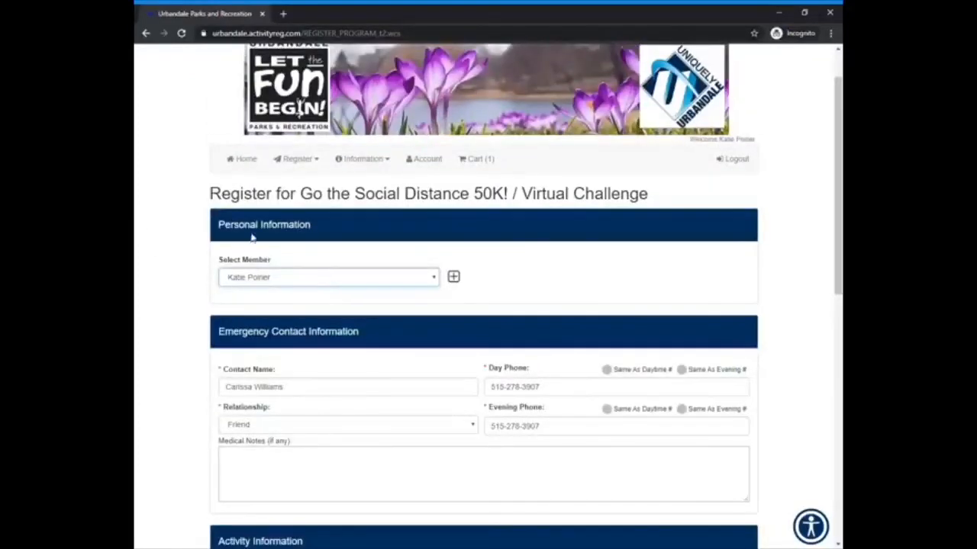
mouse_move(368, 282)
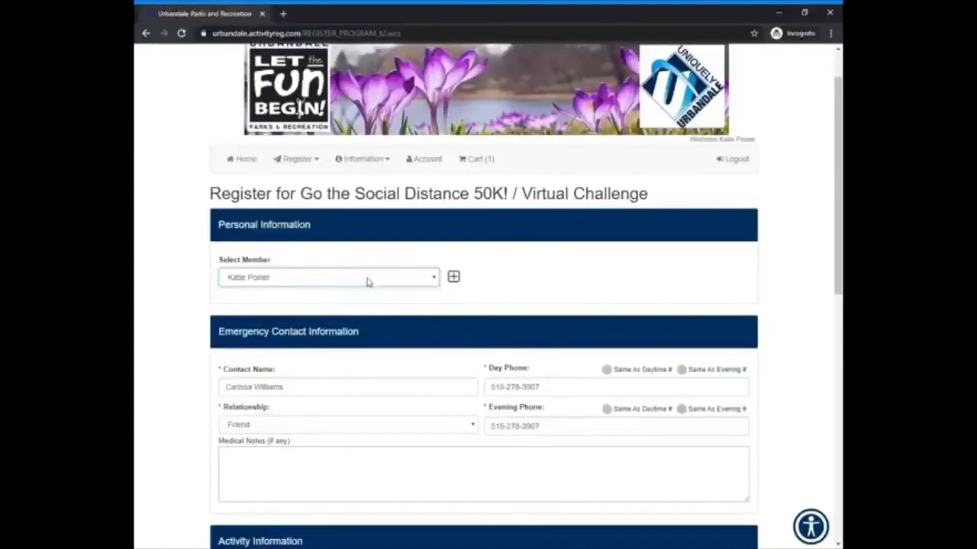
scroll("down", 3)
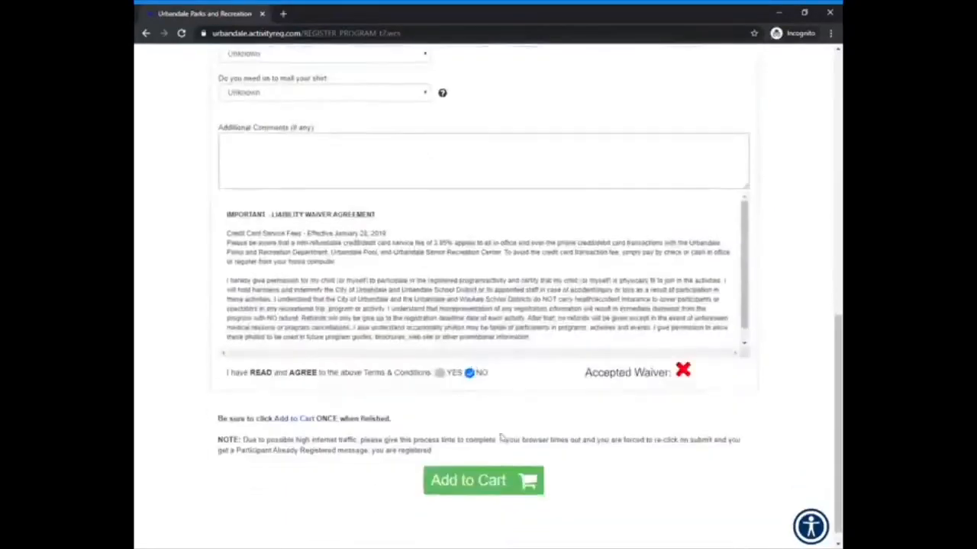
Step: Add the second registration past the waiver warning and check out with $40 total
left_click(482, 481)
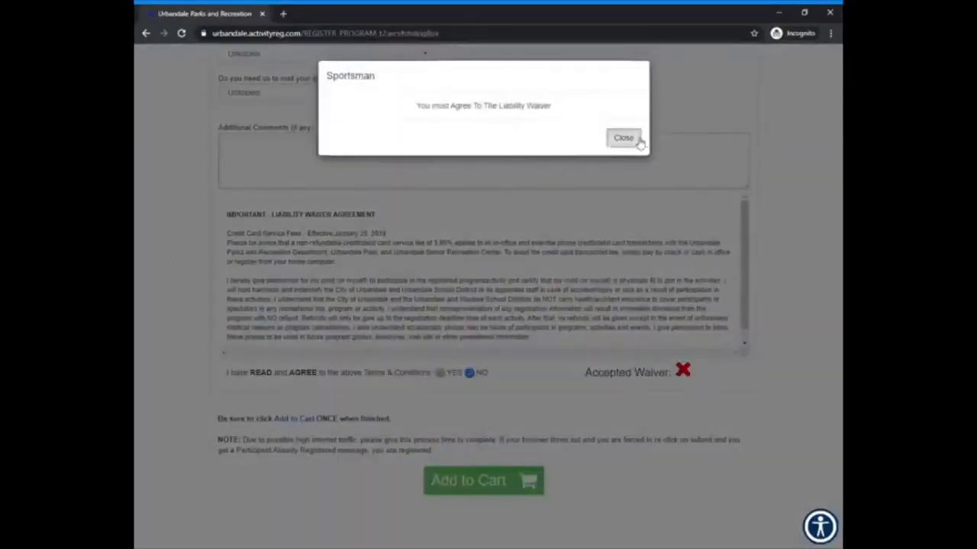
left_click(622, 139)
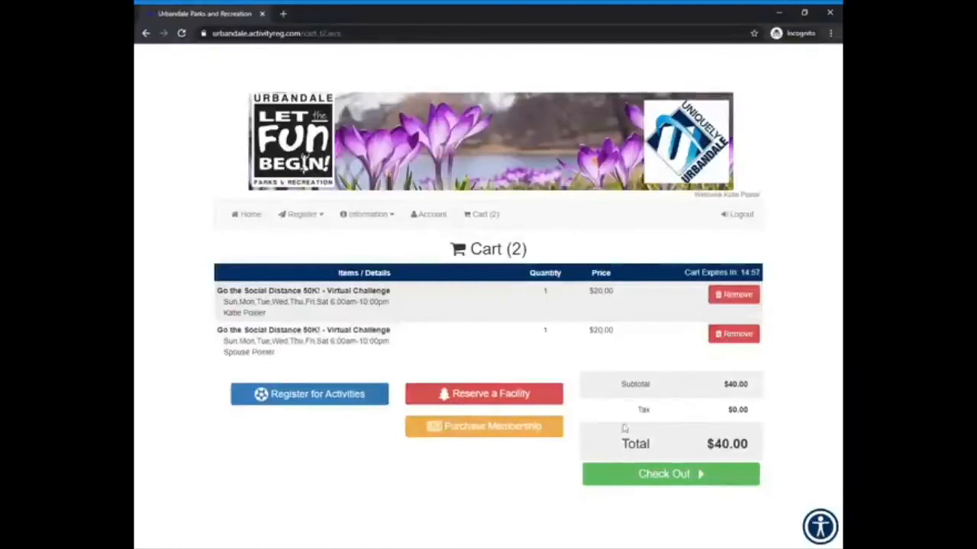
left_click(671, 474)
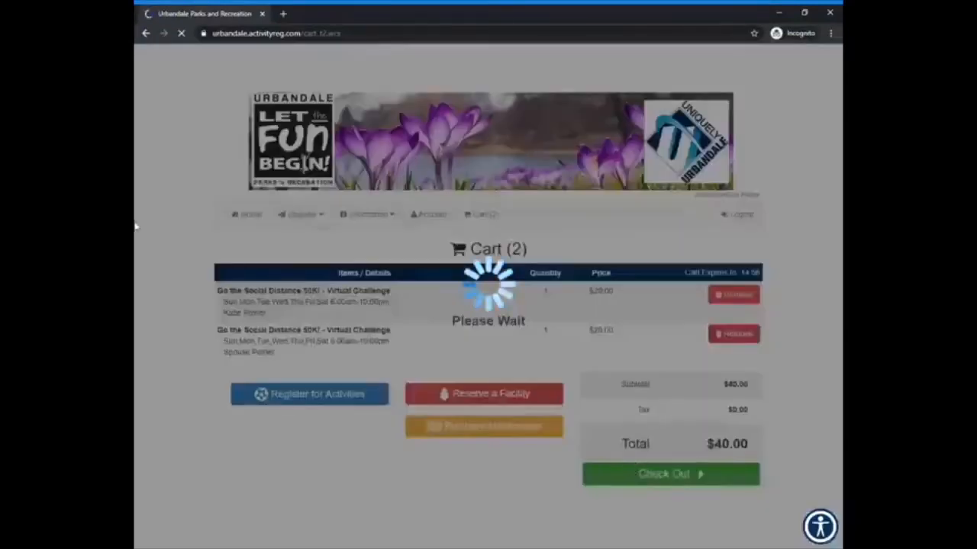
left_click(669, 474)
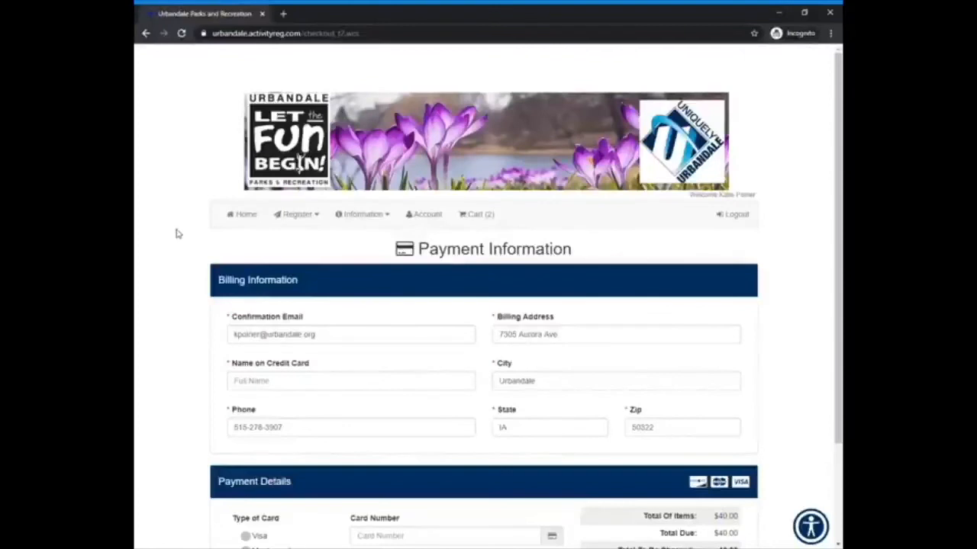
mouse_move(218, 317)
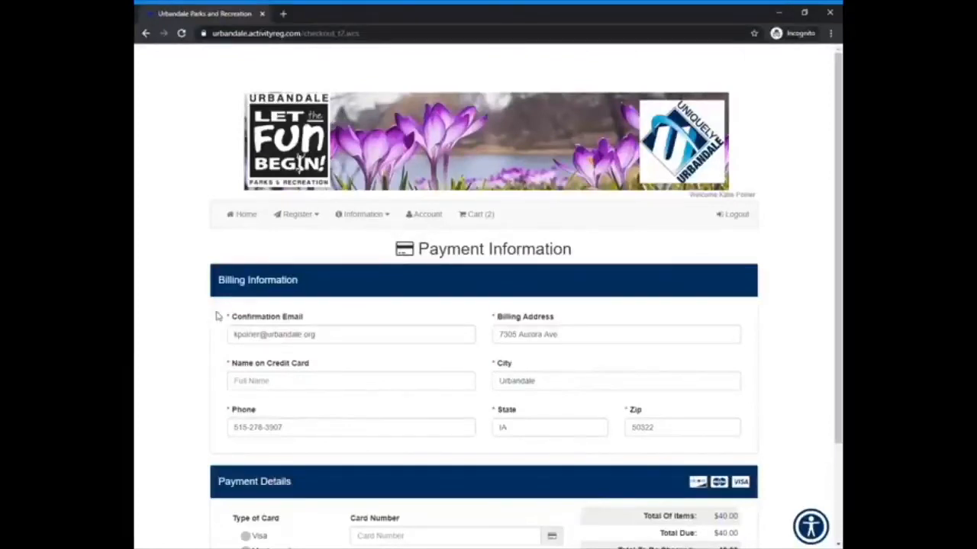
Step: Scroll the $40.00 Payment Information page, focus Name on Credit Card, and open the Register menu
scroll("down", 3)
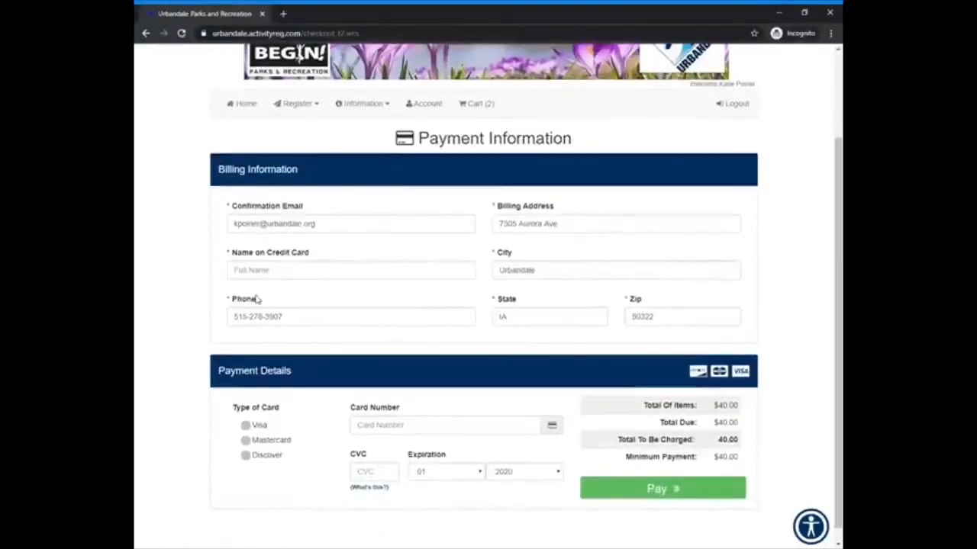
mouse_move(135, 349)
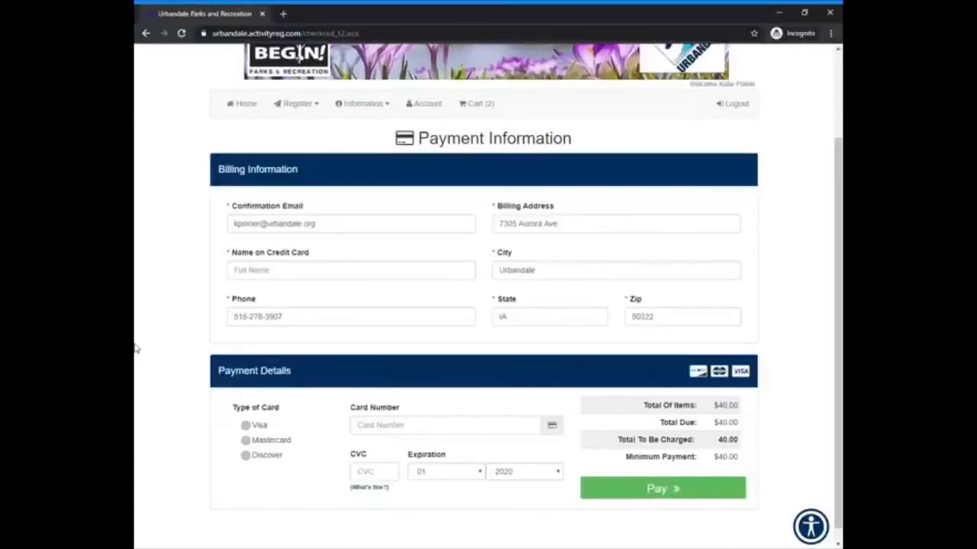
mouse_move(340, 461)
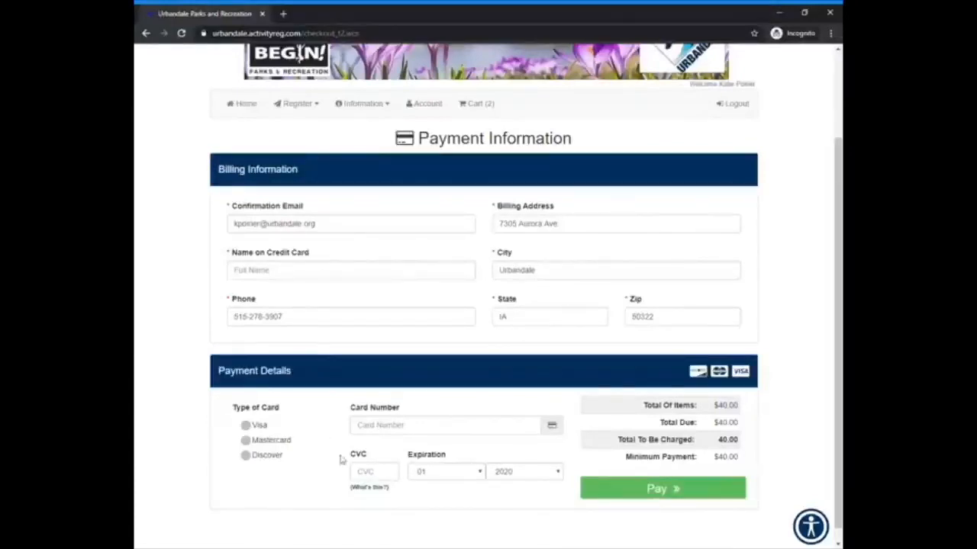
mouse_move(494, 432)
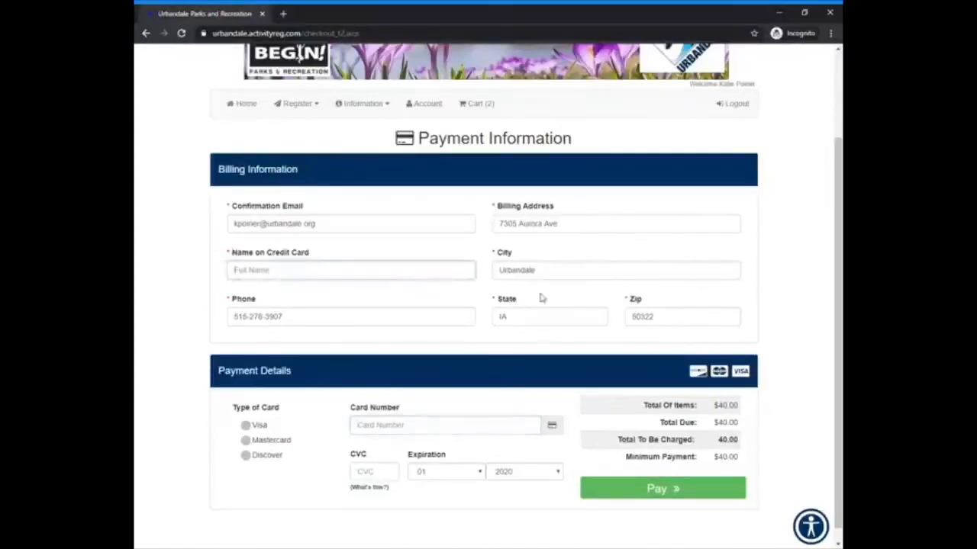
left_click(350, 269)
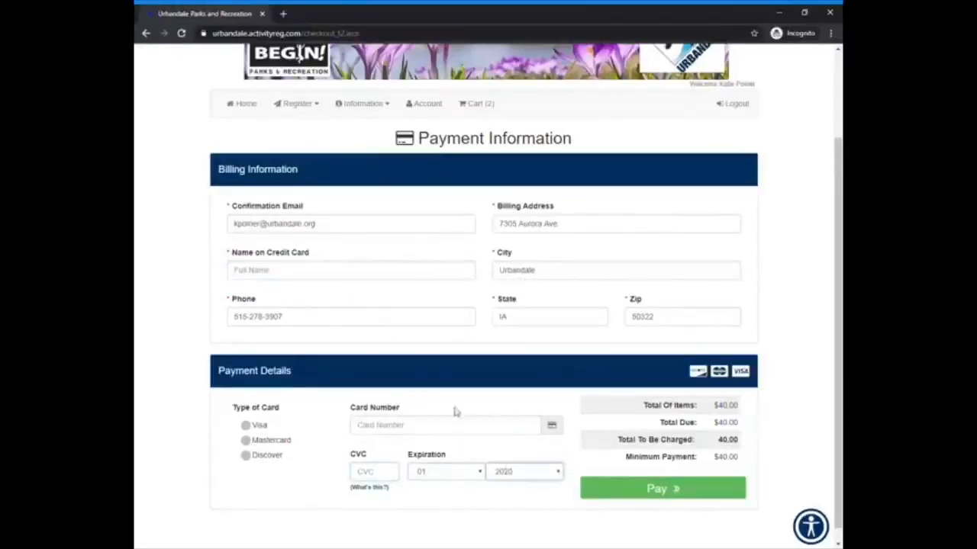
mouse_move(135, 283)
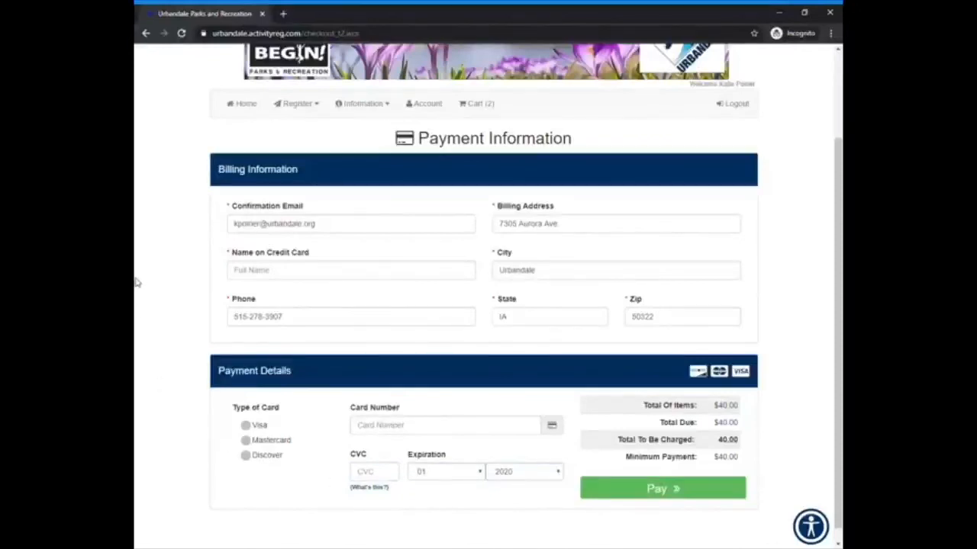
mouse_move(153, 267)
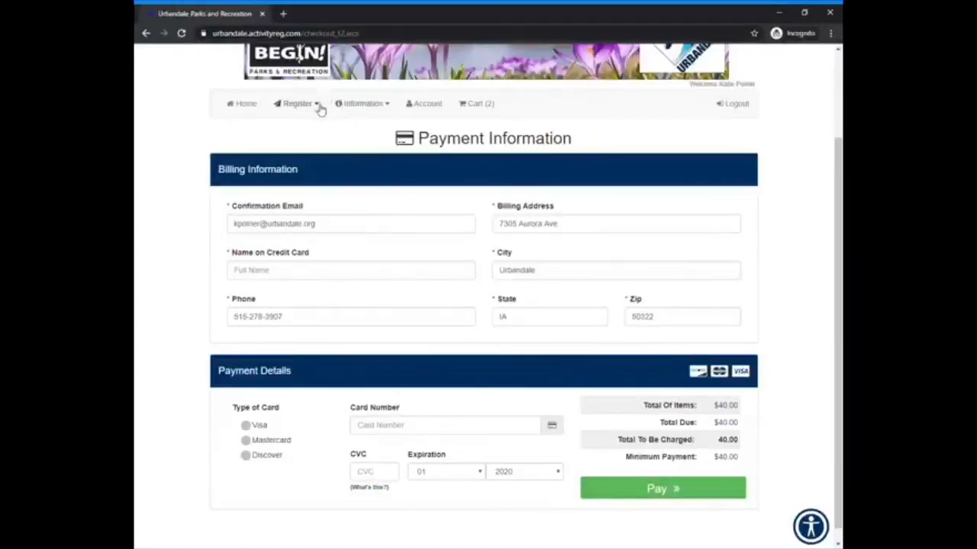
left_click(294, 103)
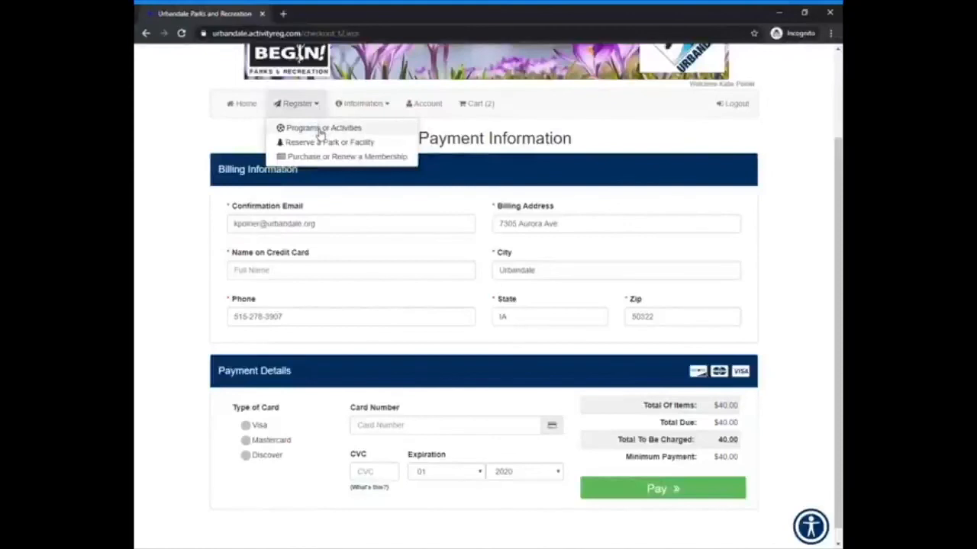
mouse_move(323, 120)
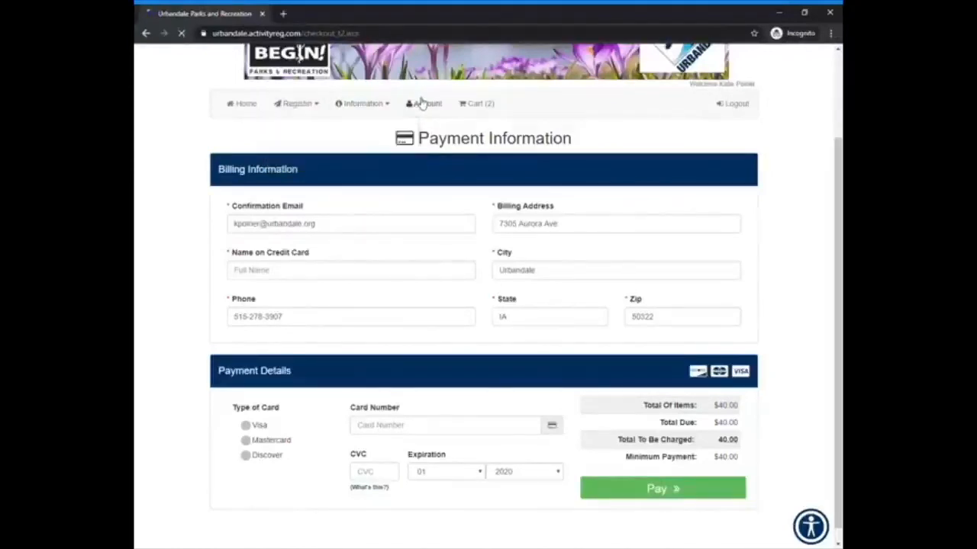
Step: Check Registered Activities on the Account page for the pending 50K Virtual Challenge, then return to activities
left_click(428, 103)
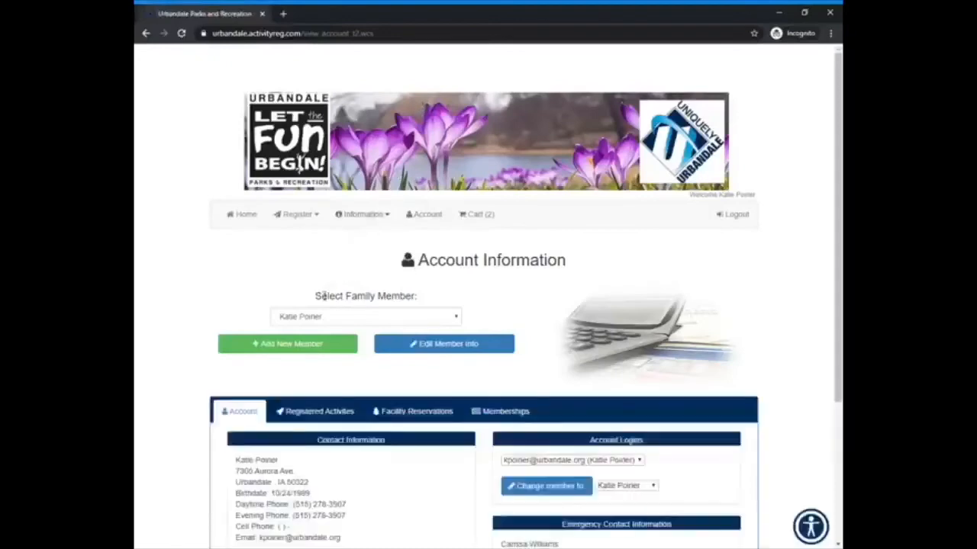
scroll("down", 3)
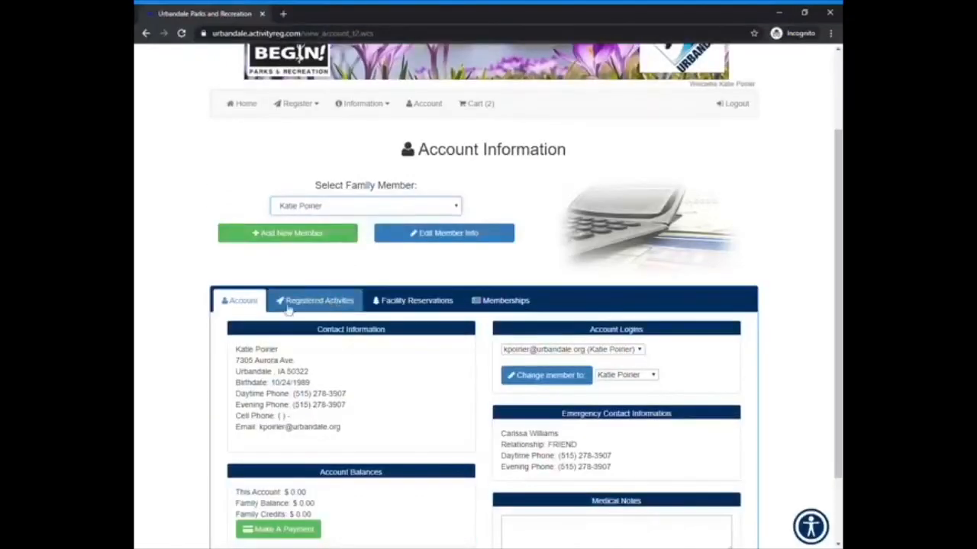
left_click(315, 300)
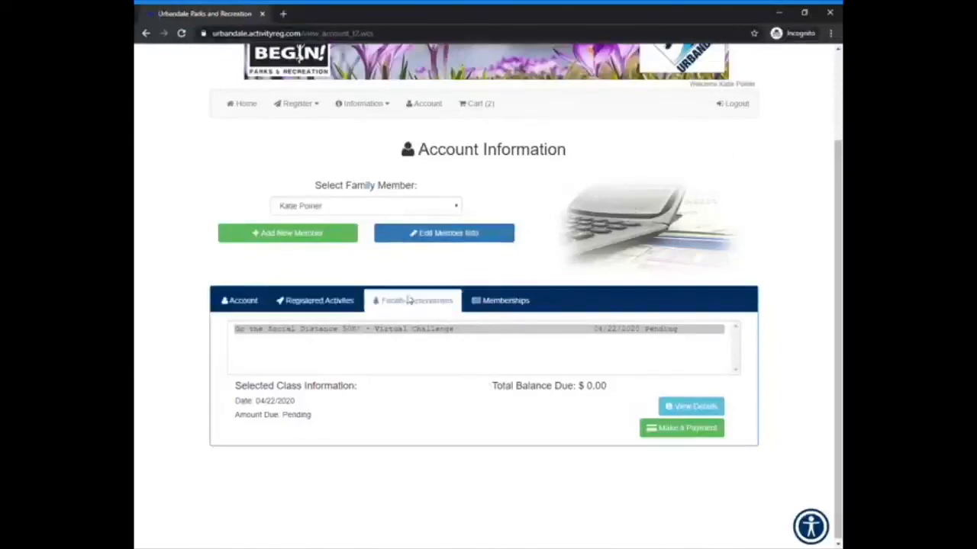
left_click(505, 300)
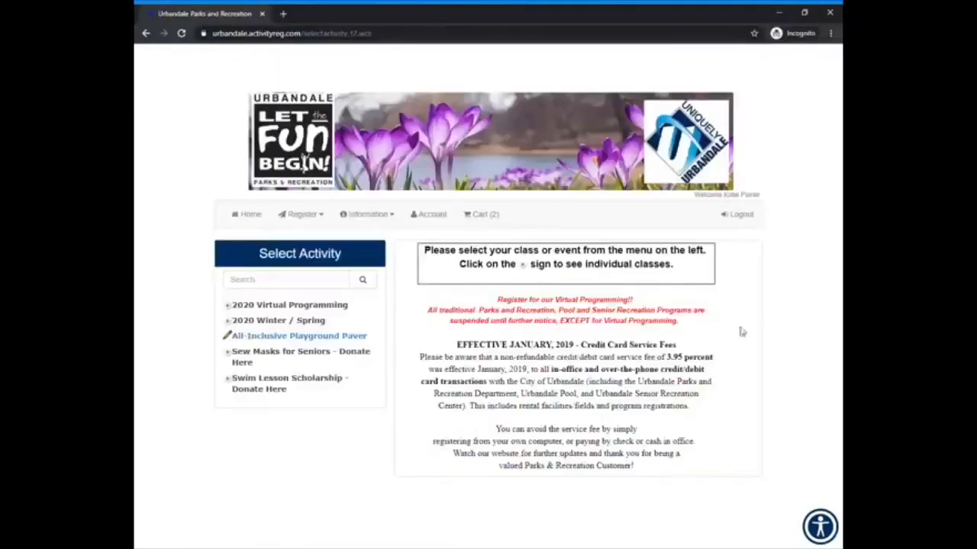
mouse_move(754, 188)
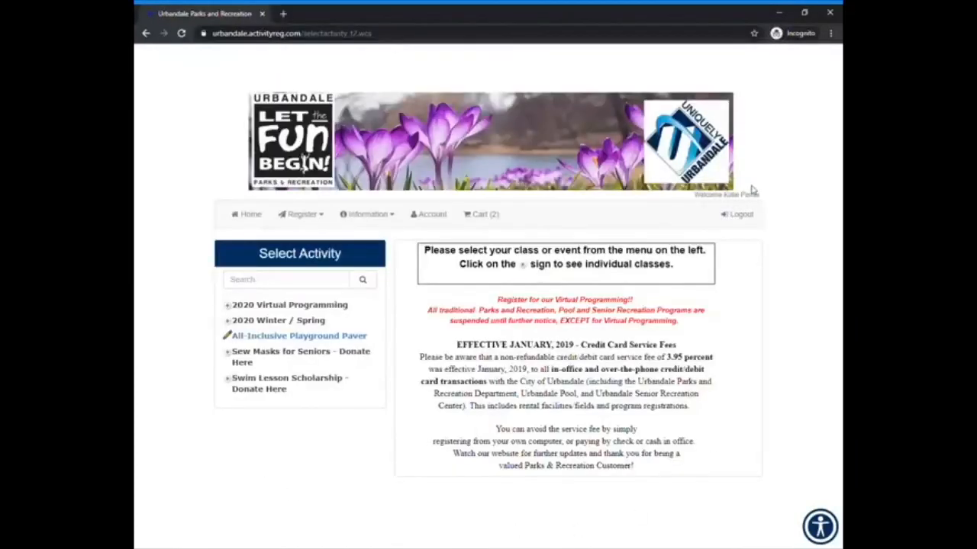